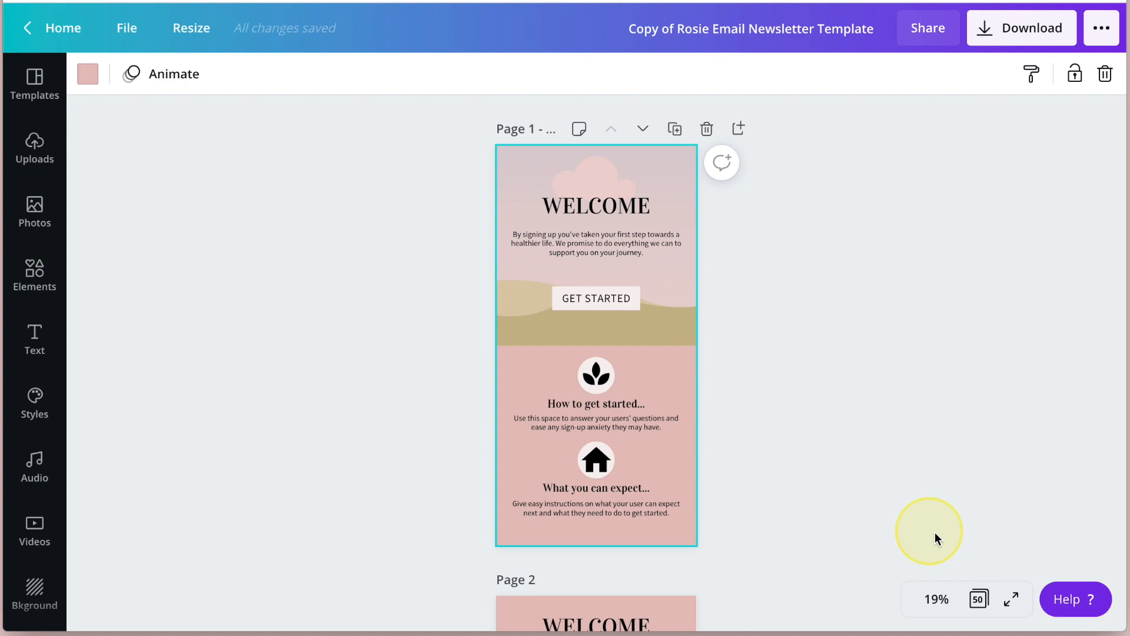
pyautogui.moveTo(978, 600)
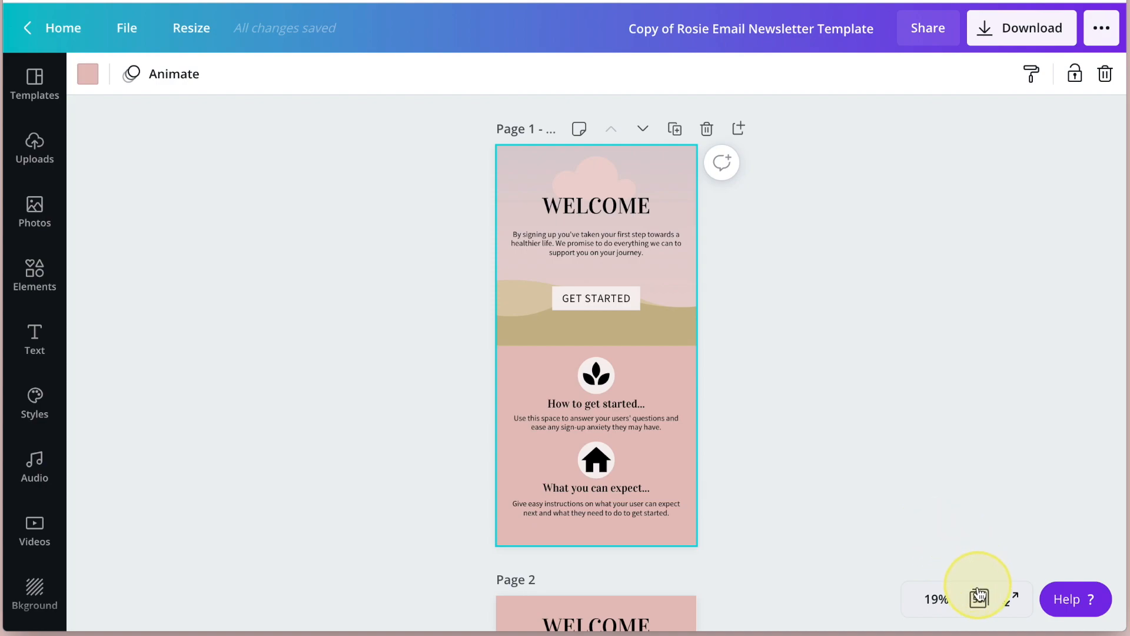
pyautogui.moveTo(978, 599)
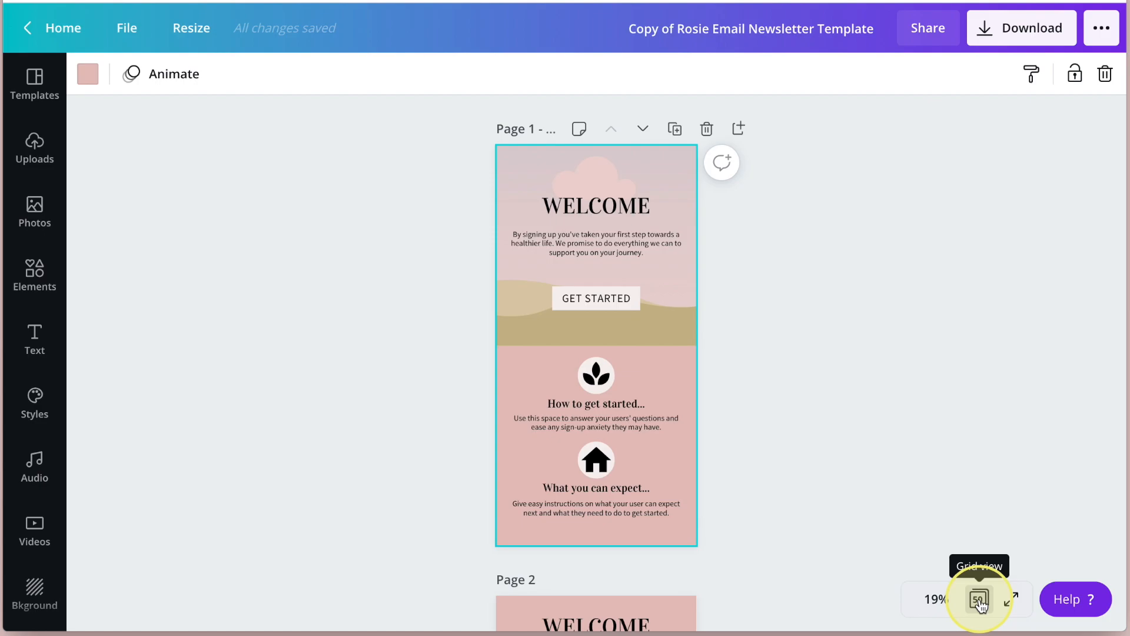
# Show all pages in grid view and scroll the thumbnails toward page 14.
pyautogui.click(978, 599)
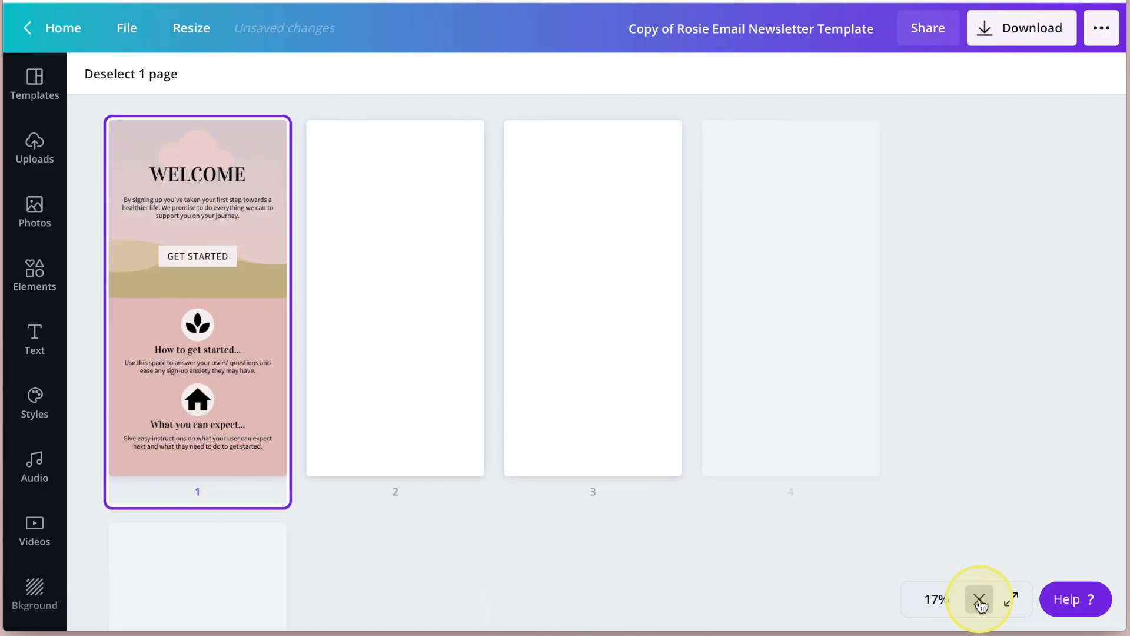
pyautogui.click(978, 599)
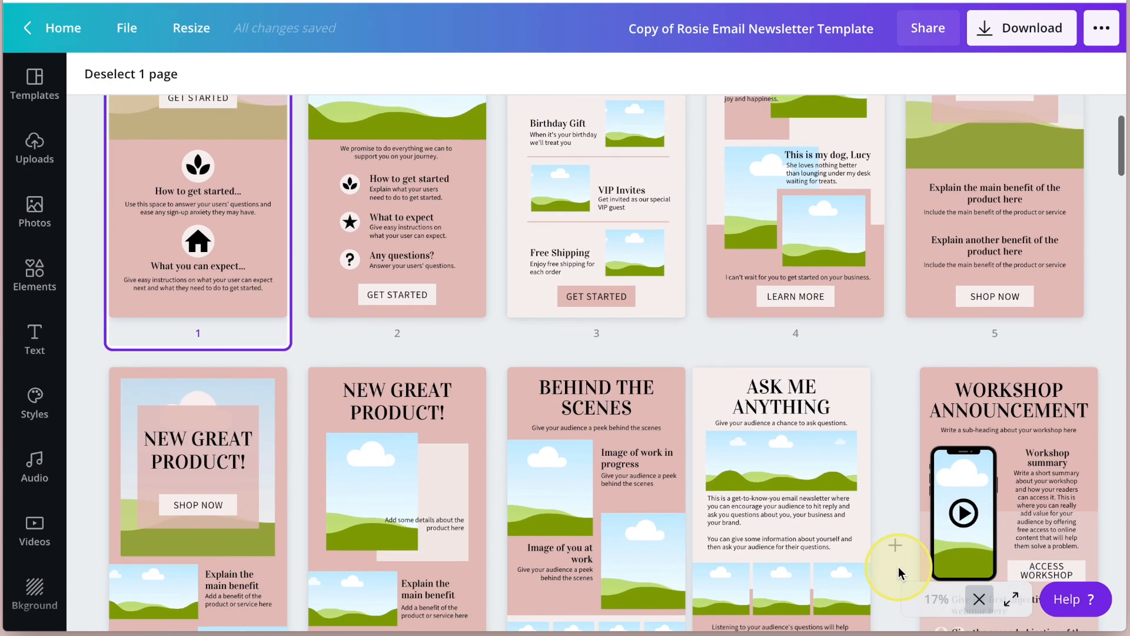
pyautogui.scroll(-3)
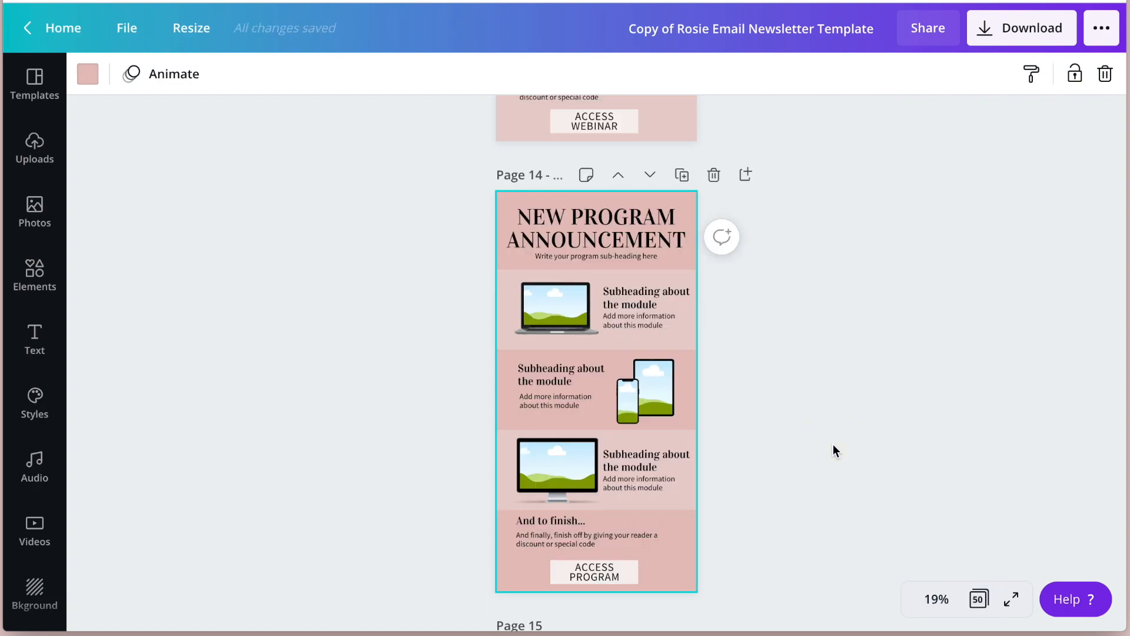
# Rewrite the heading as THE CANVA TEMPLATE VAULT and align it to the page center.
pyautogui.click(596, 230)
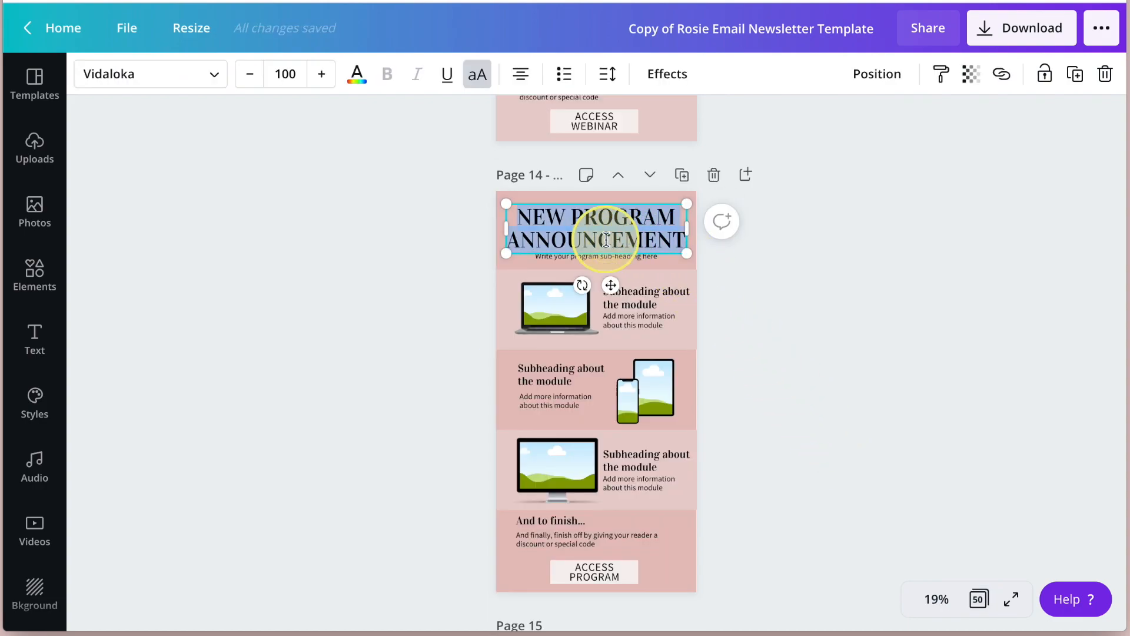
pyautogui.write('THE CANVA TEMPLATE VAULT')
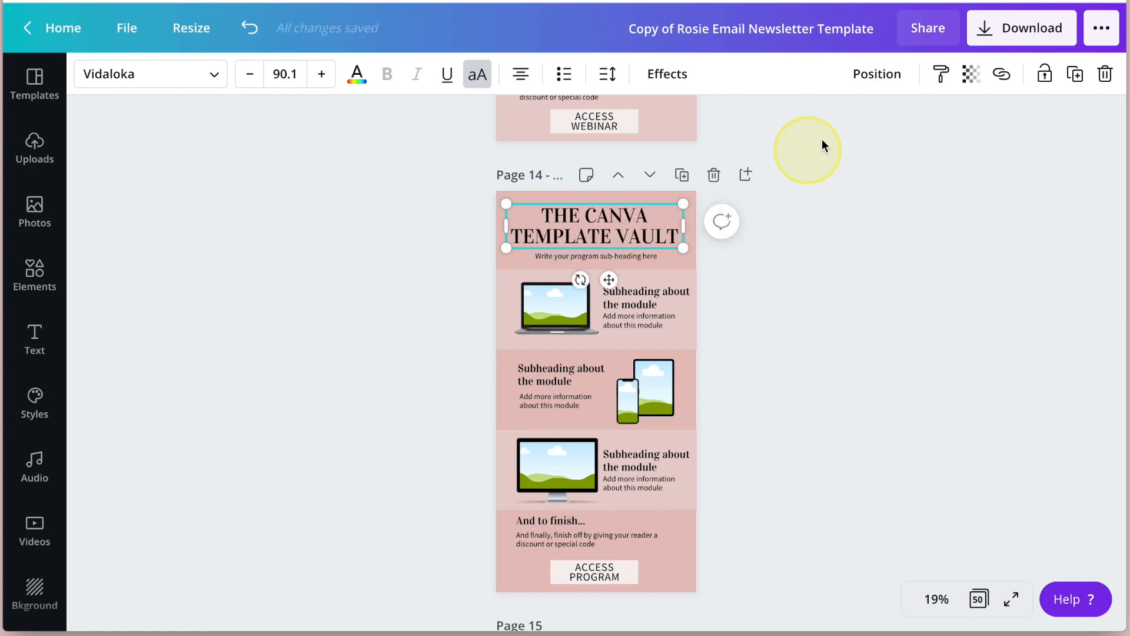
pyautogui.click(876, 73)
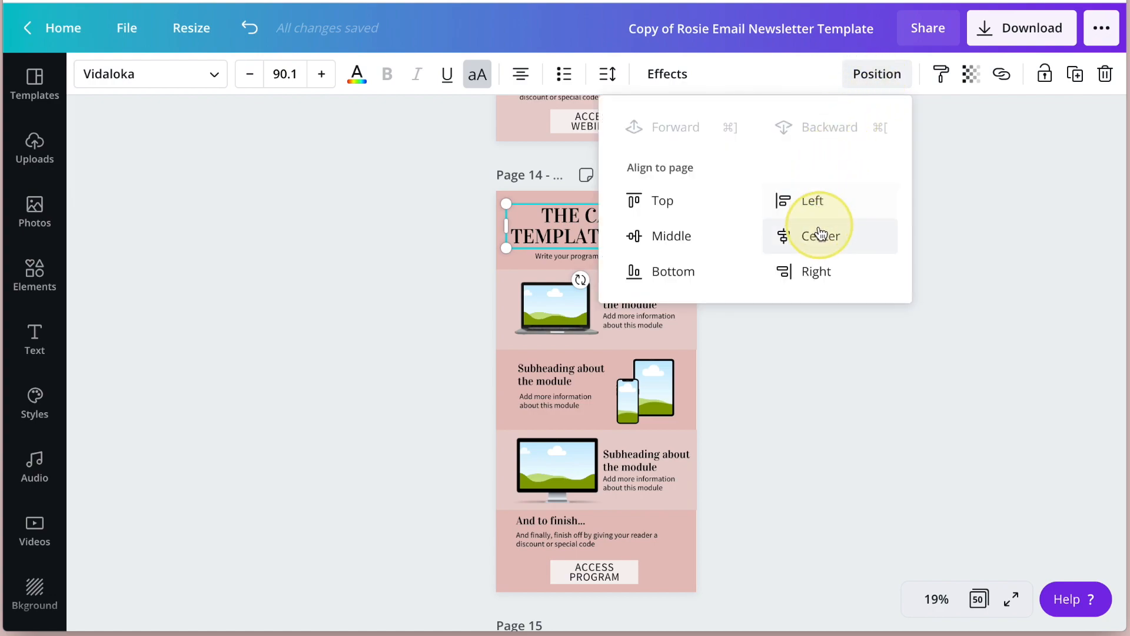
pyautogui.click(819, 235)
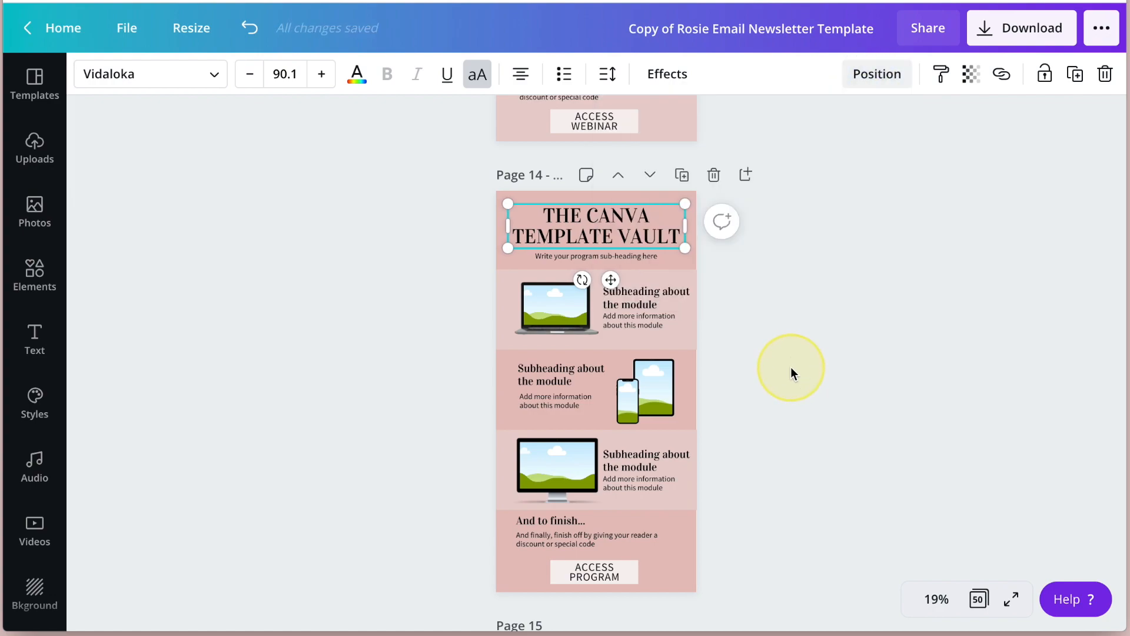
pyautogui.click(594, 258)
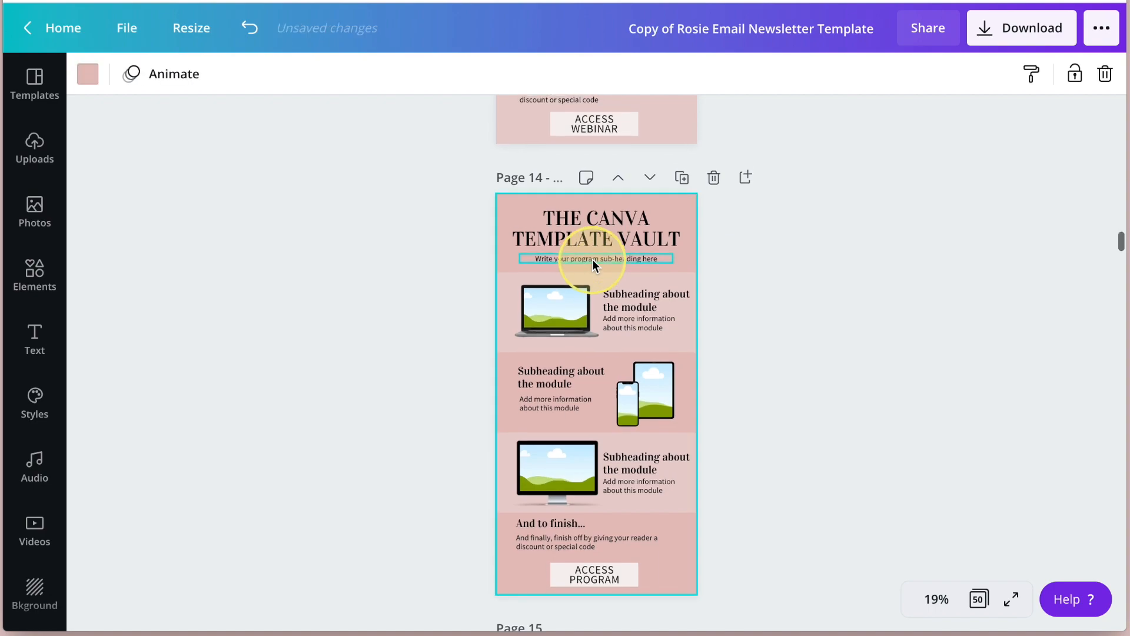
# Replace the subheading with 'Get all the template' copy and move on to the next text block.
pyautogui.click(593, 259)
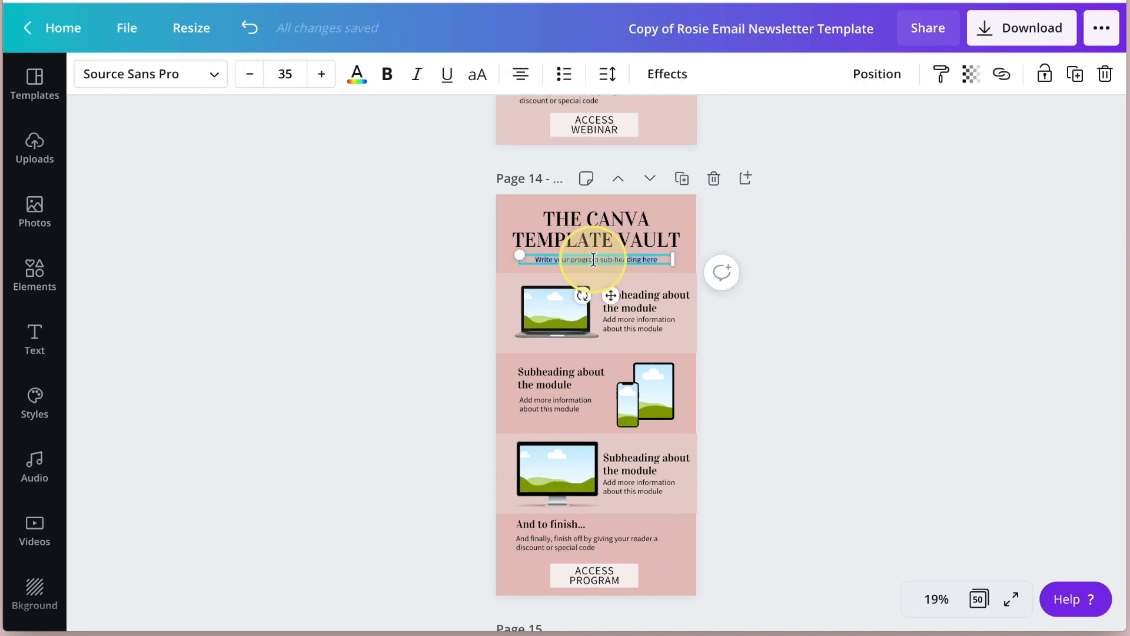
pyautogui.write('Get all the templates in my shop')
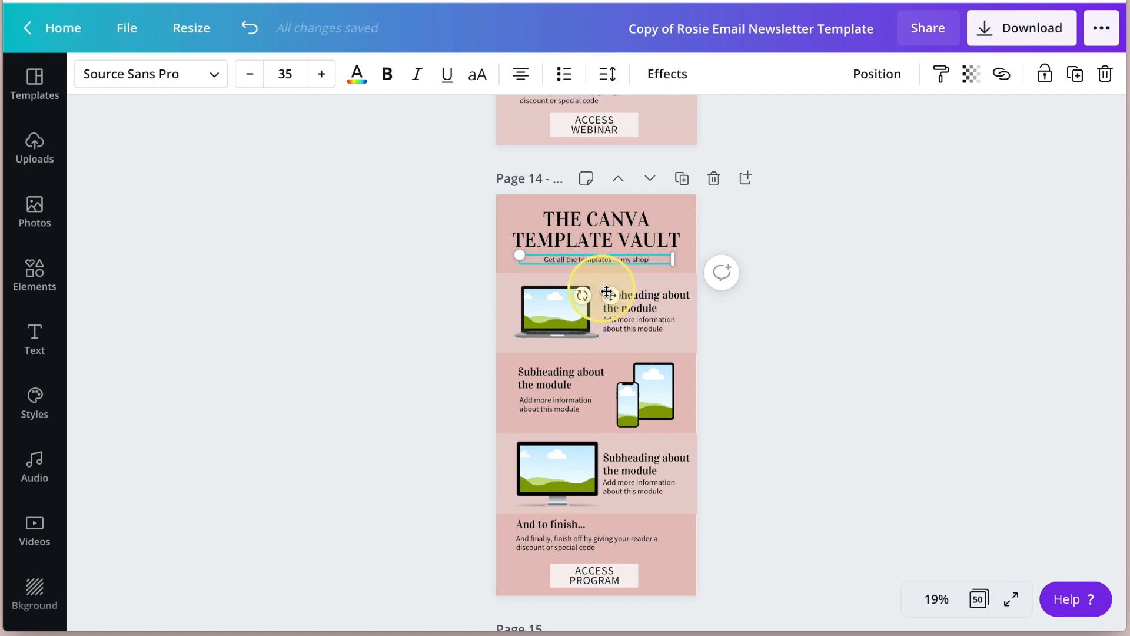
pyautogui.click(645, 301)
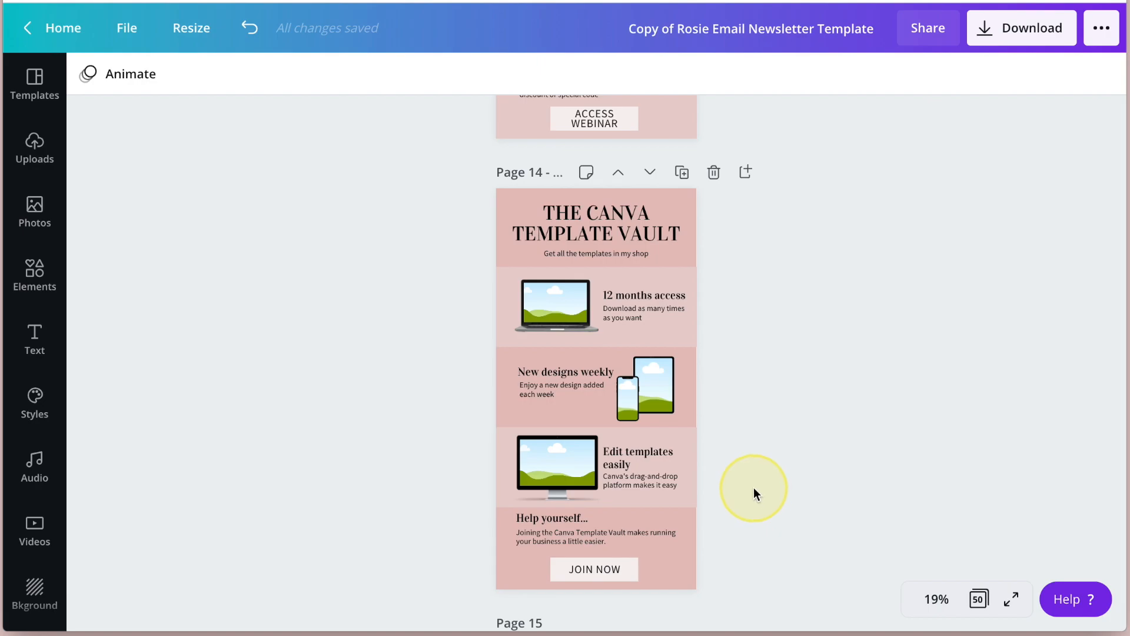
# Drop an uploaded workbook image into the tablet mockup and zoom to 50% for fitting.
pyautogui.scroll(3)
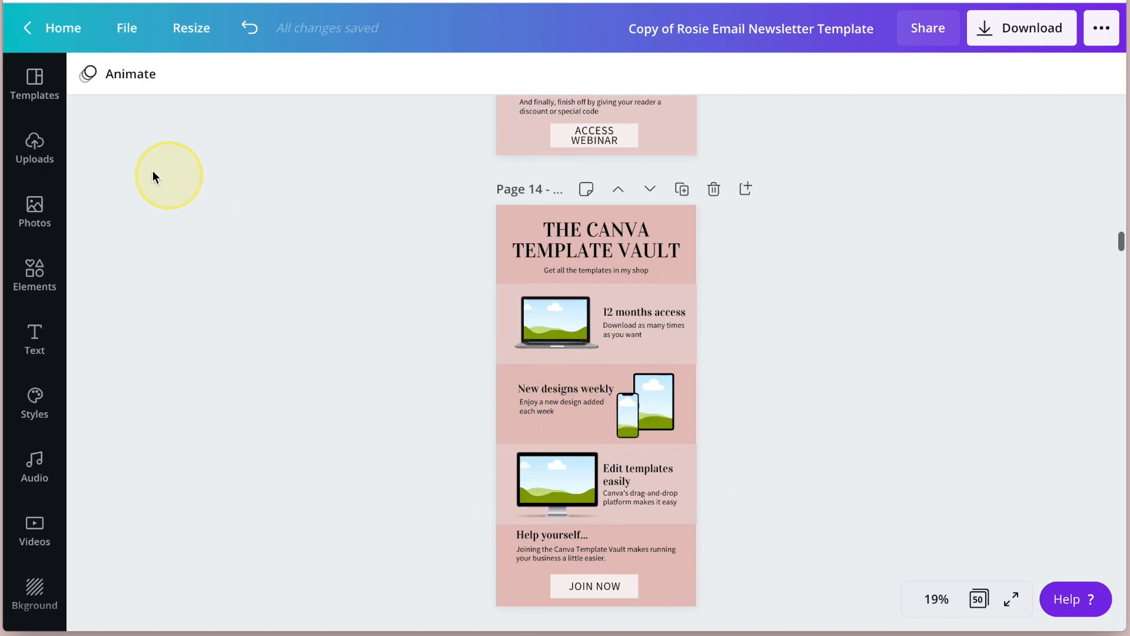
pyautogui.click(34, 149)
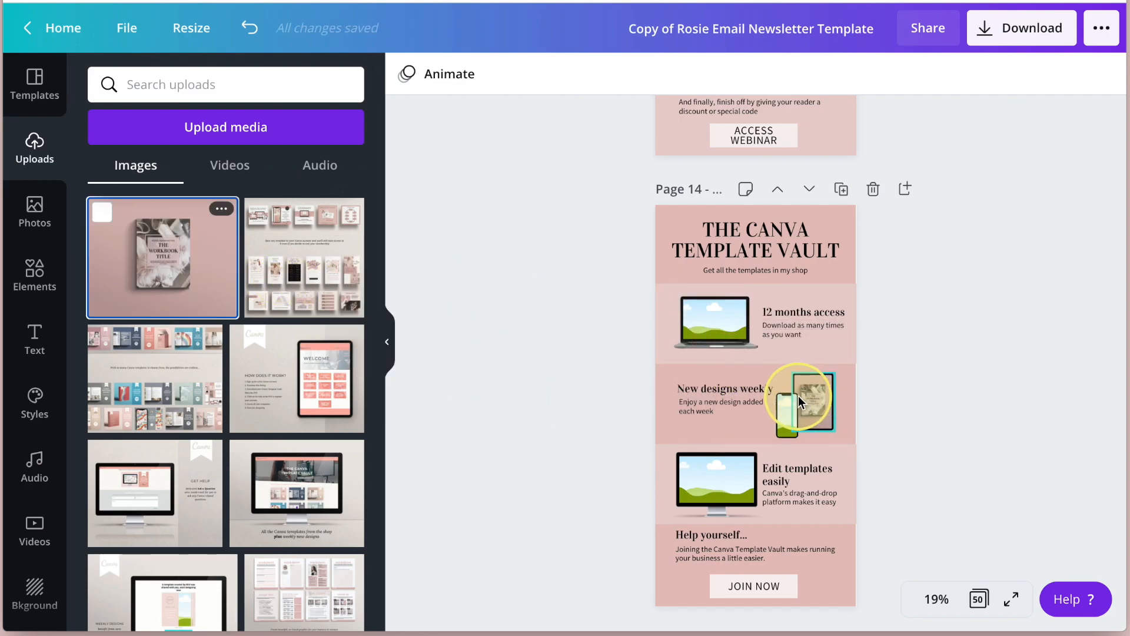
pyautogui.click(935, 599)
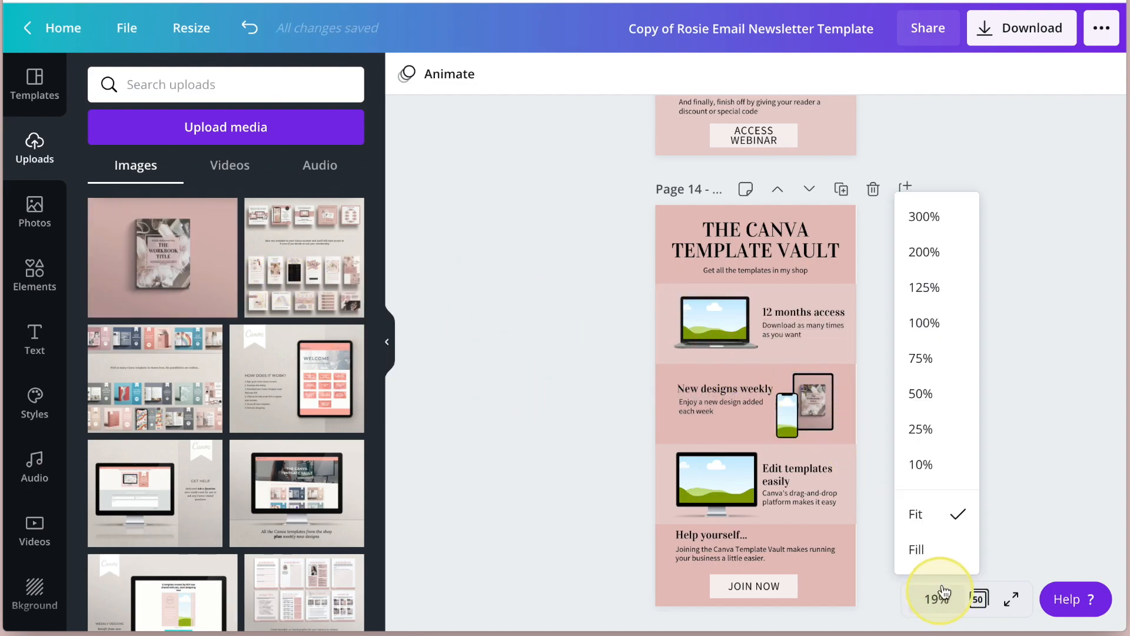
pyautogui.click(921, 394)
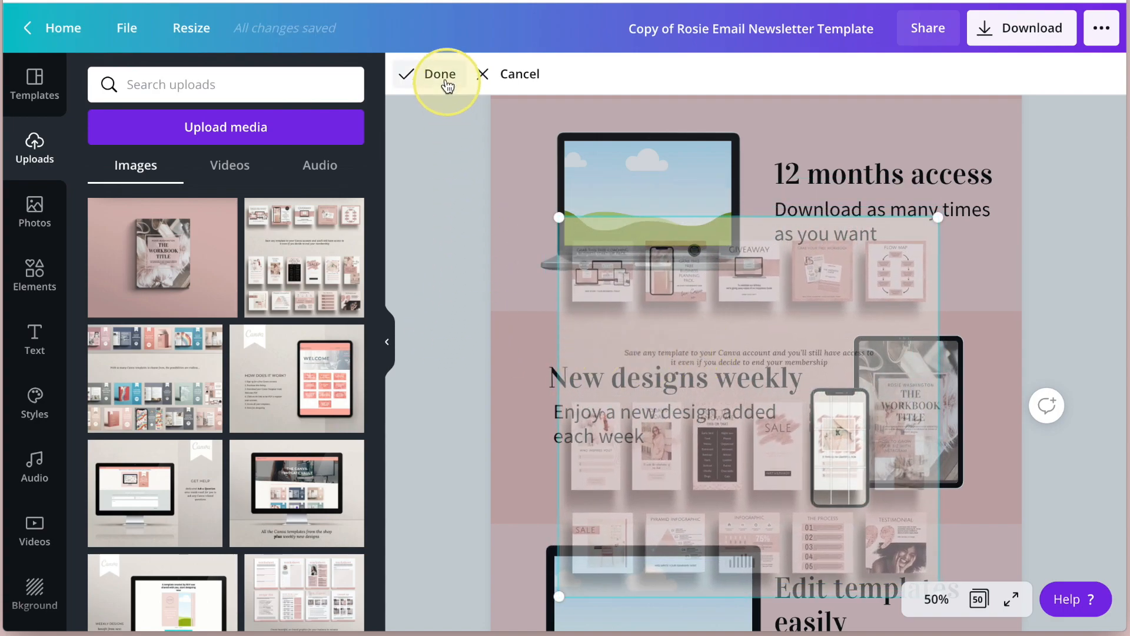
# Finish cropping the framed image and view the whole page at 25% zoom.
pyautogui.click(439, 73)
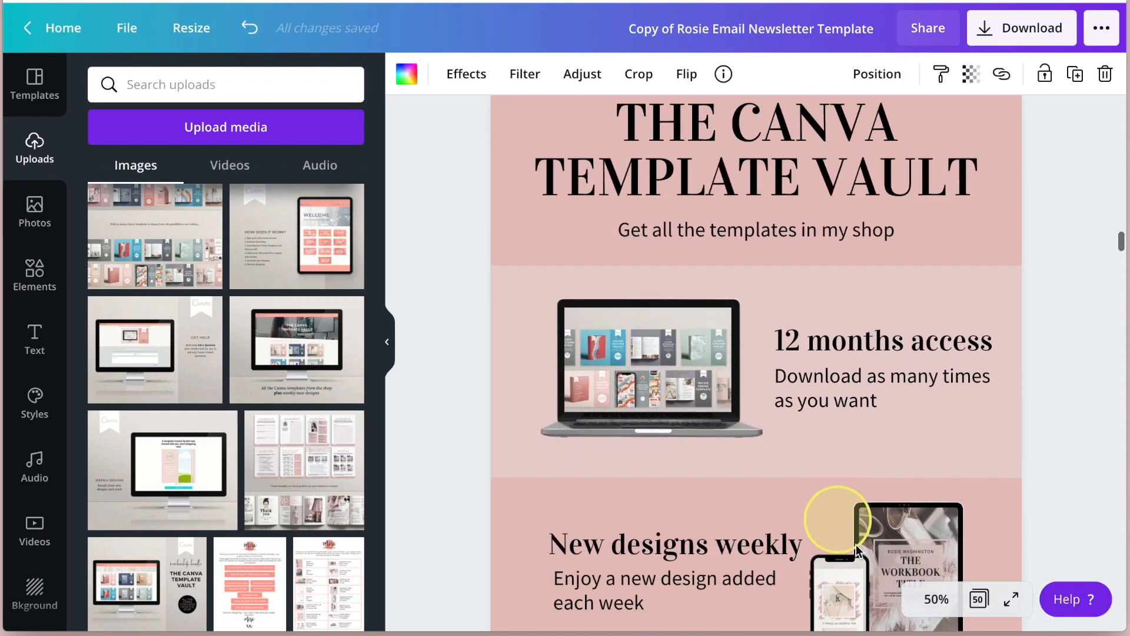
pyautogui.click(935, 599)
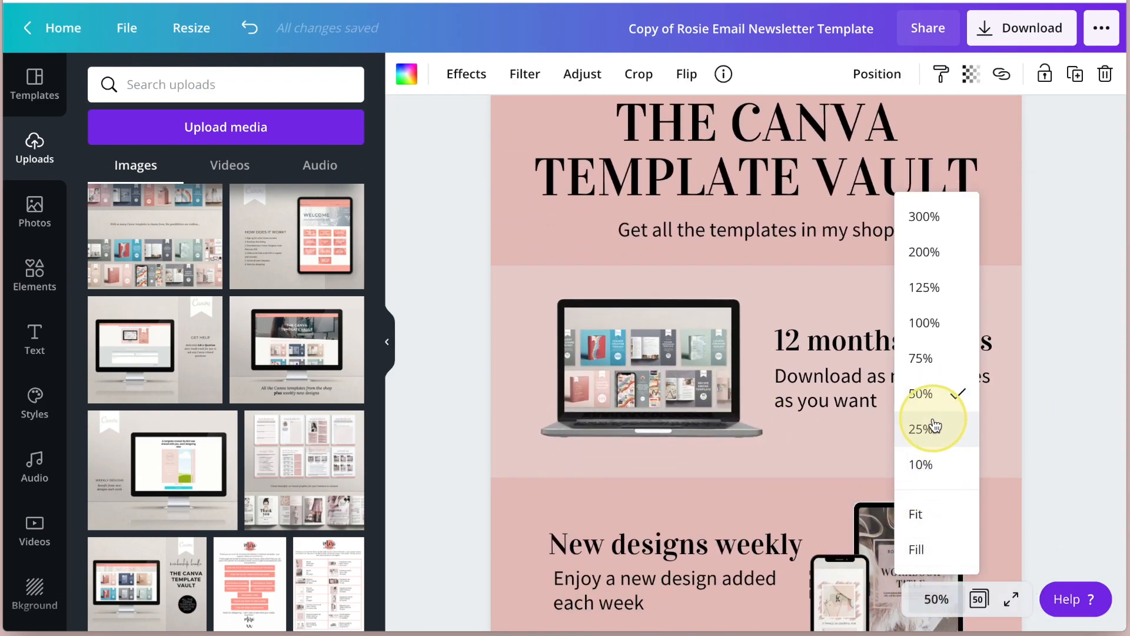
pyautogui.click(922, 428)
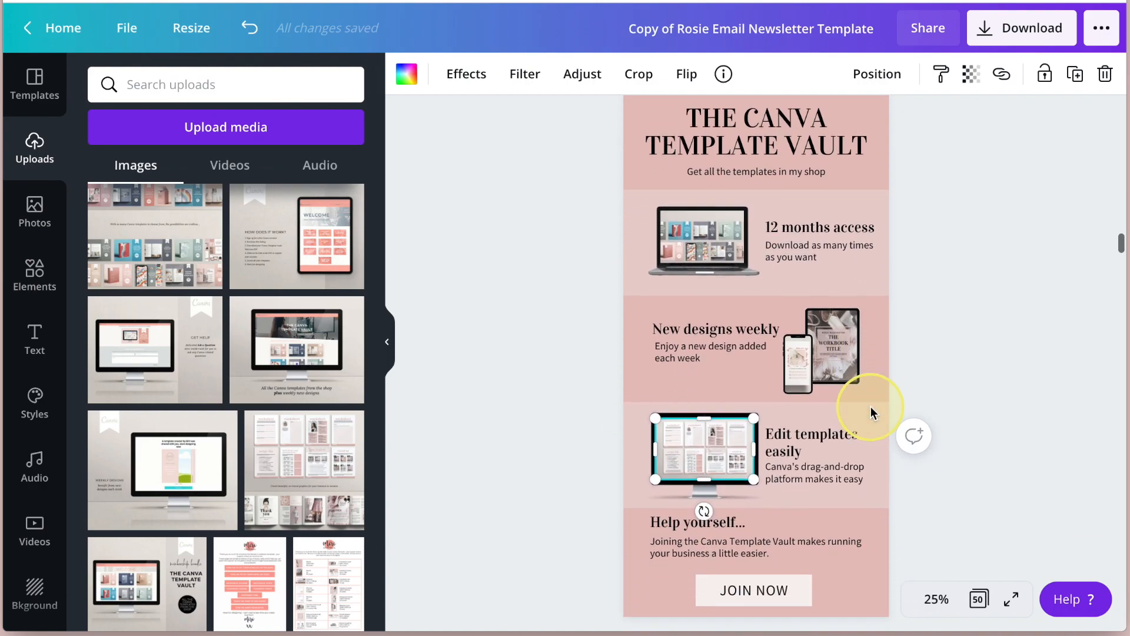
pyautogui.scroll(3)
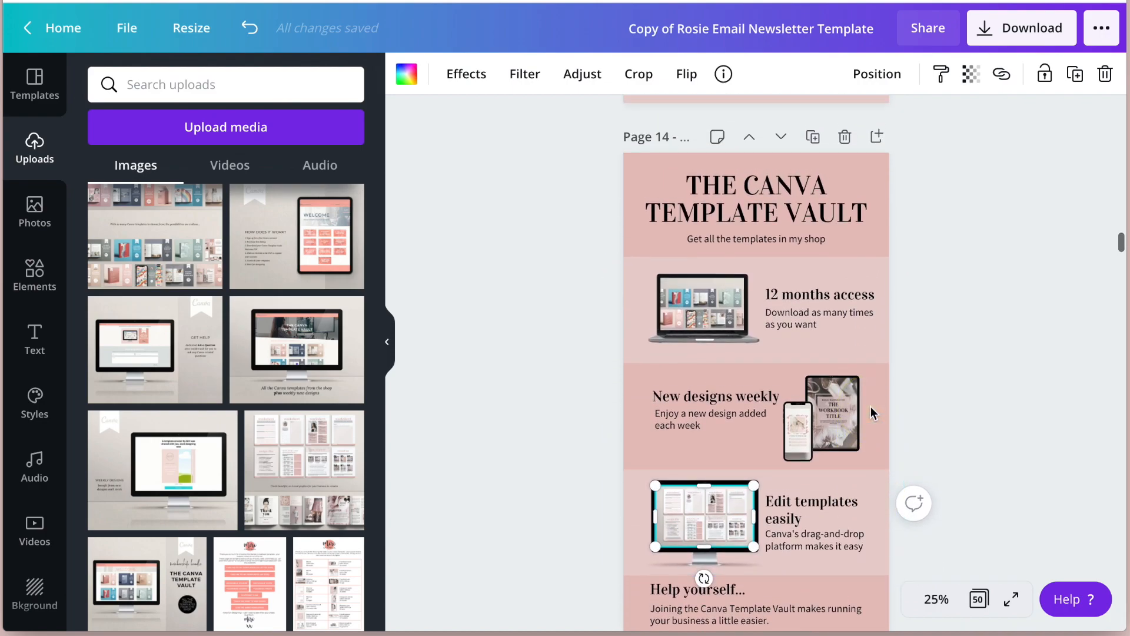
# Unlock the 12 months access background, try coral, then keep the original light pink.
pyautogui.click(872, 274)
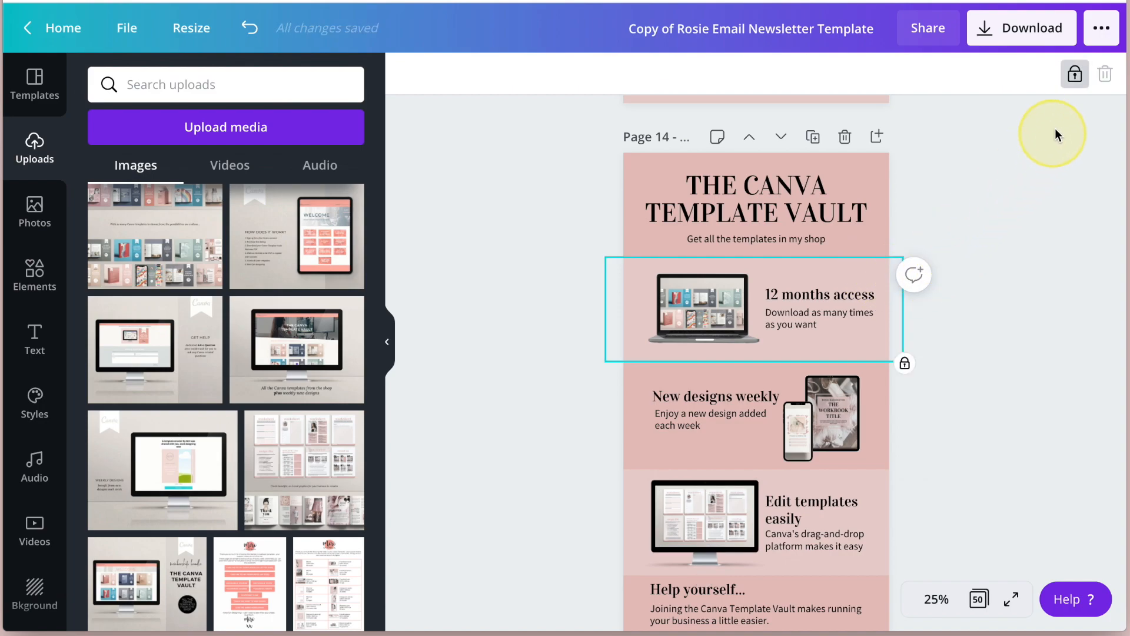
pyautogui.moveTo(1075, 74)
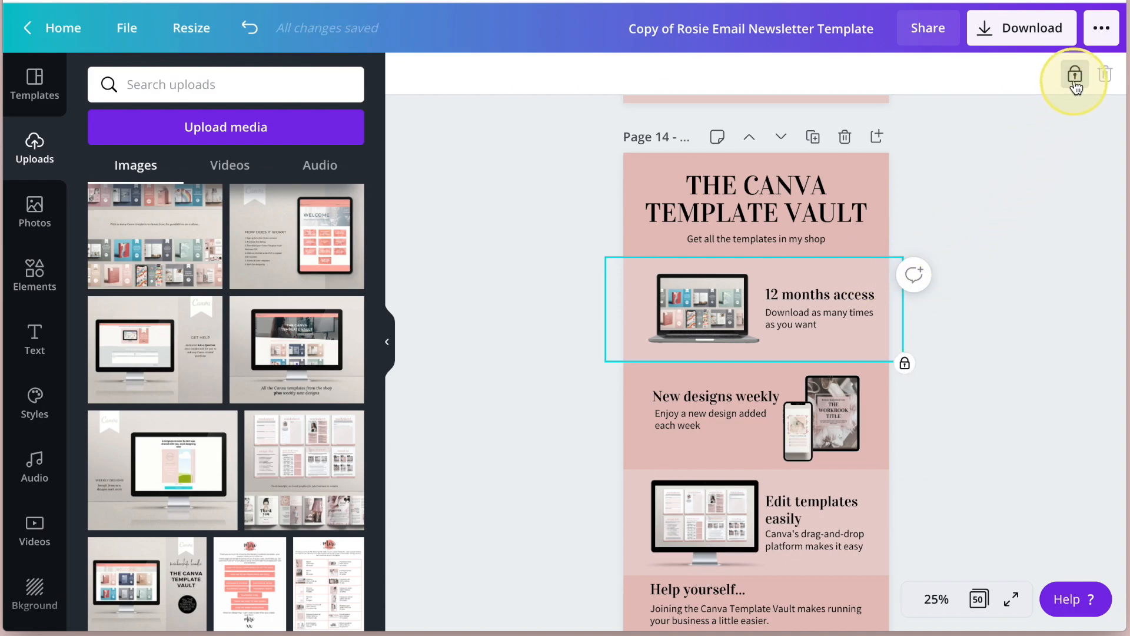
pyautogui.moveTo(1075, 74)
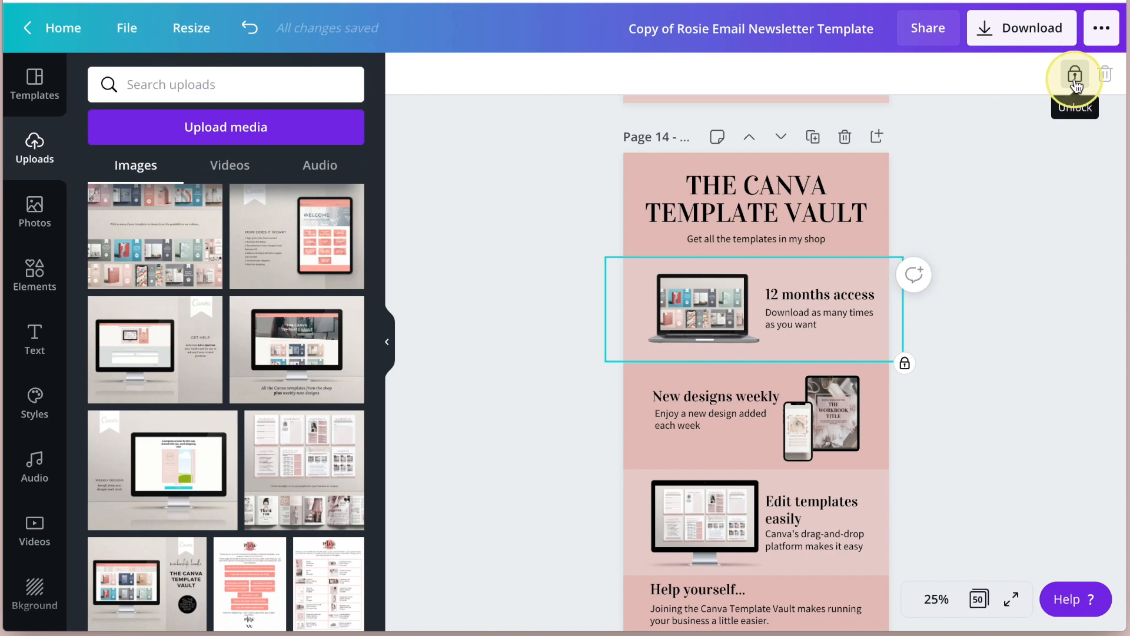
pyautogui.click(1074, 73)
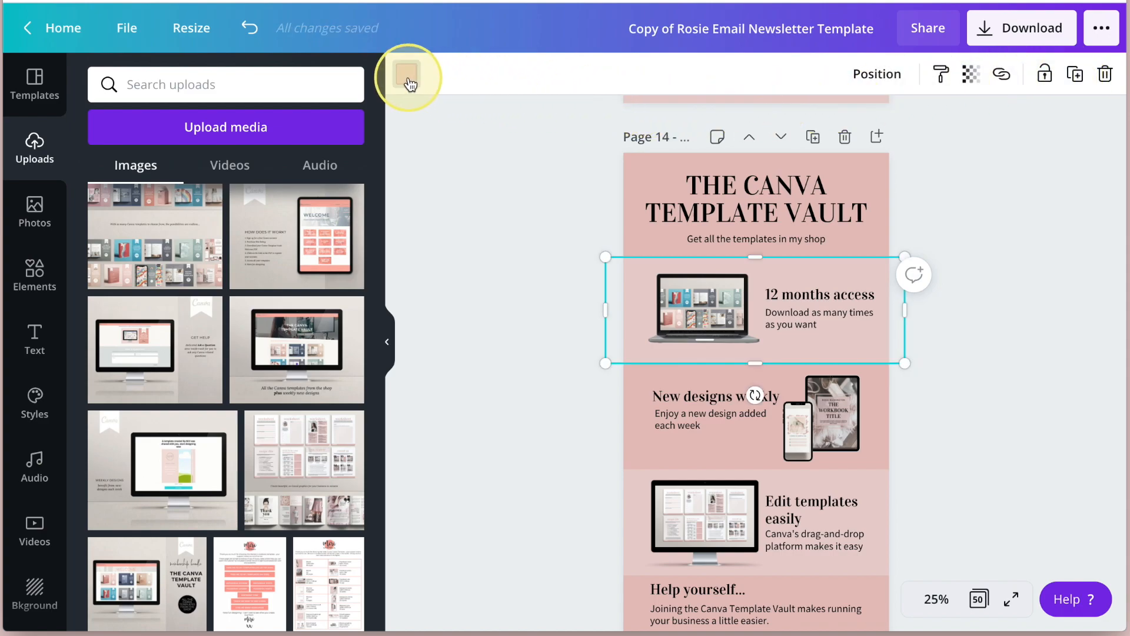
pyautogui.click(407, 74)
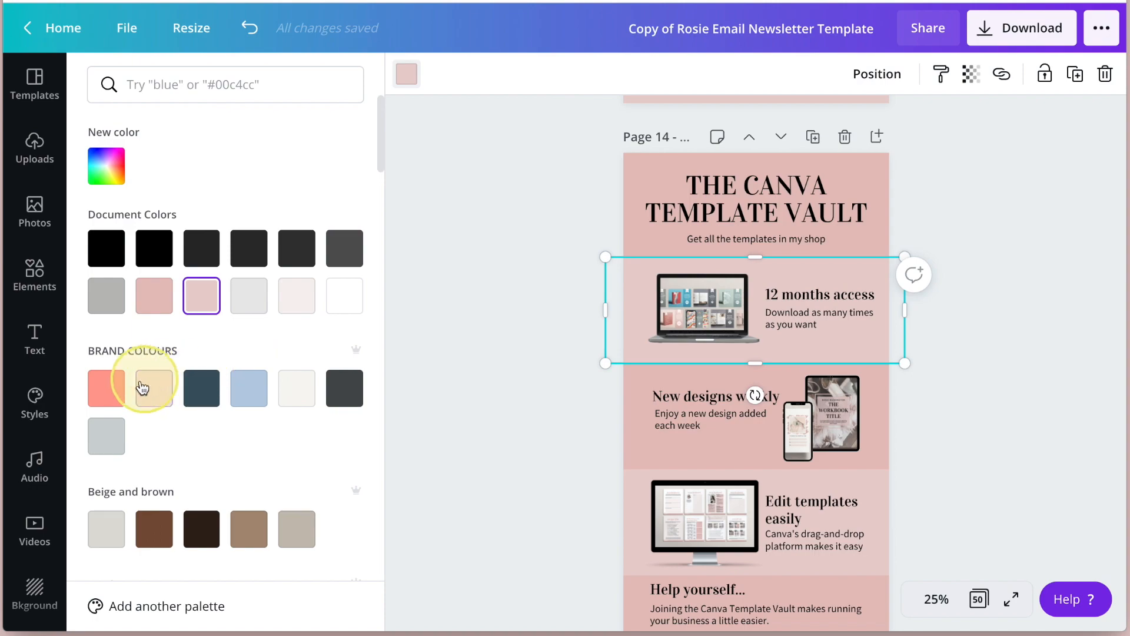
pyautogui.click(106, 387)
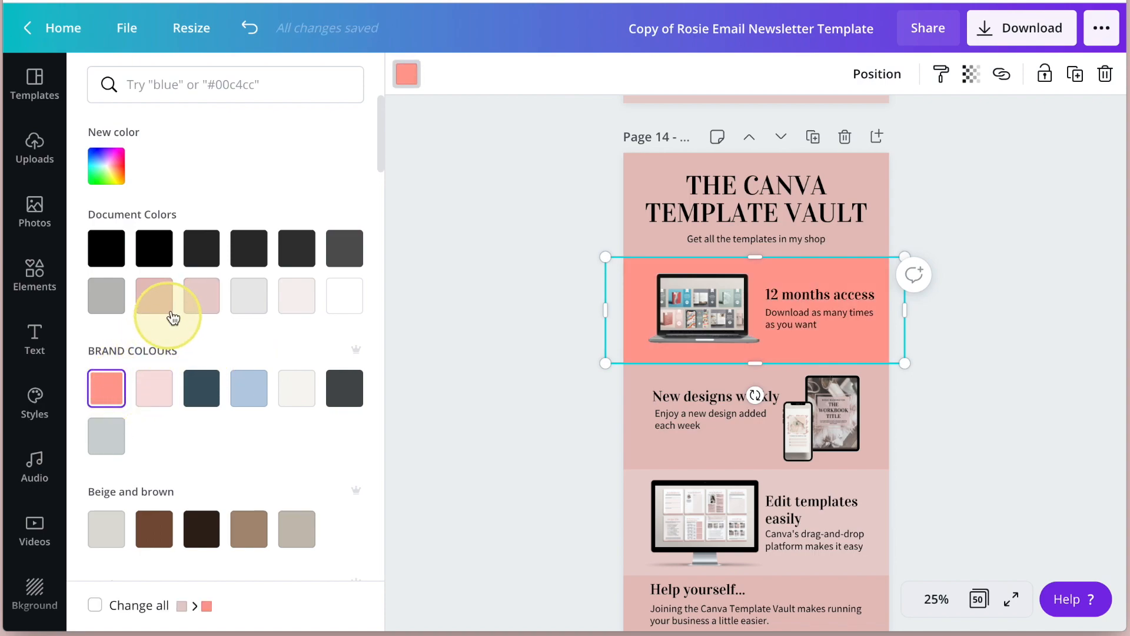
pyautogui.click(201, 294)
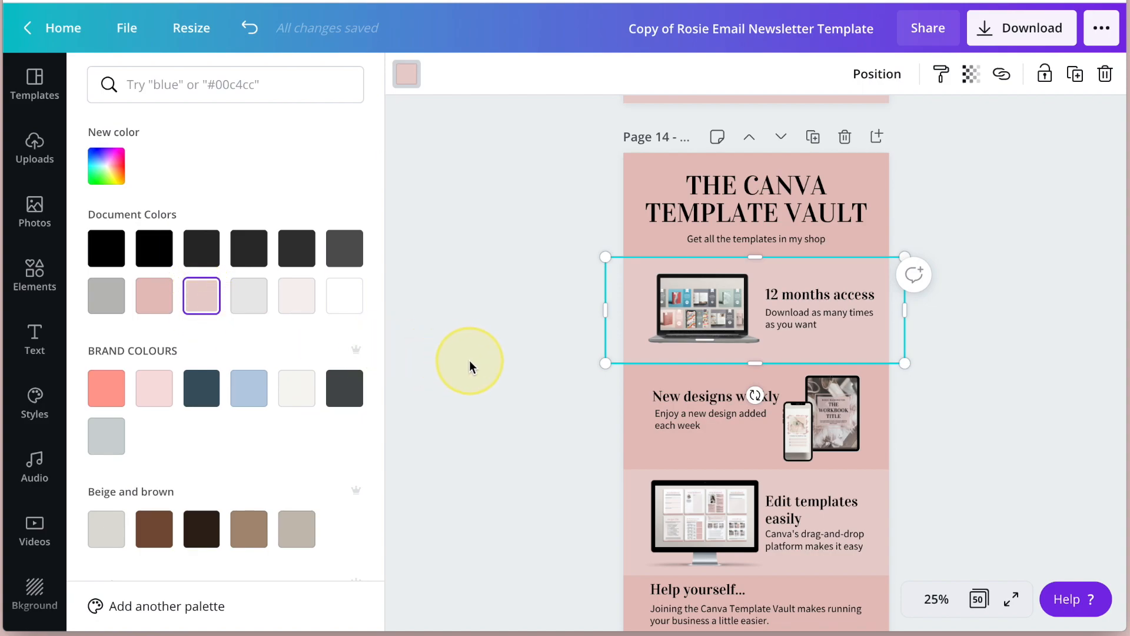
# Collapse the Uploads panel and clear the selection so page 14 shows on its own.
pyautogui.click(35, 149)
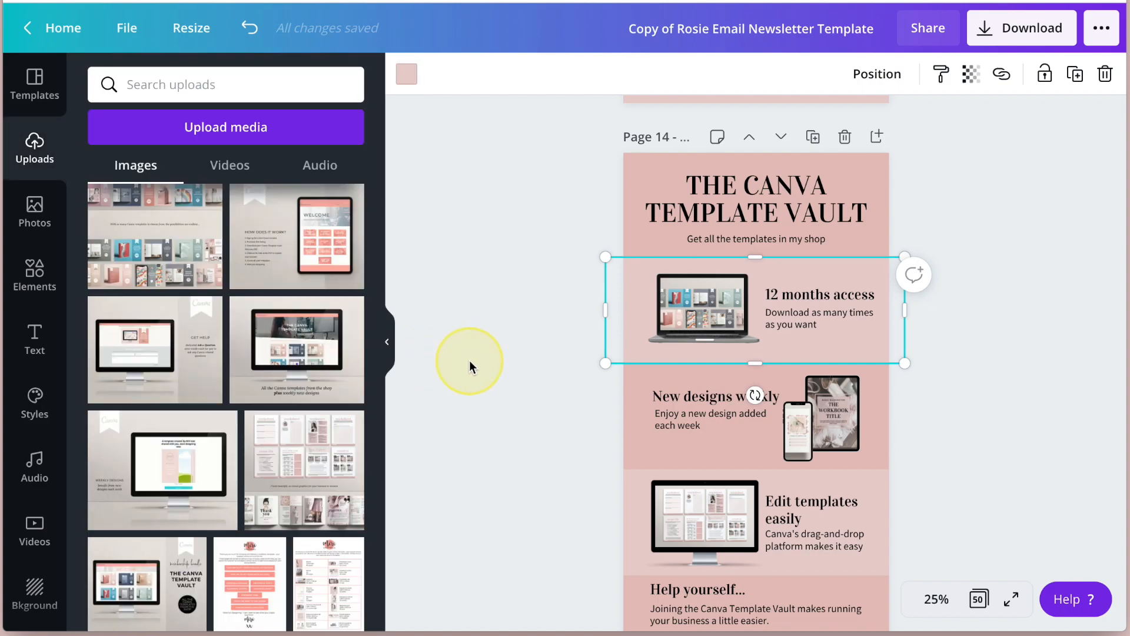
pyautogui.click(388, 341)
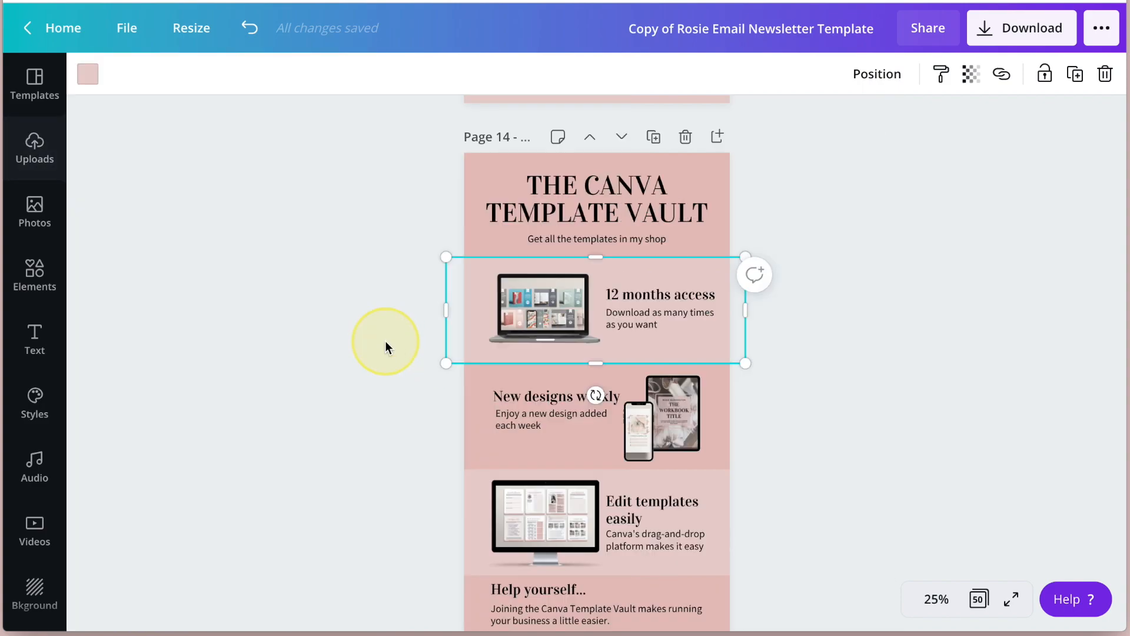
pyautogui.click(839, 421)
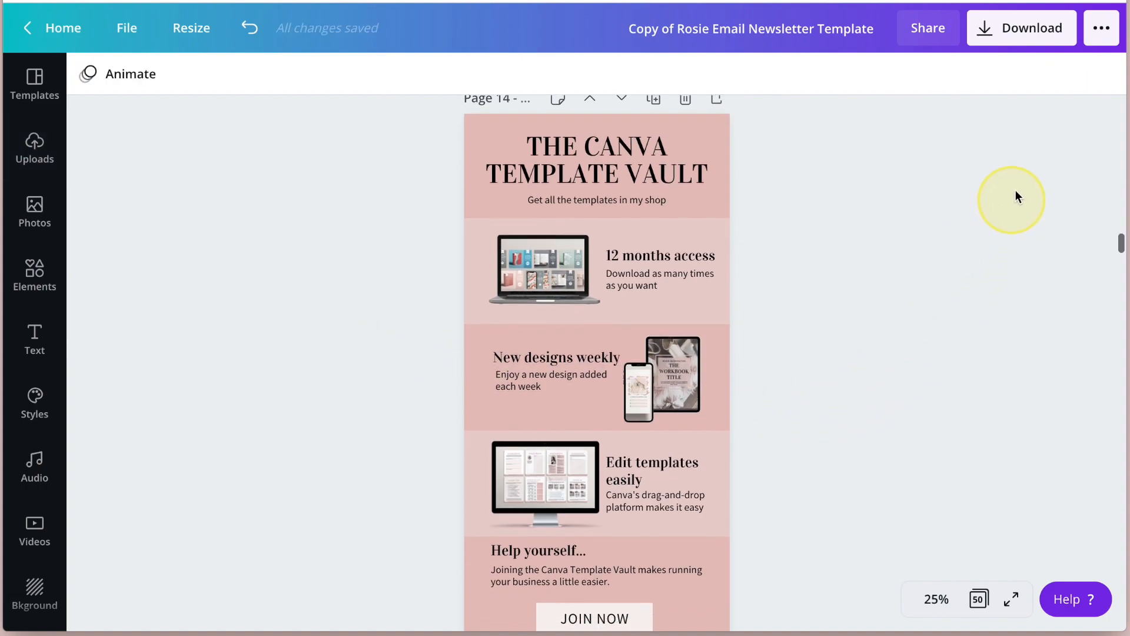
# Download only Page 14 as a PNG and dismiss the confirmation.
pyautogui.click(1020, 27)
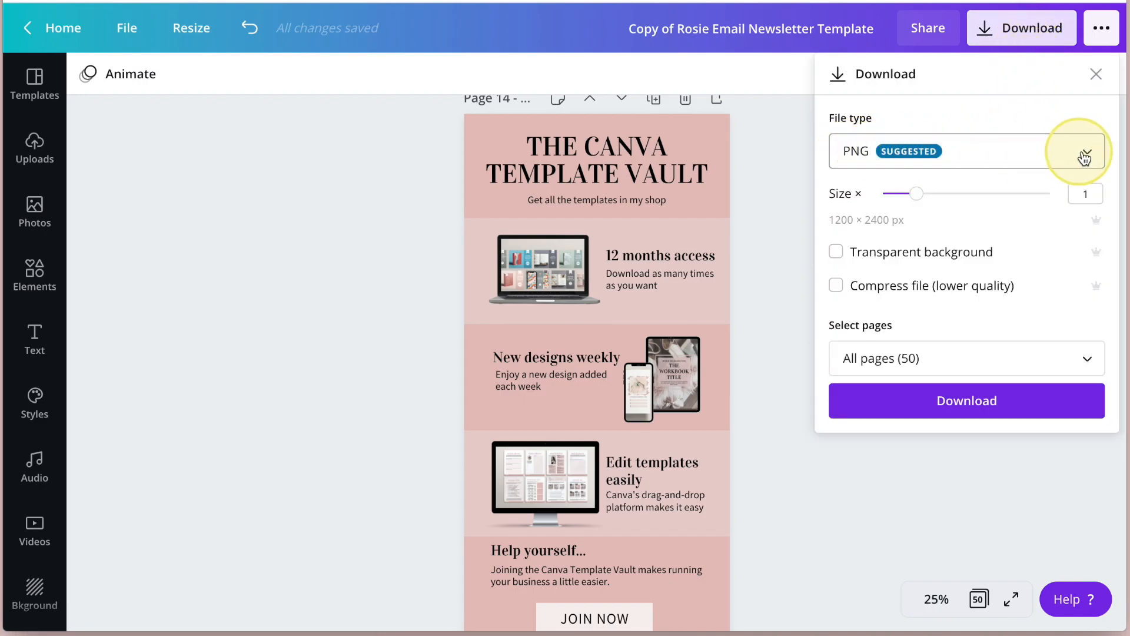
pyautogui.click(1085, 151)
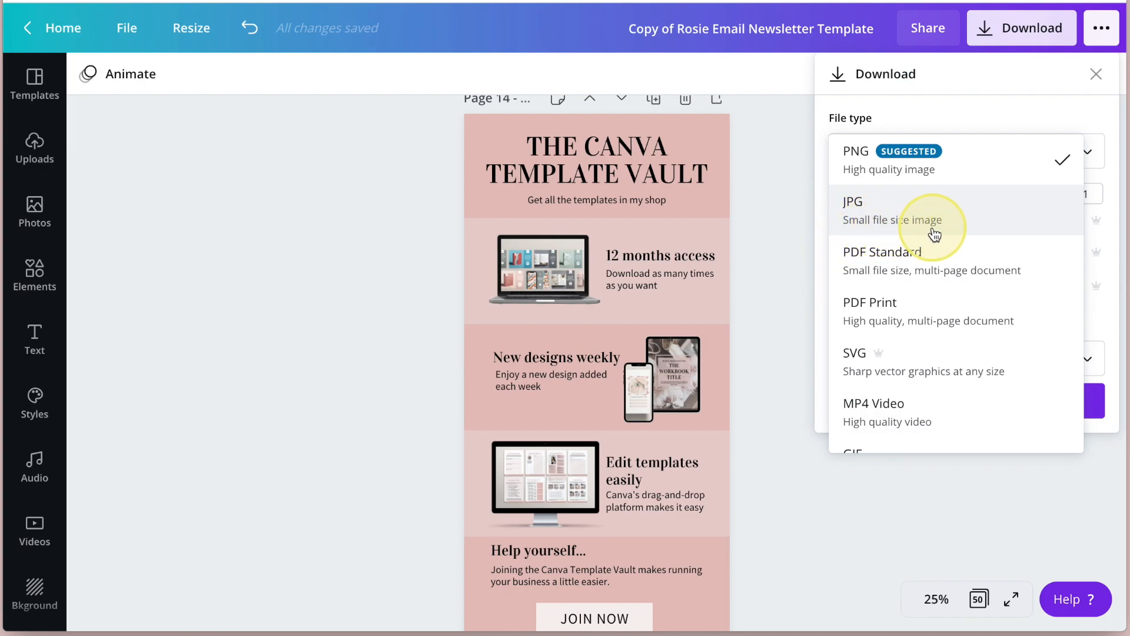
pyautogui.moveTo(907, 169)
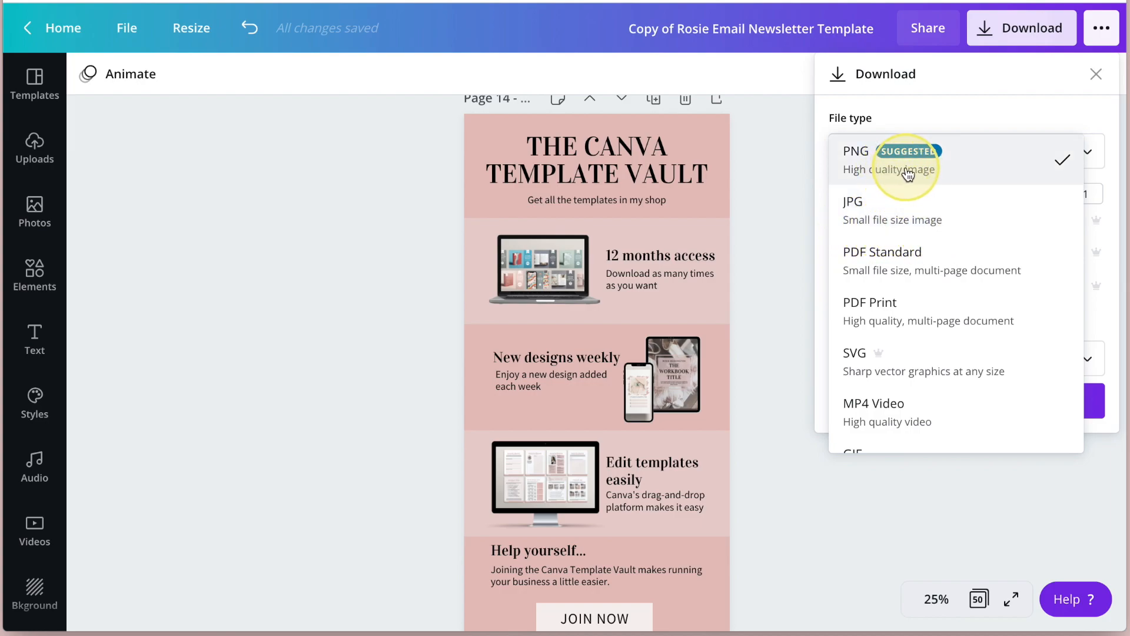
pyautogui.moveTo(1008, 169)
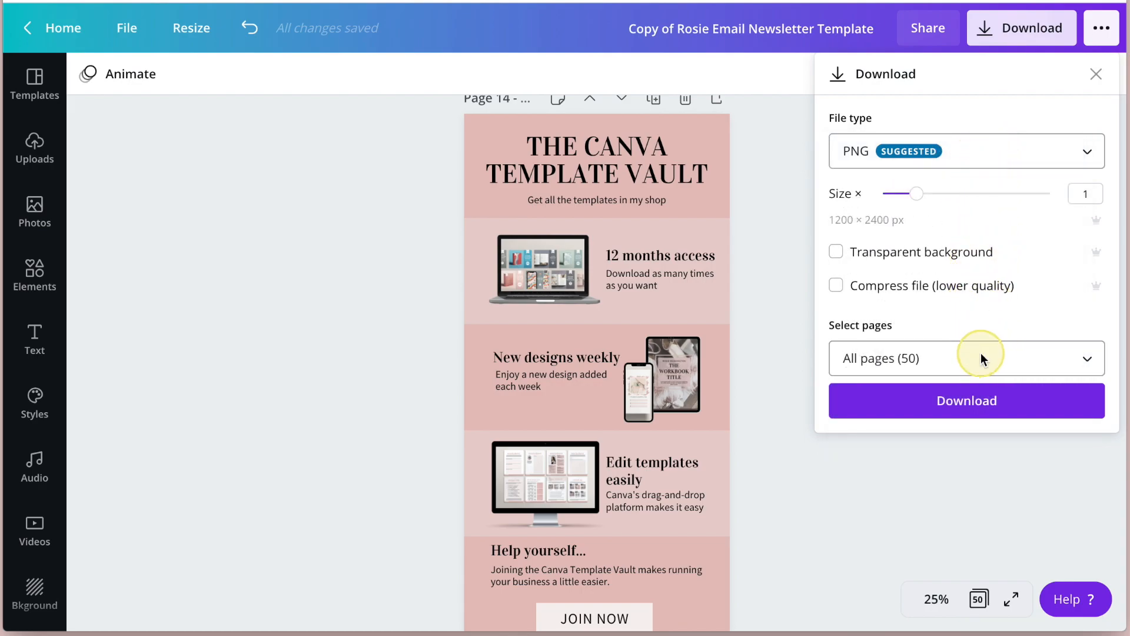
pyautogui.click(964, 358)
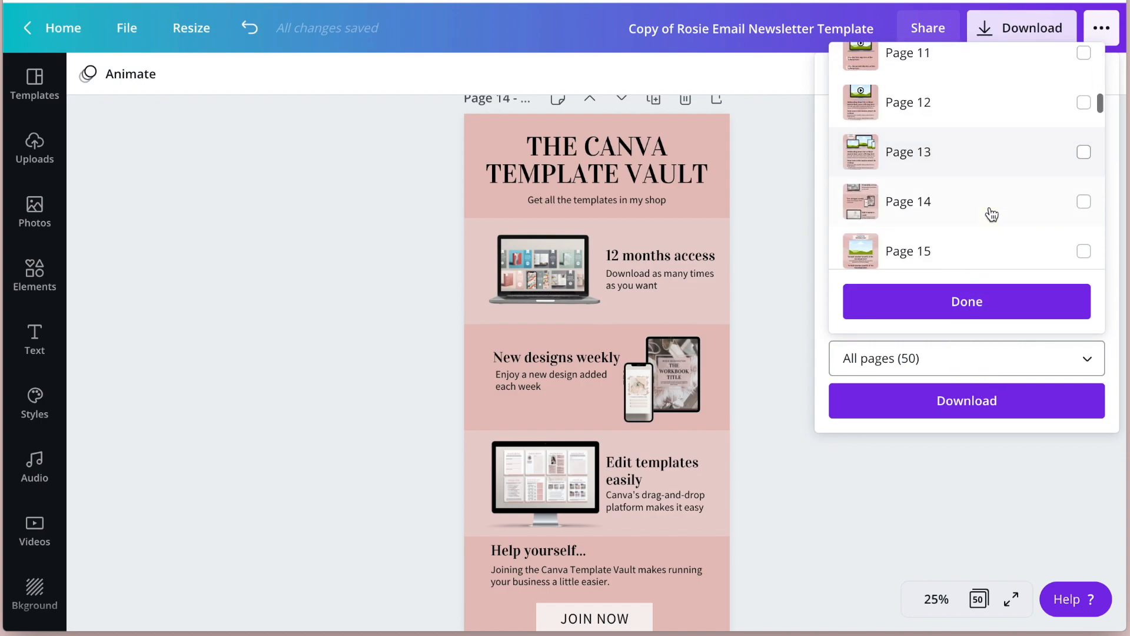
pyautogui.click(1083, 202)
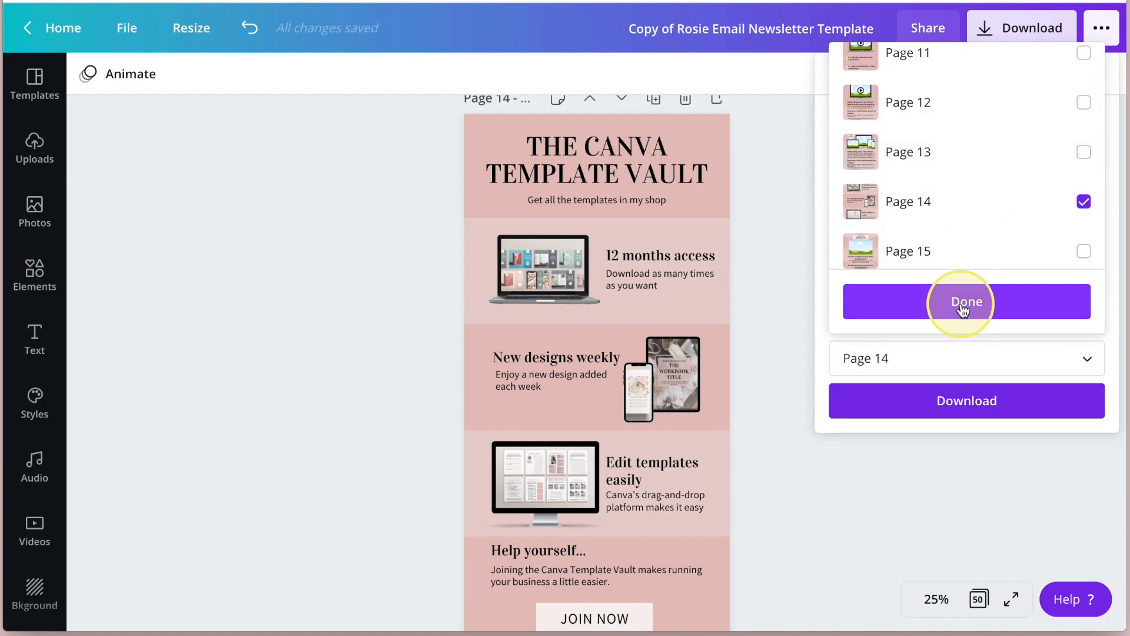
pyautogui.click(966, 301)
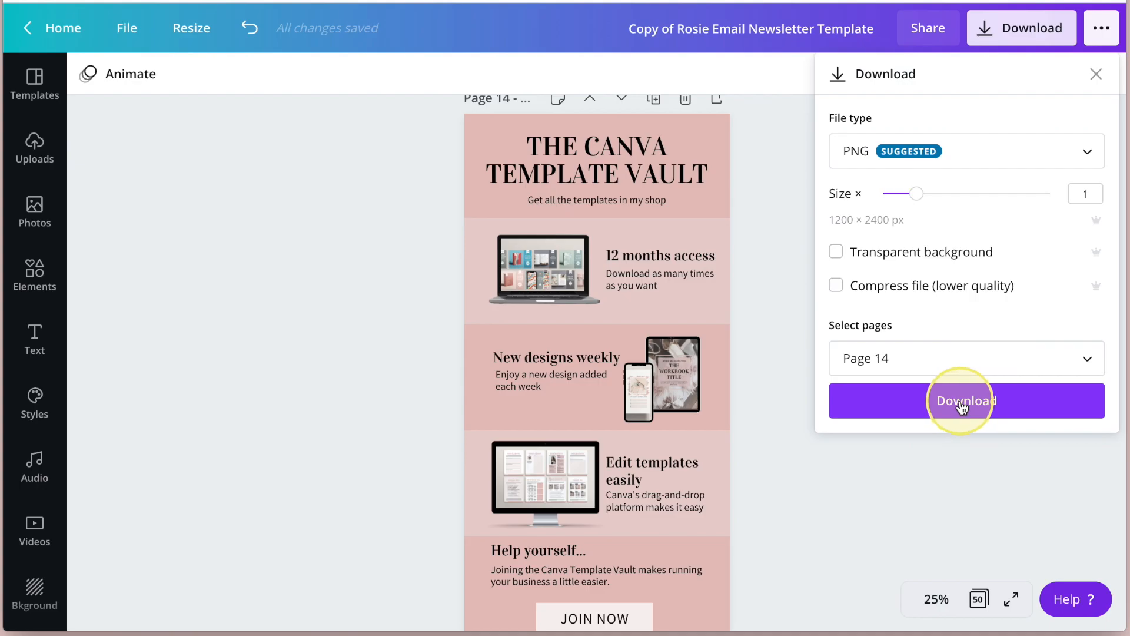
pyautogui.click(966, 400)
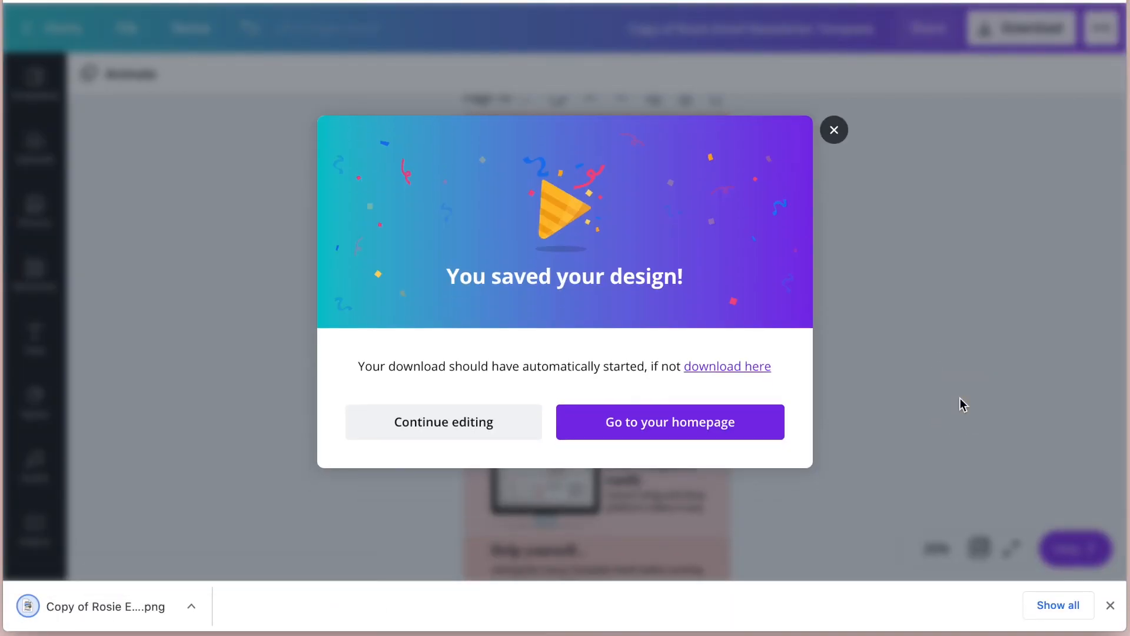
pyautogui.click(669, 421)
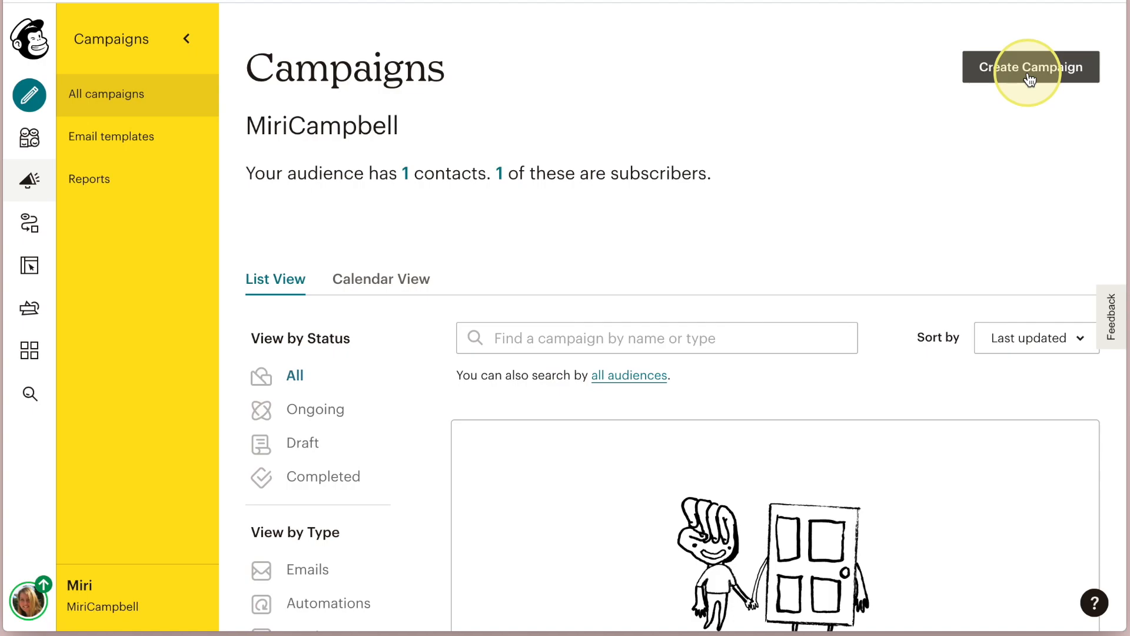
# Create an email campaign named The Canva Template Vault and reach its template choices.
pyautogui.click(1030, 66)
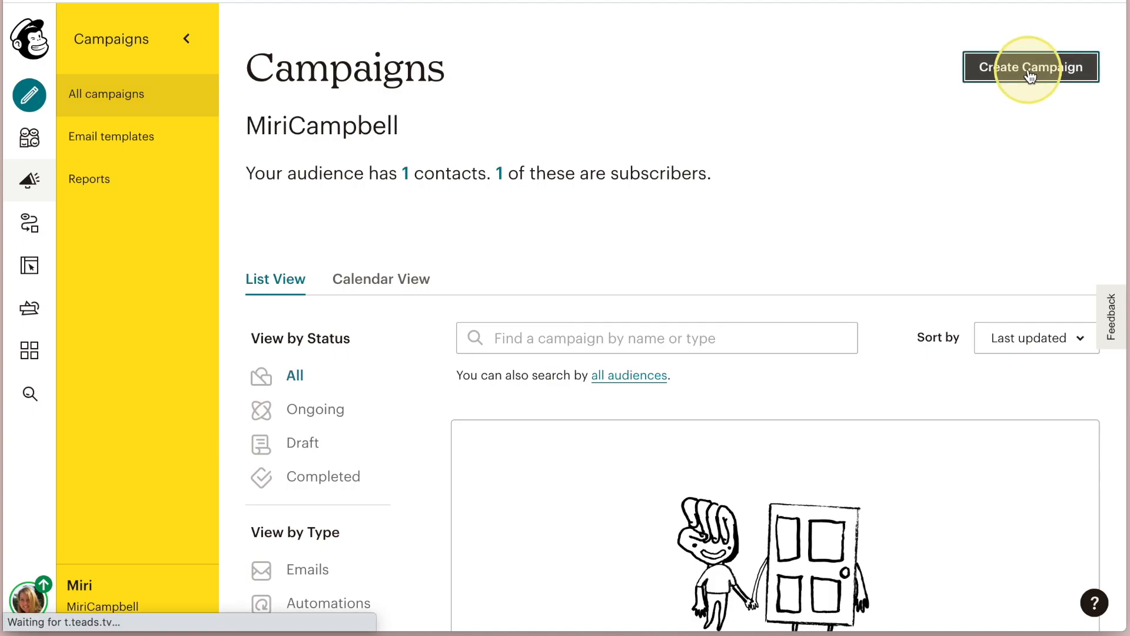
pyautogui.click(1030, 67)
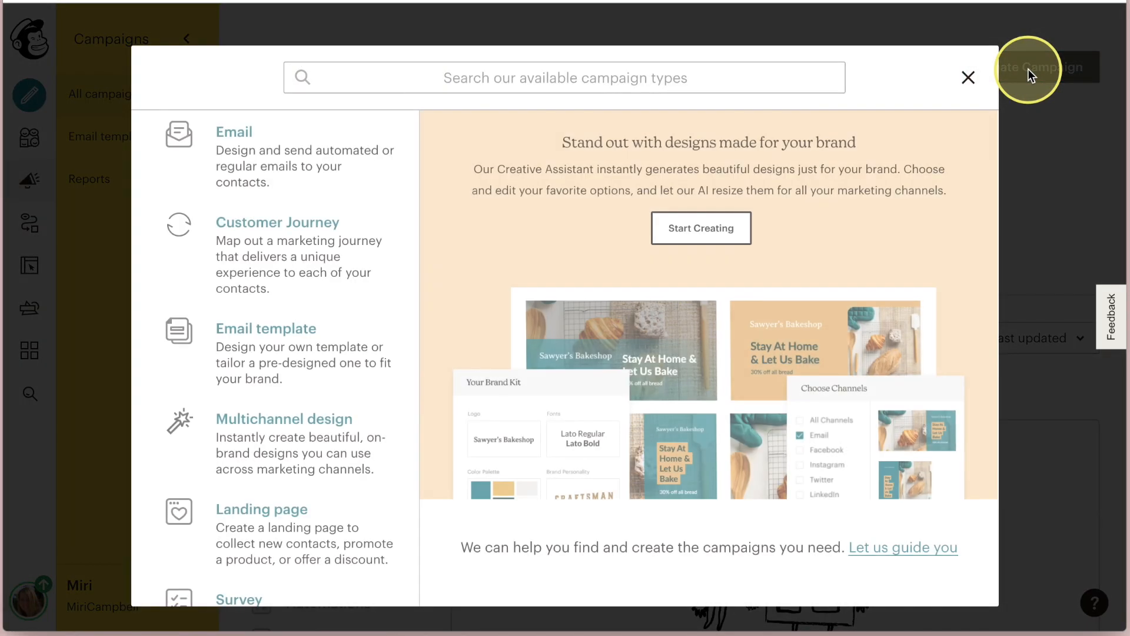
pyautogui.moveTo(822, 173)
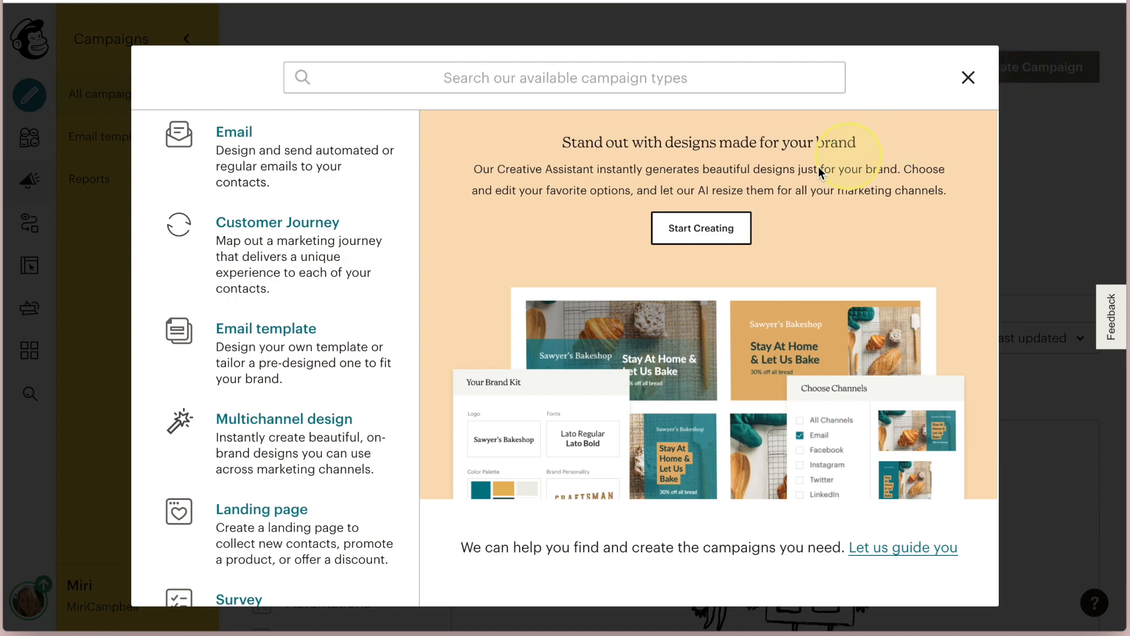
pyautogui.moveTo(239, 149)
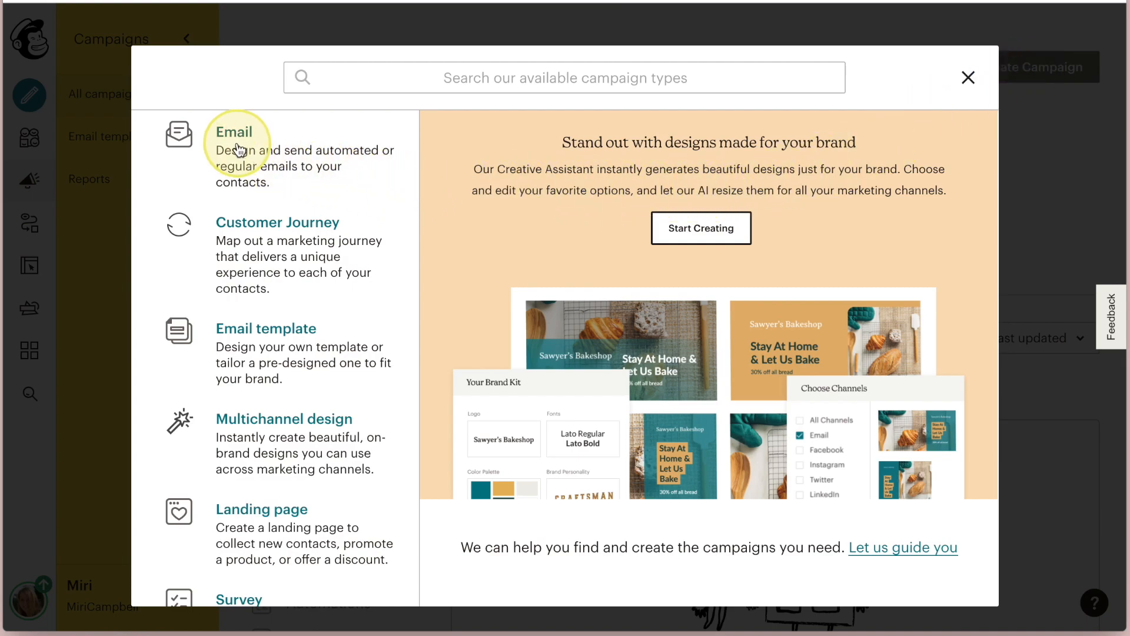
pyautogui.click(234, 132)
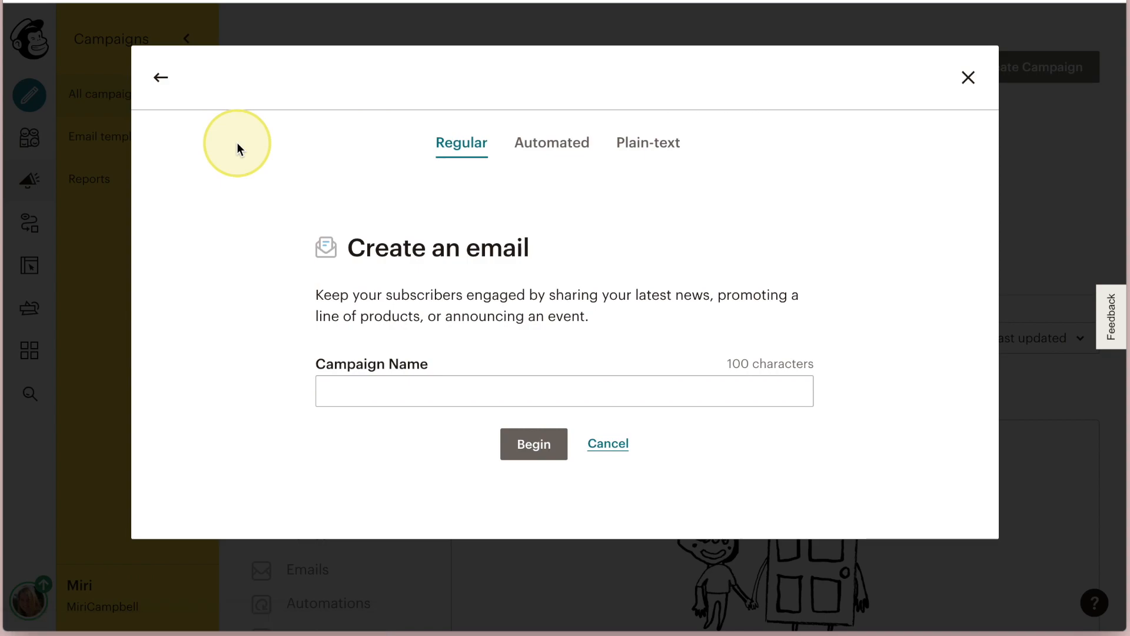
pyautogui.write('The Canva Template Vault')
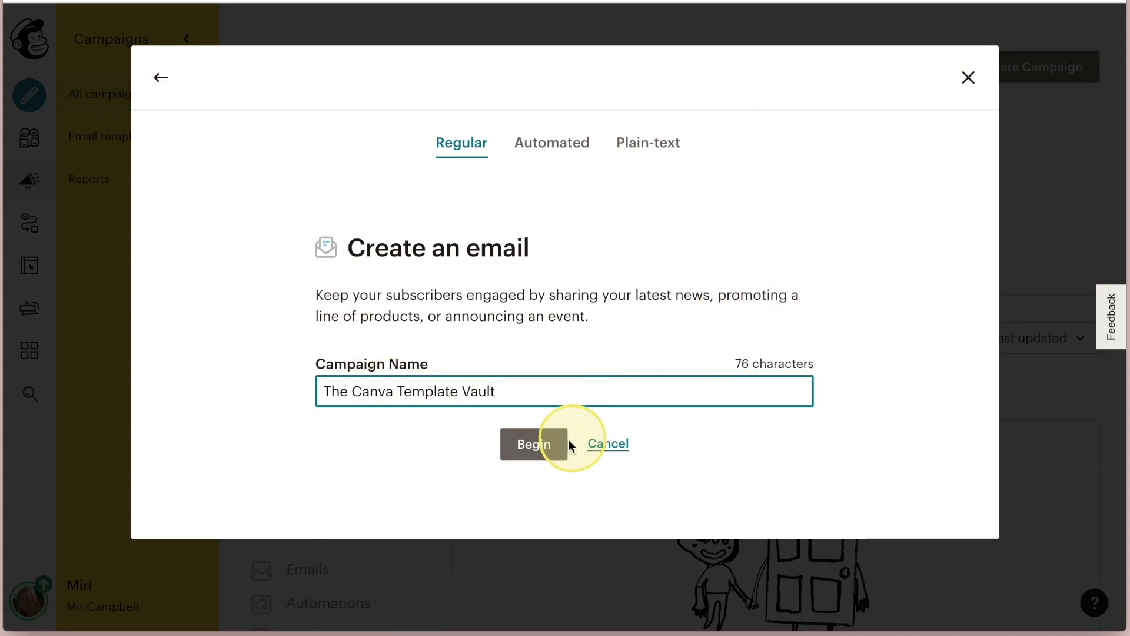
pyautogui.click(532, 444)
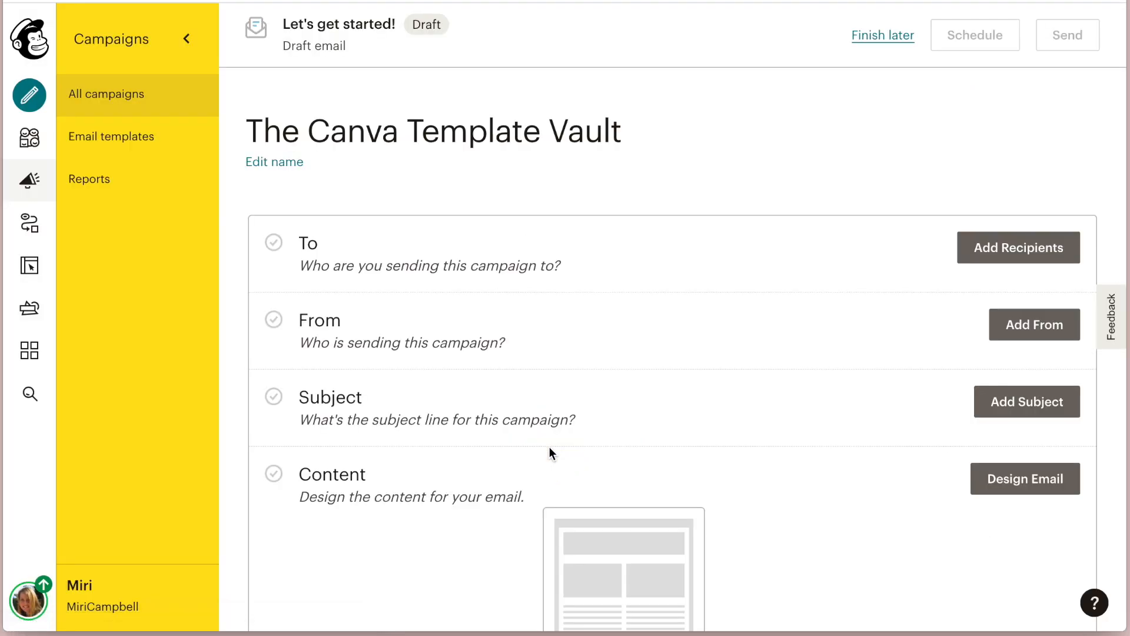
pyautogui.moveTo(876, 274)
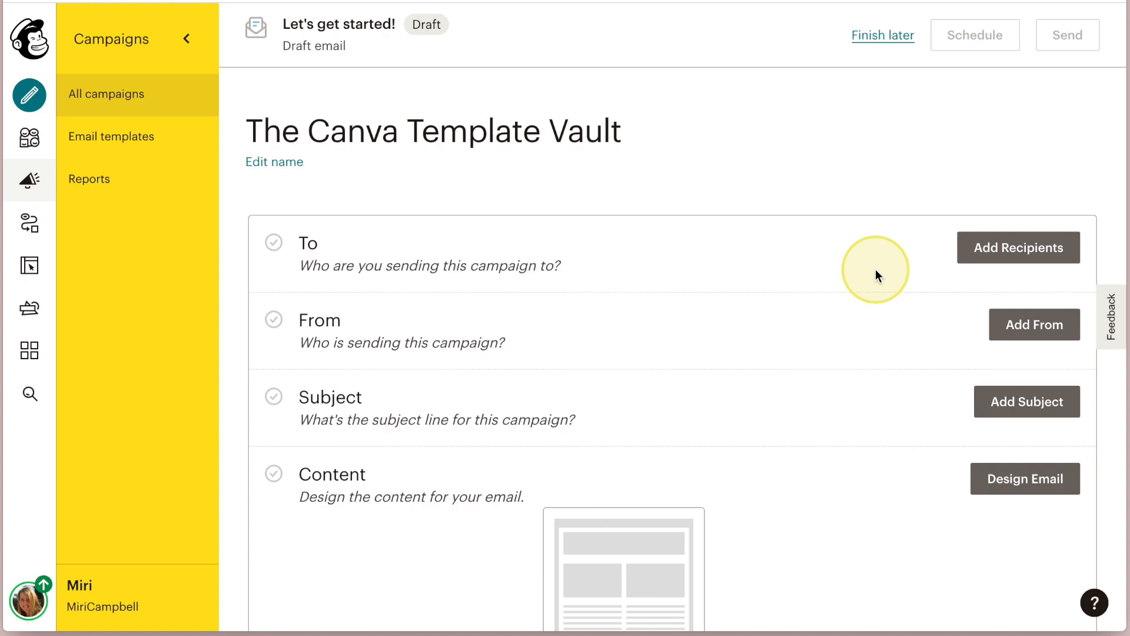
pyautogui.moveTo(881, 339)
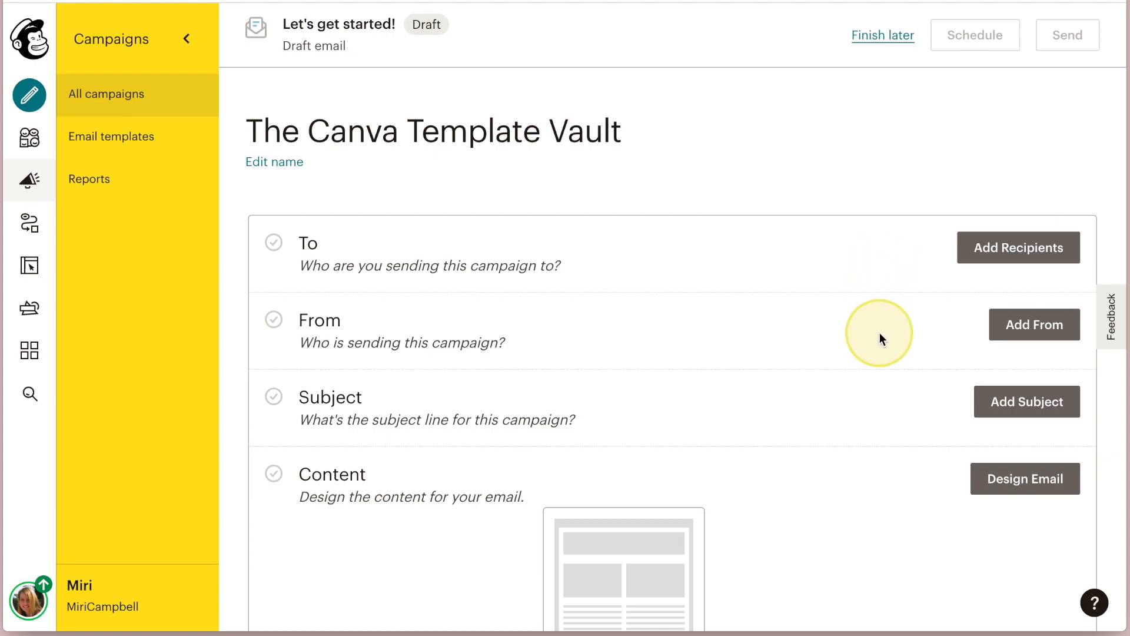
pyautogui.moveTo(885, 403)
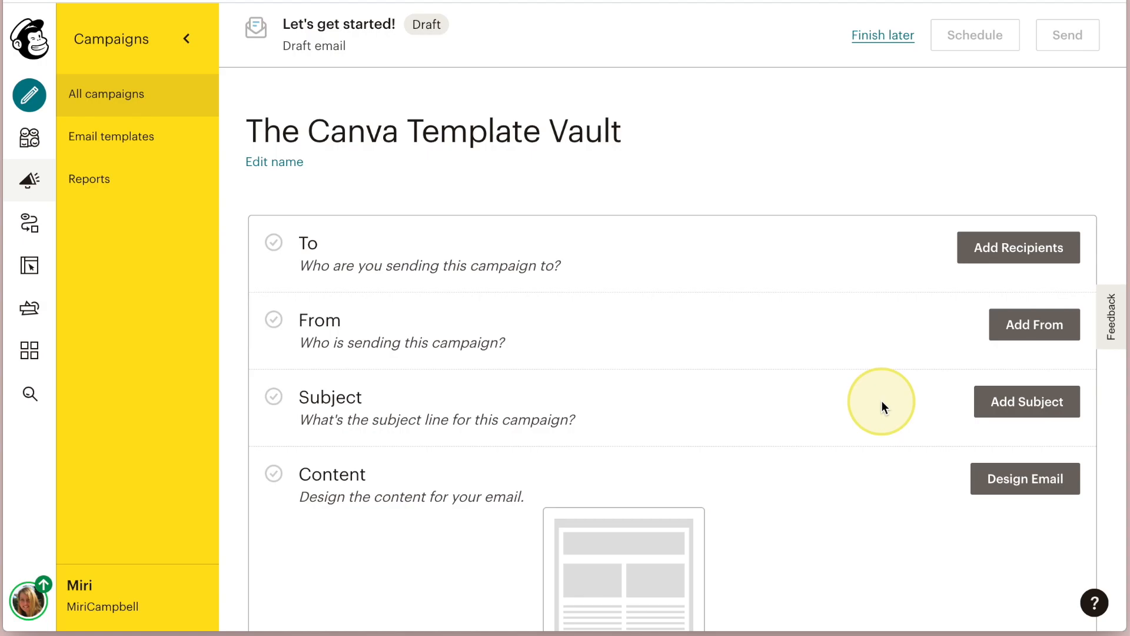
pyautogui.scroll(-3)
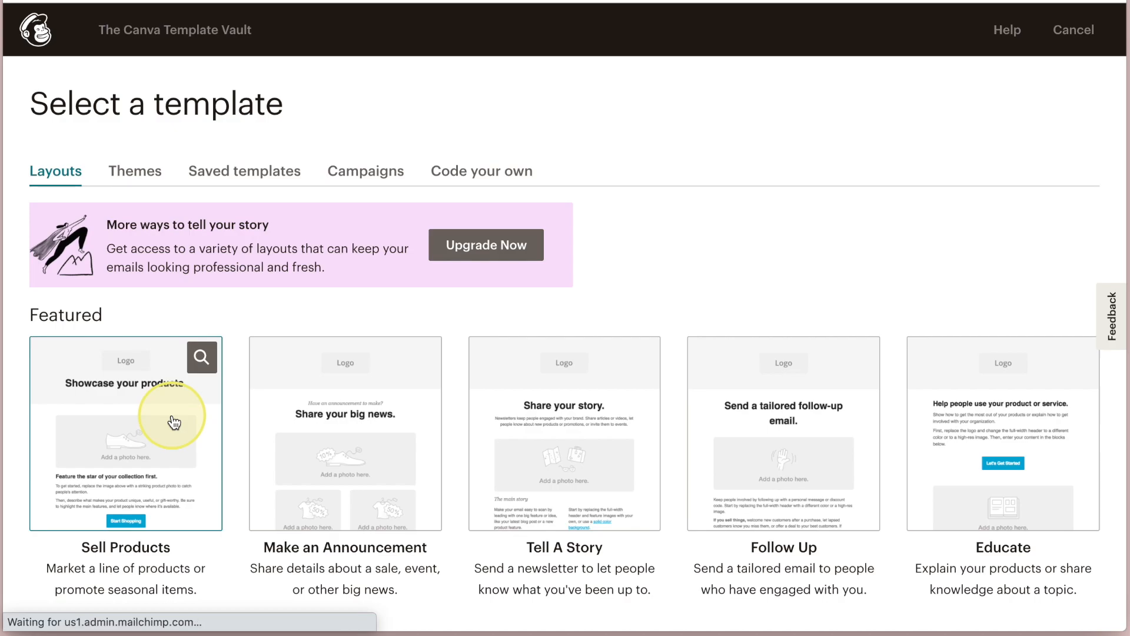
# Apply the Sell Products layout and delete its related products and sale block.
pyautogui.click(125, 432)
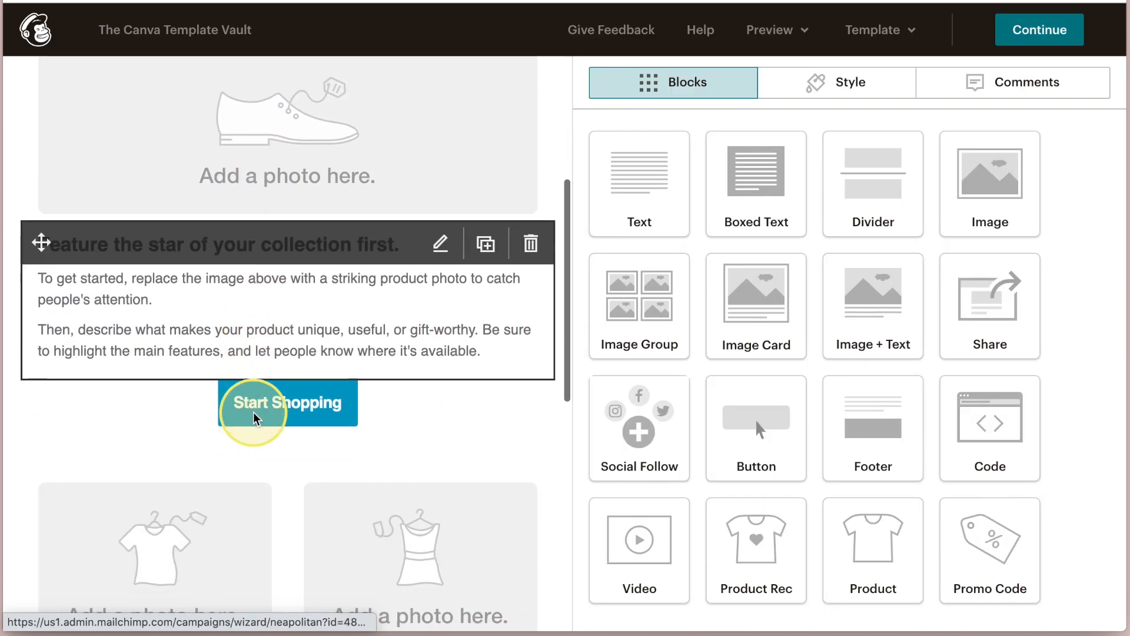
pyautogui.scroll(-3)
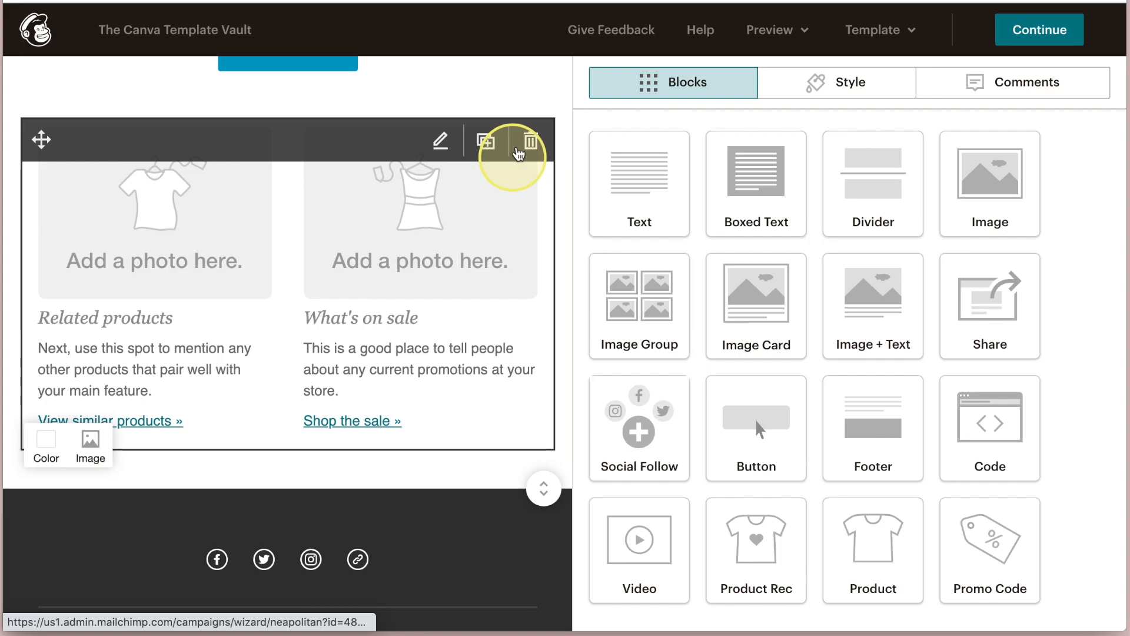
pyautogui.click(531, 140)
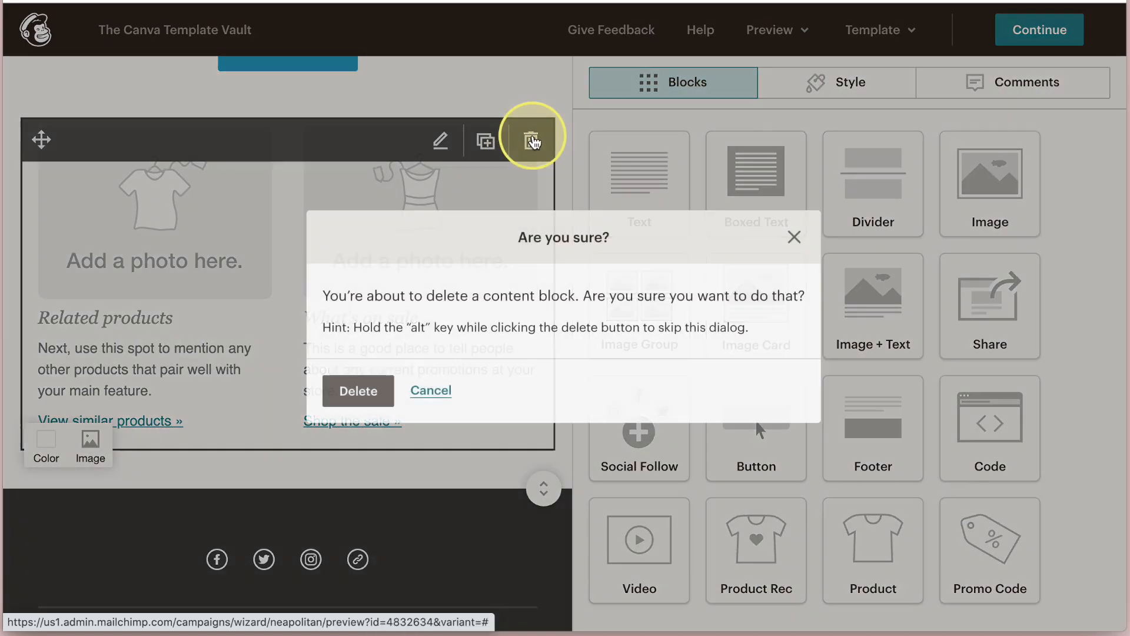
pyautogui.click(358, 391)
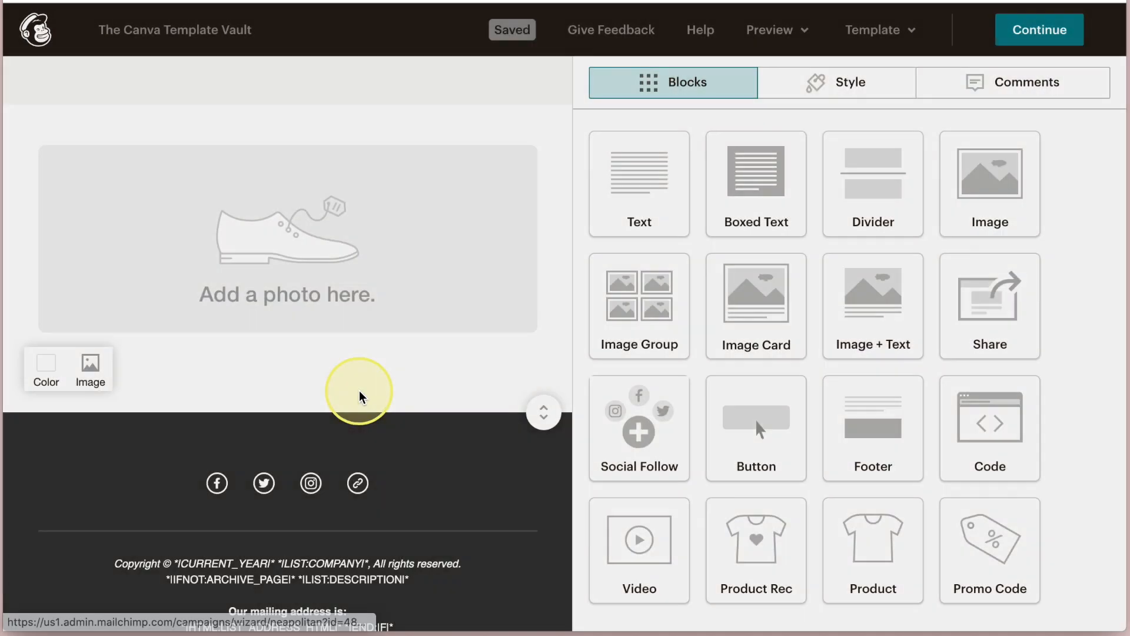
pyautogui.click(353, 390)
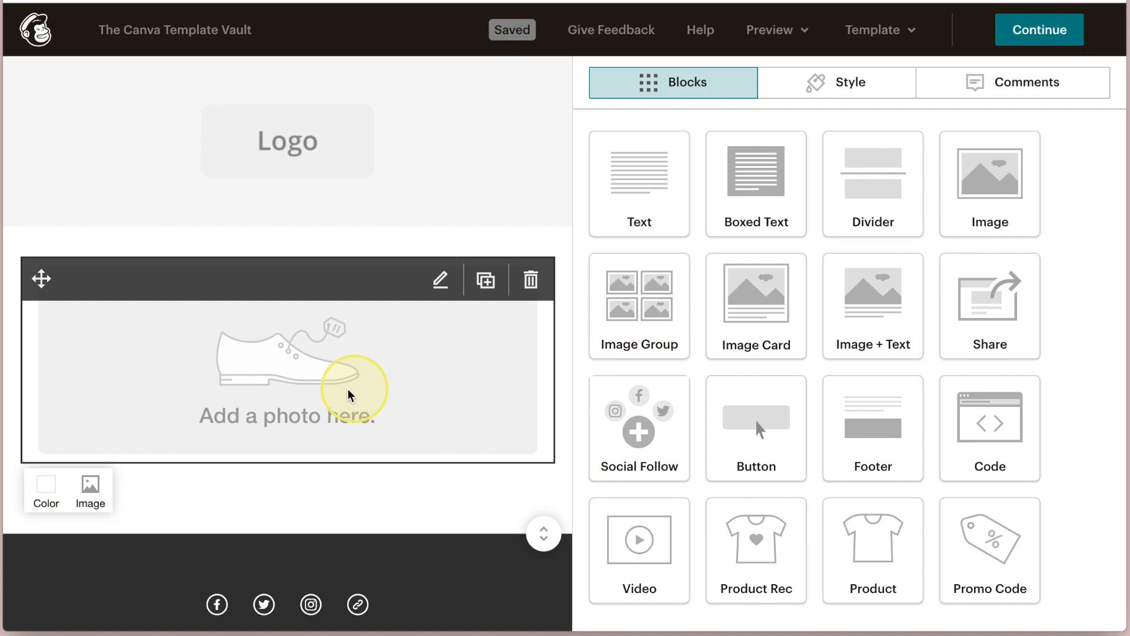
pyautogui.moveTo(439, 280)
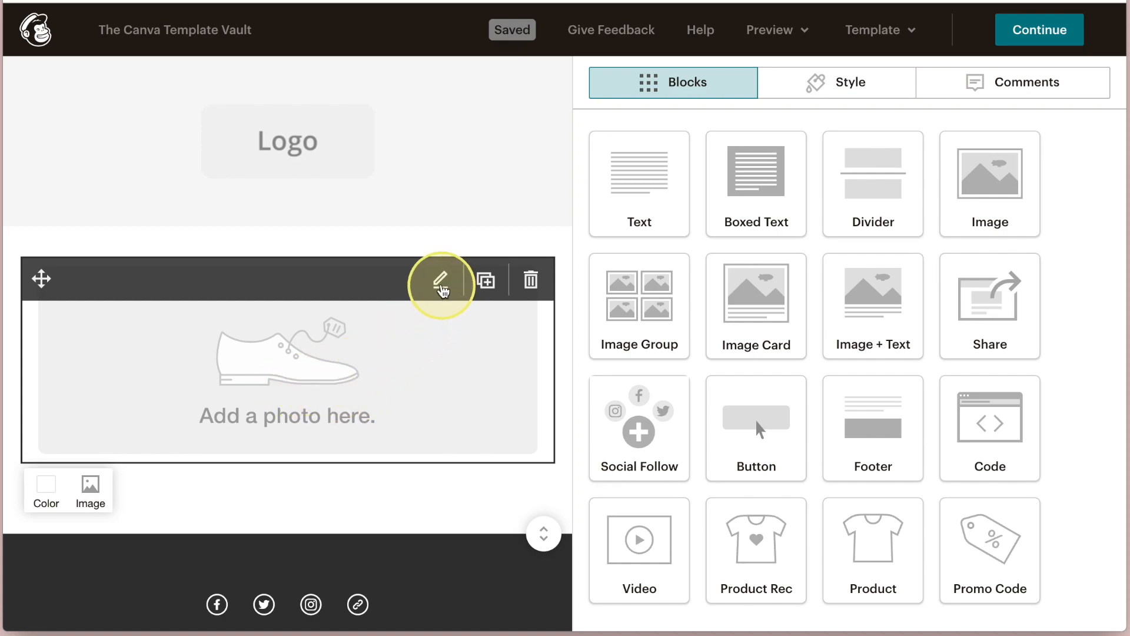
# Replace the photo placeholder with uploaded Copy of Rosie Email Newsletter Template.png.
pyautogui.click(439, 281)
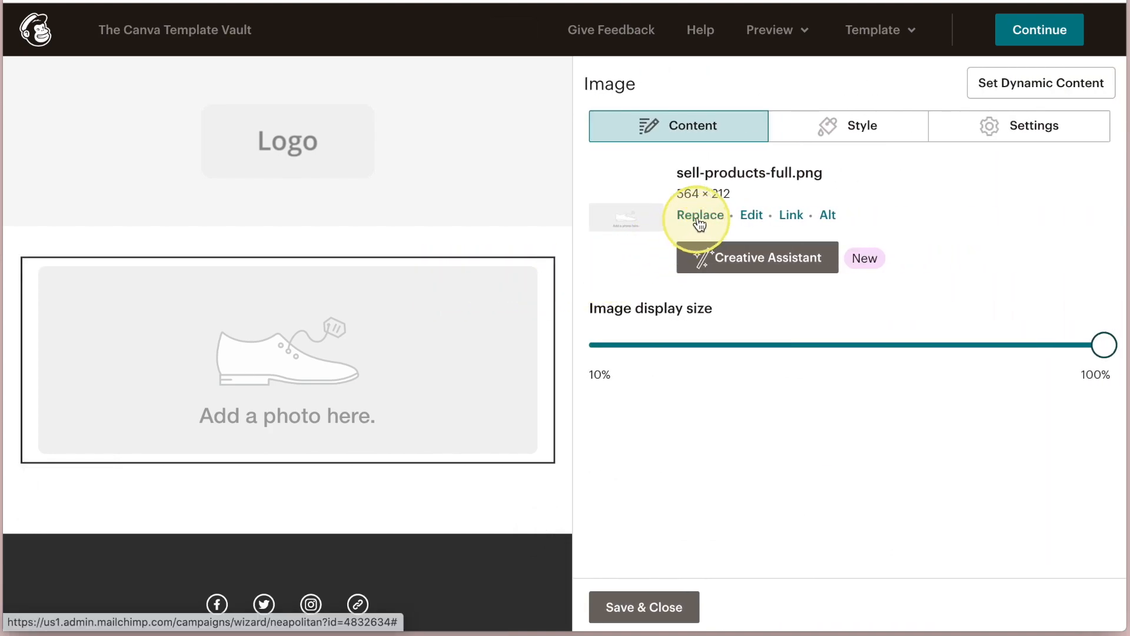
pyautogui.click(698, 214)
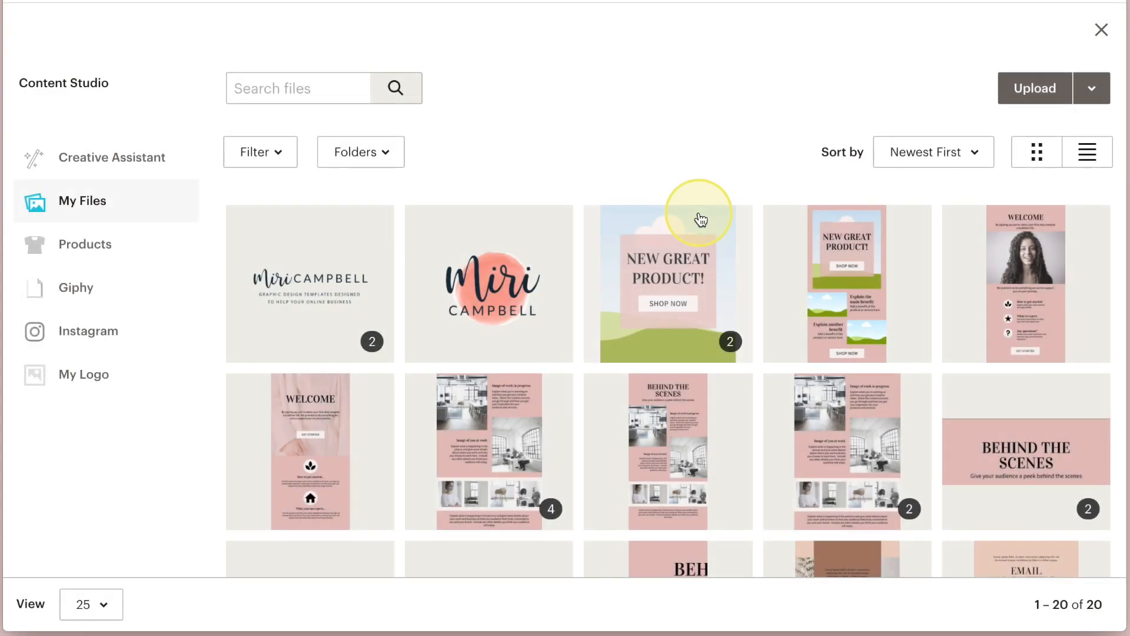
pyautogui.moveTo(1034, 88)
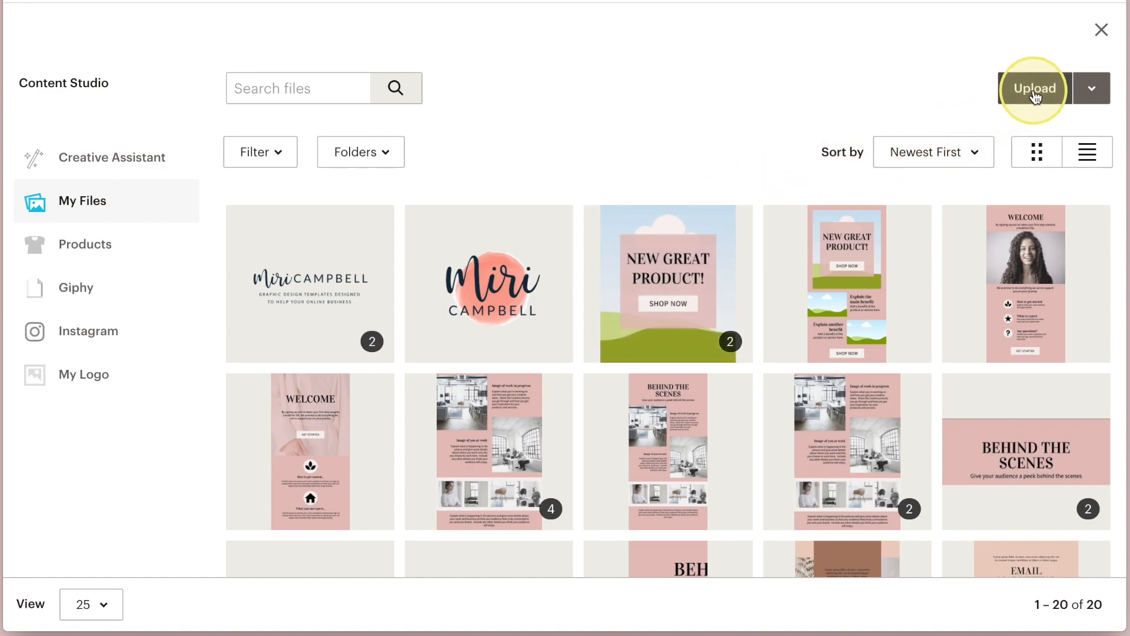
pyautogui.click(1033, 89)
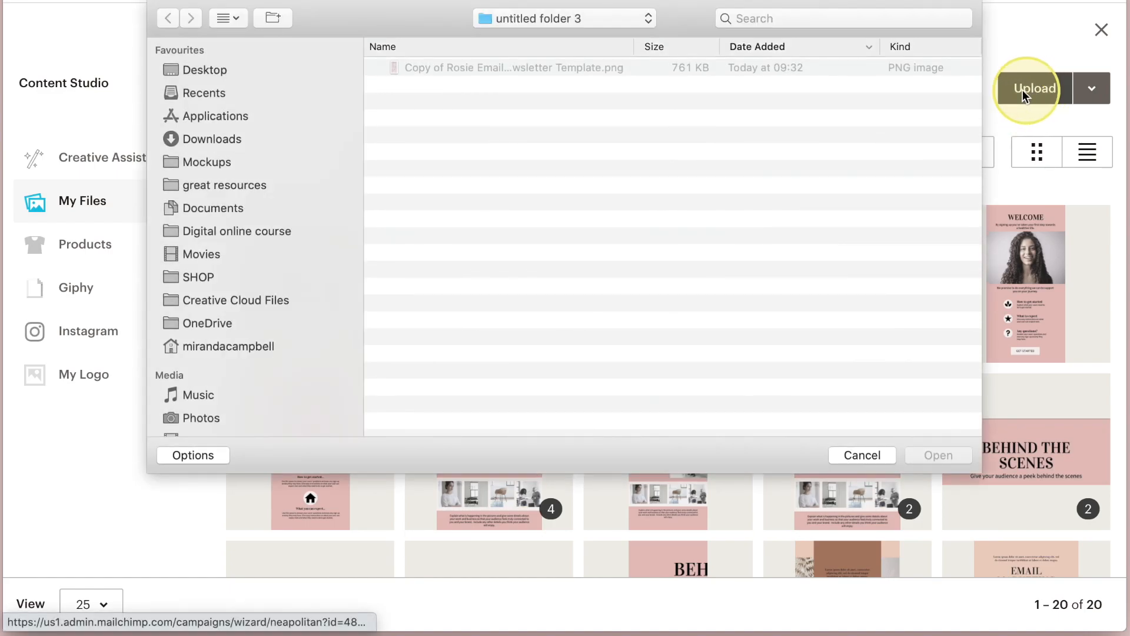
pyautogui.click(514, 67)
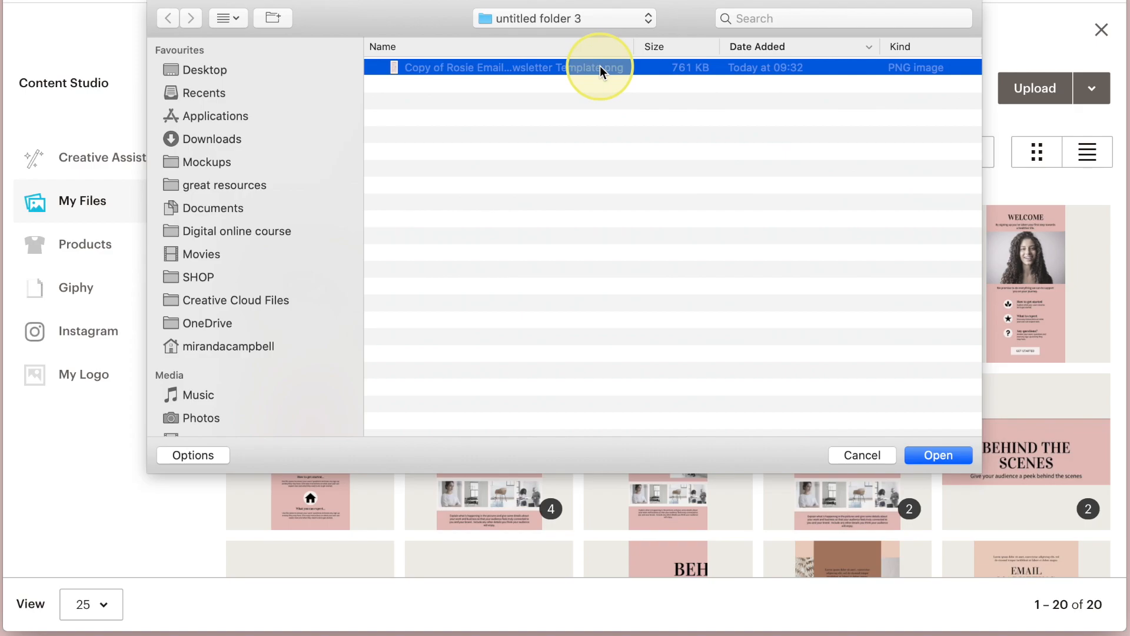
pyautogui.click(939, 455)
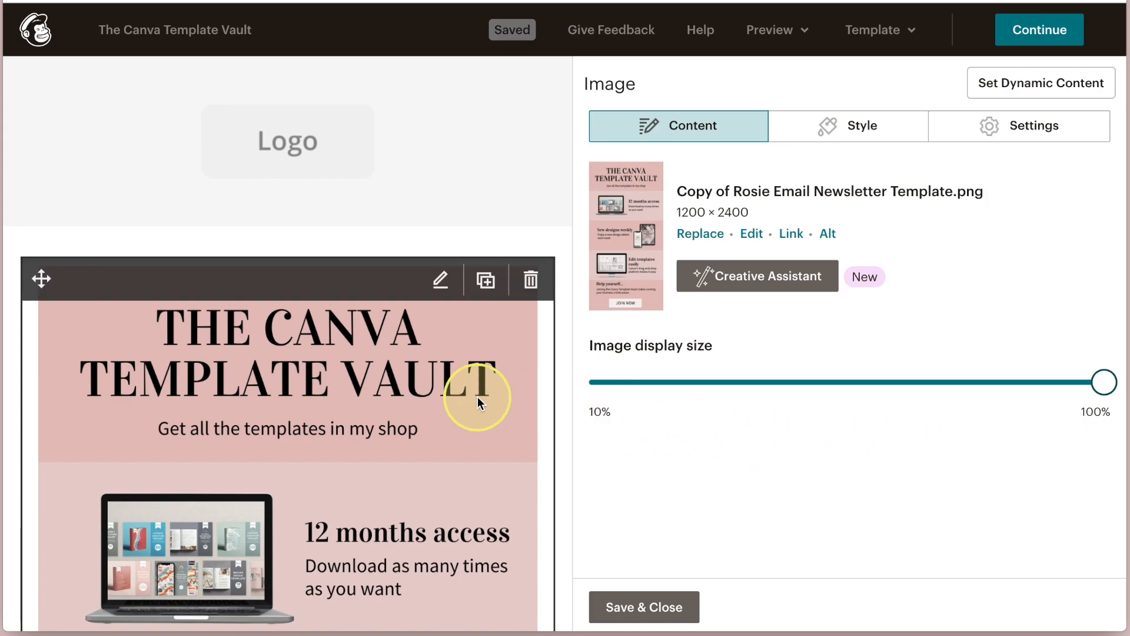
pyautogui.scroll(-3)
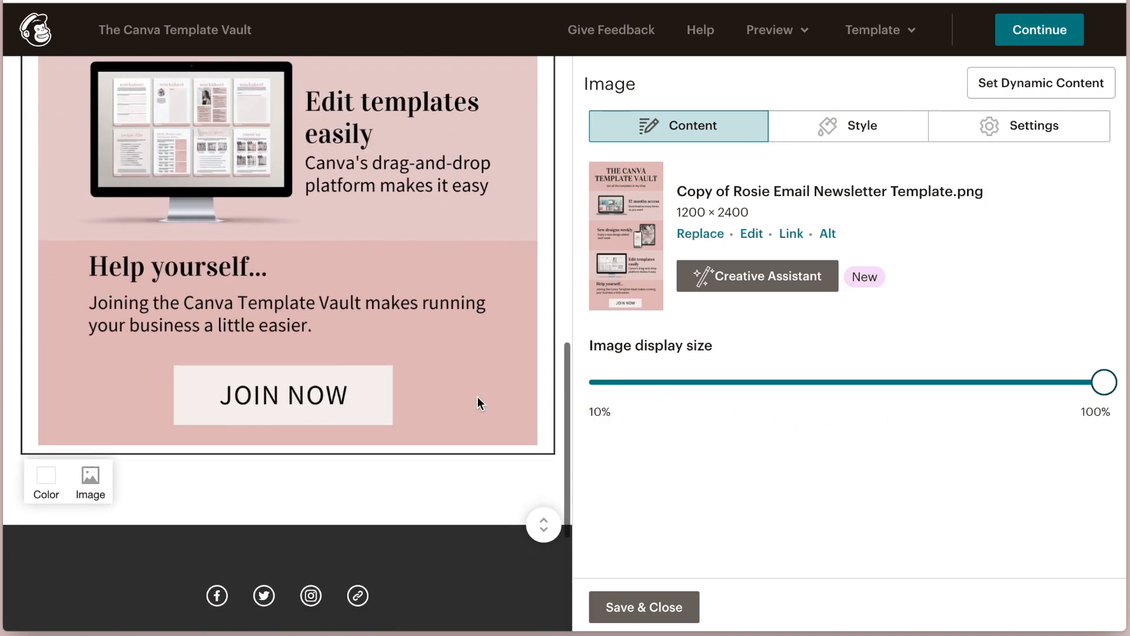
pyautogui.scroll(3)
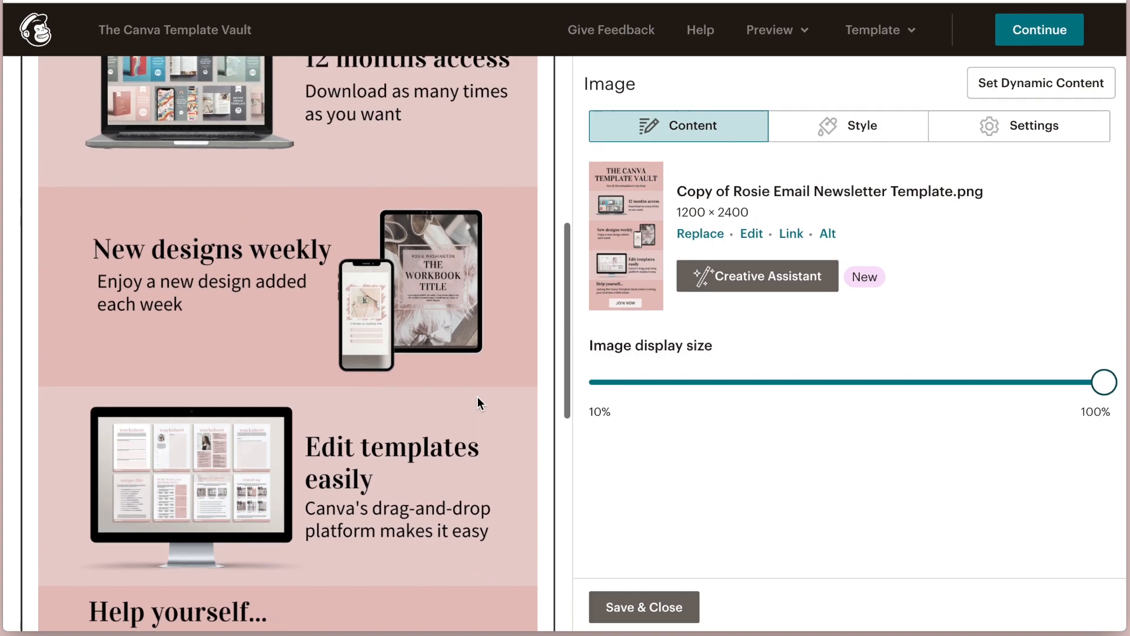
pyautogui.scroll(3)
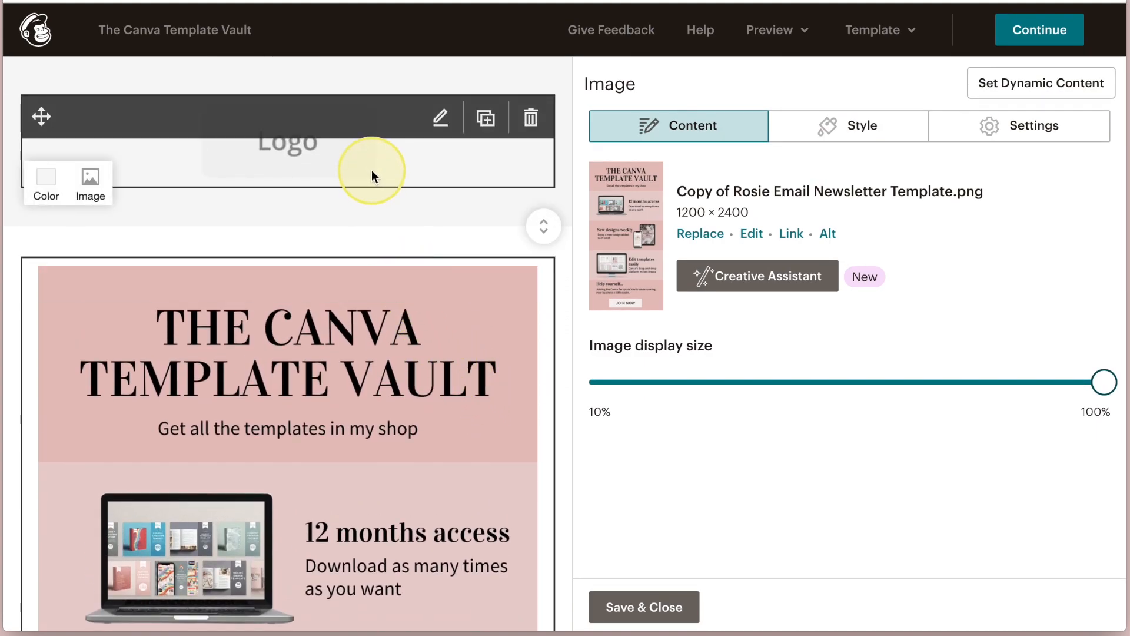
# Replace the top logo placeholder with LOGO LONG-01.png from Content Studio.
pyautogui.click(440, 116)
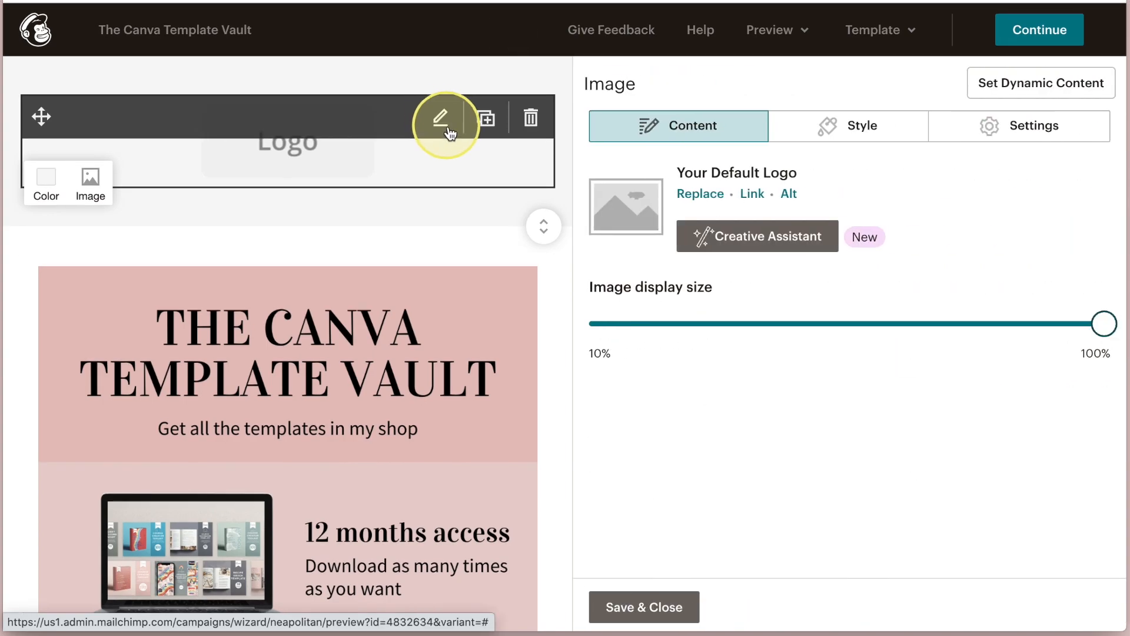
pyautogui.click(698, 193)
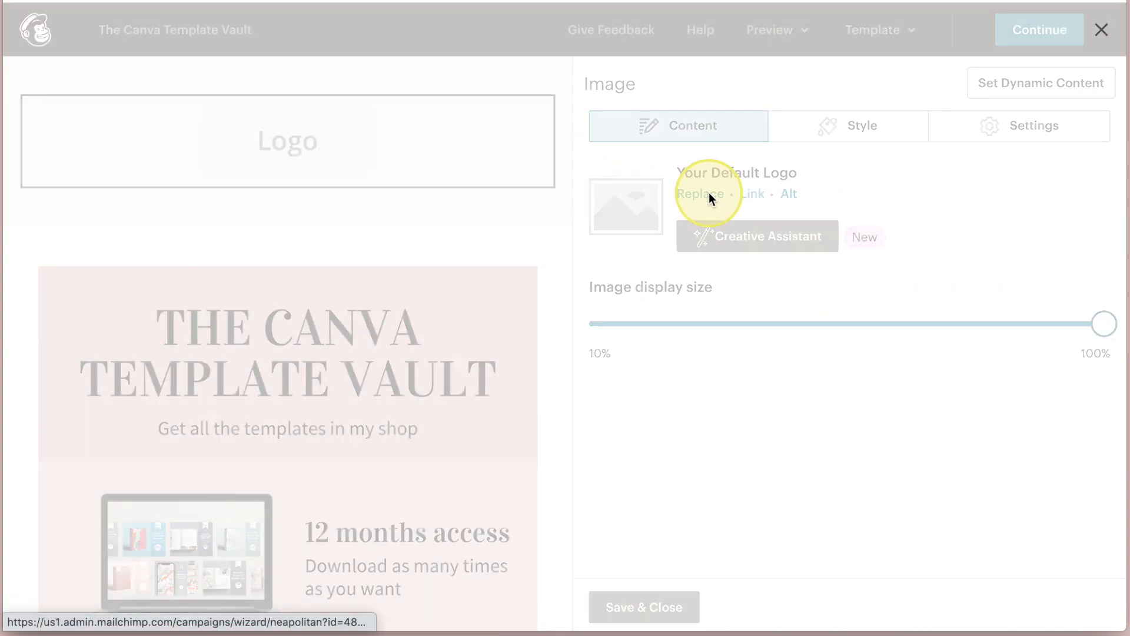
pyautogui.click(701, 194)
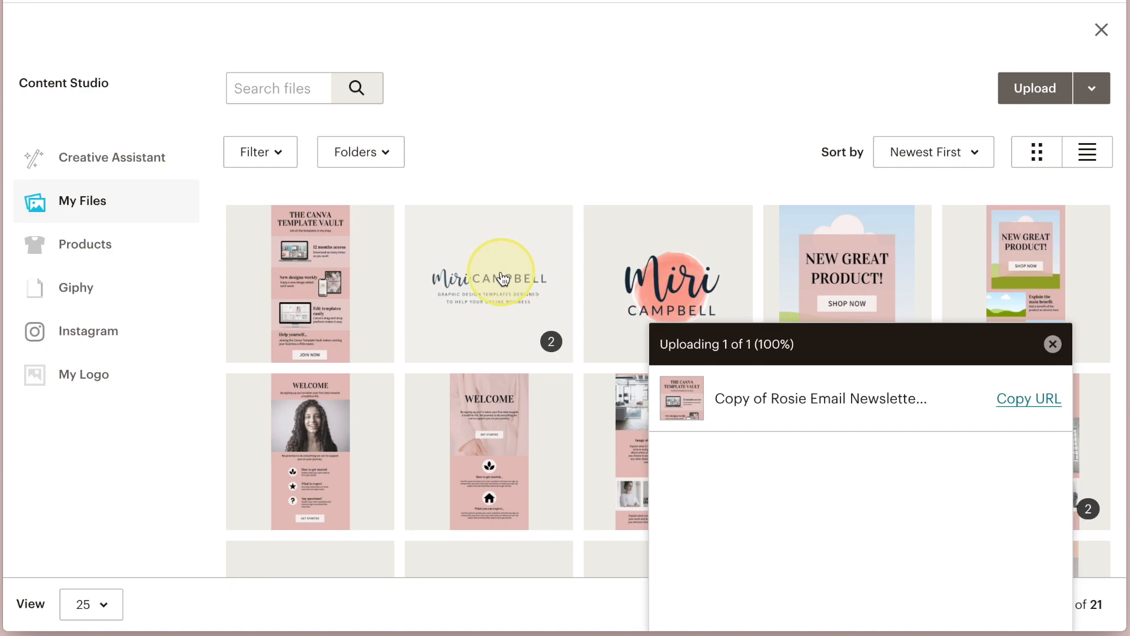
pyautogui.click(1052, 344)
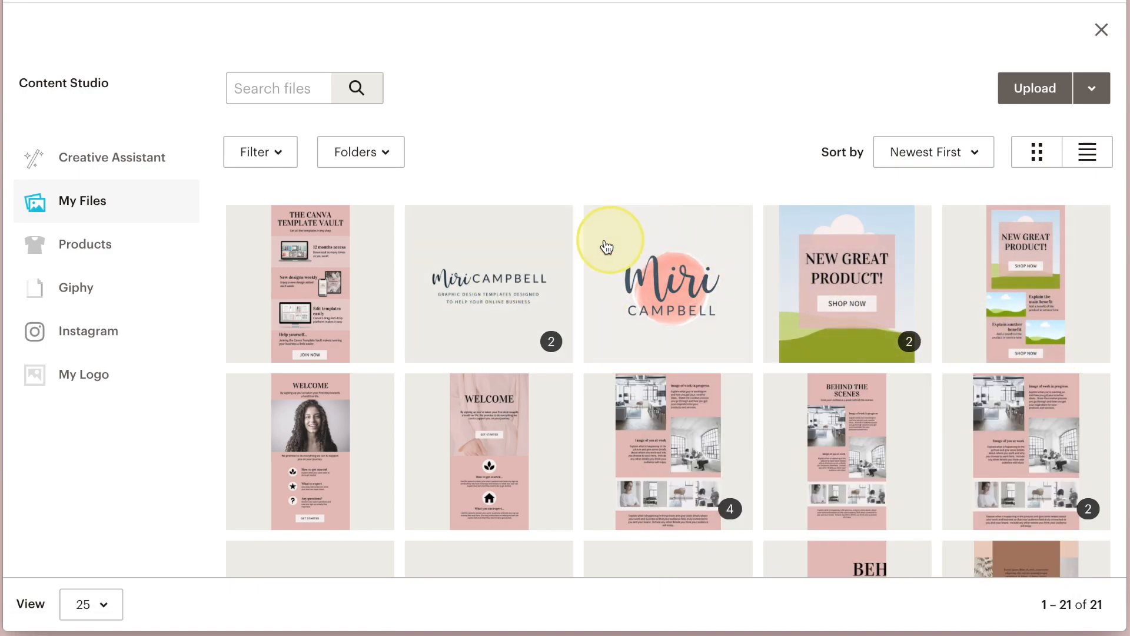
pyautogui.click(487, 284)
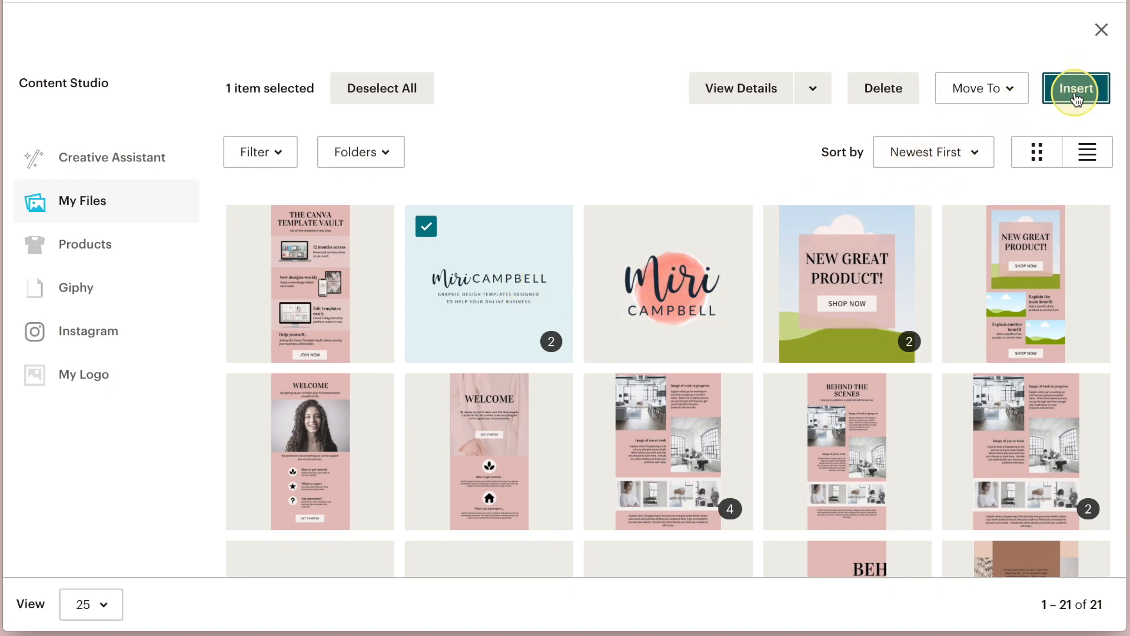
pyautogui.click(1075, 89)
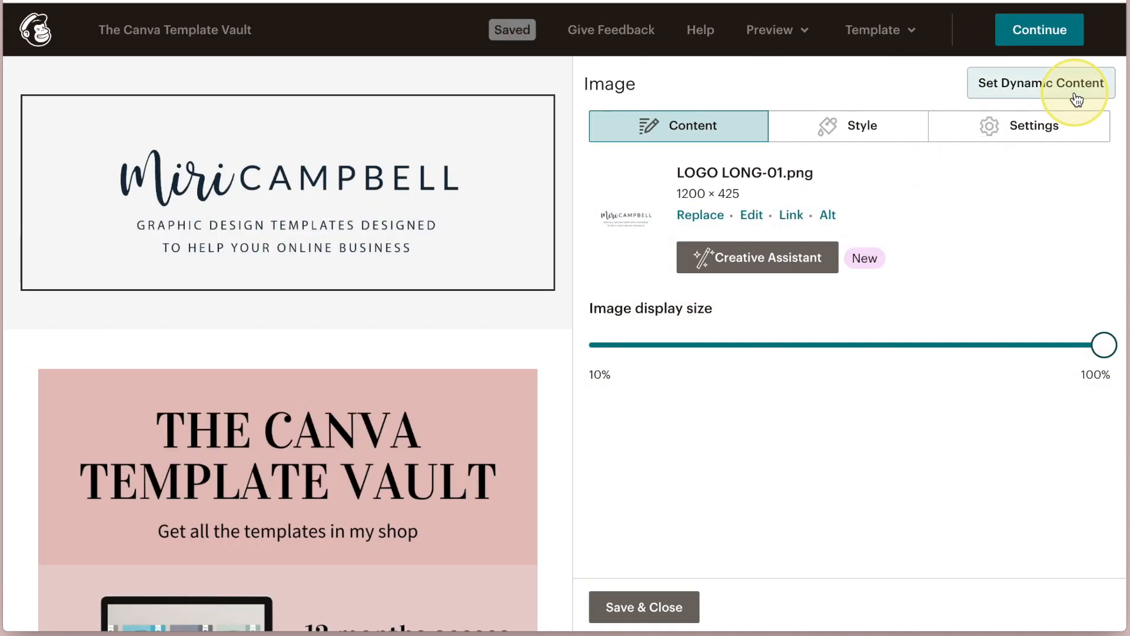
pyautogui.moveTo(888, 224)
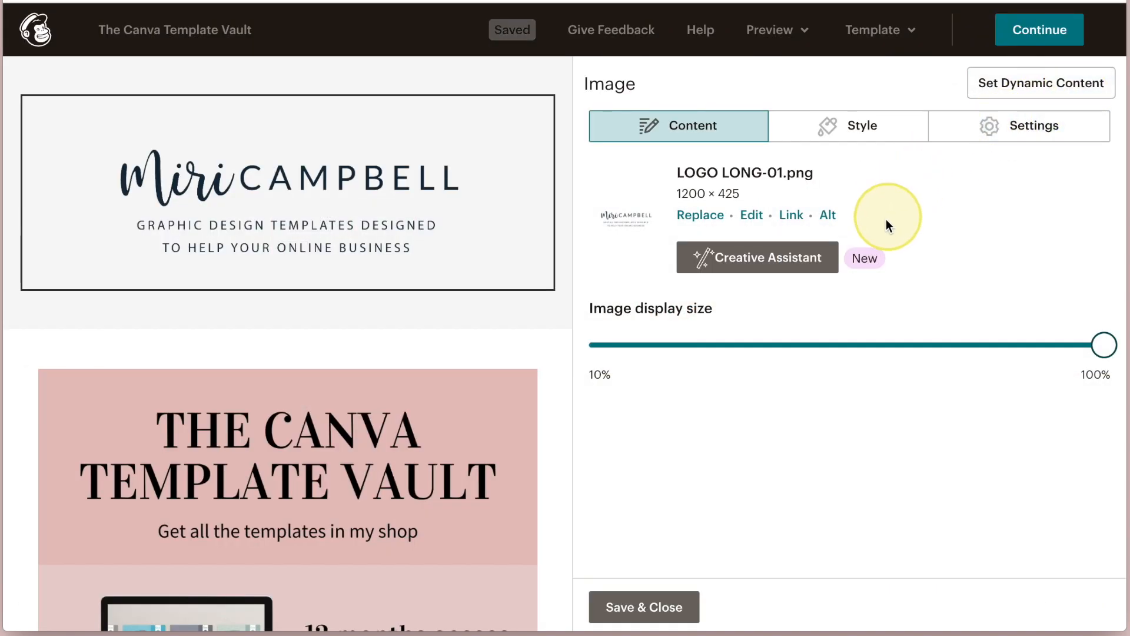
# Set the logo image to edge-to-edge margins and close its block.
pyautogui.click(1019, 126)
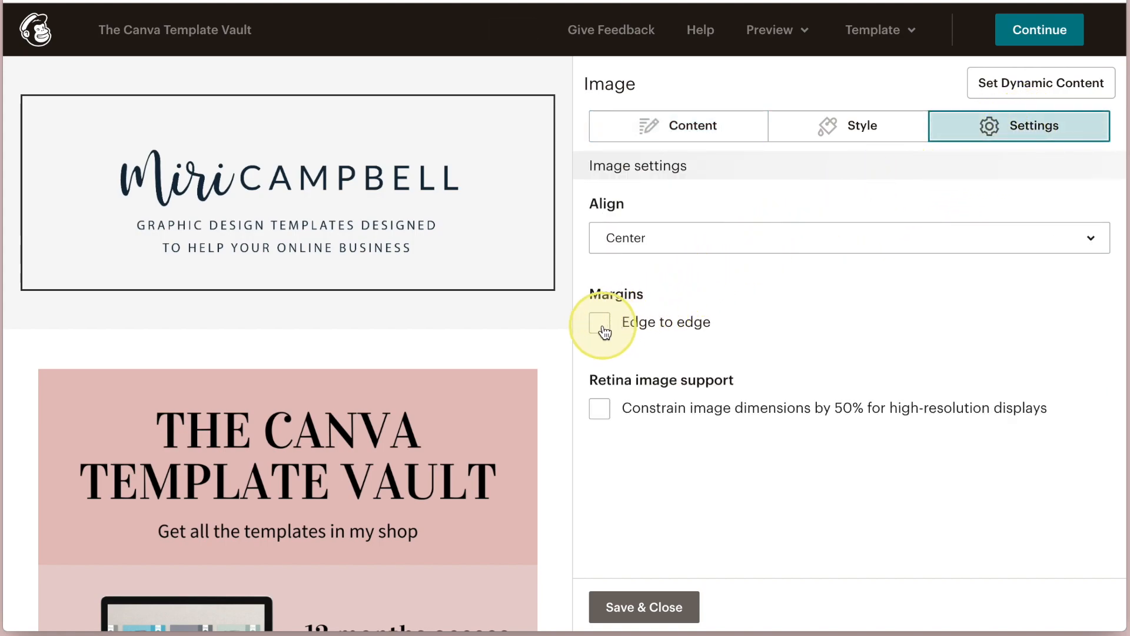
pyautogui.click(599, 323)
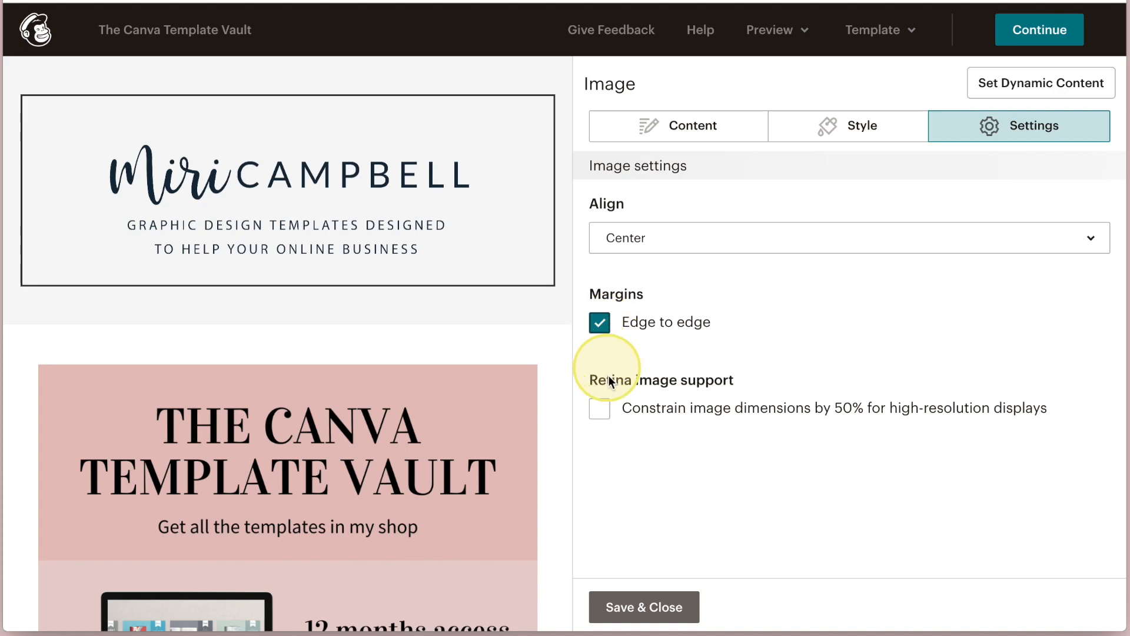
pyautogui.click(643, 607)
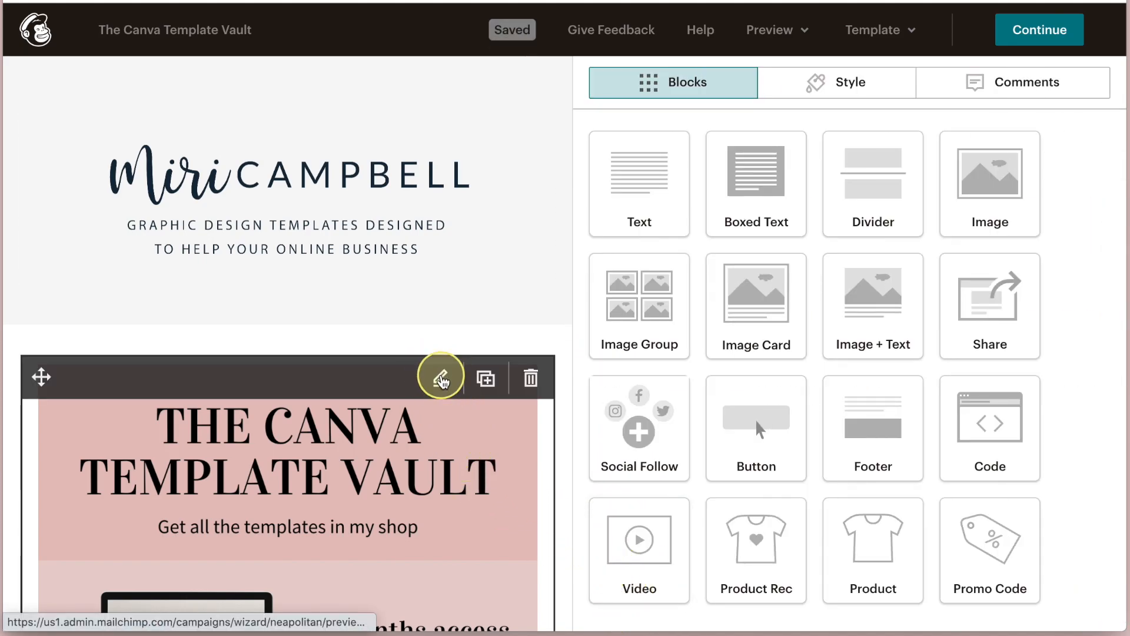
# Set the Canva template image to edge-to-edge margins as well.
pyautogui.click(439, 376)
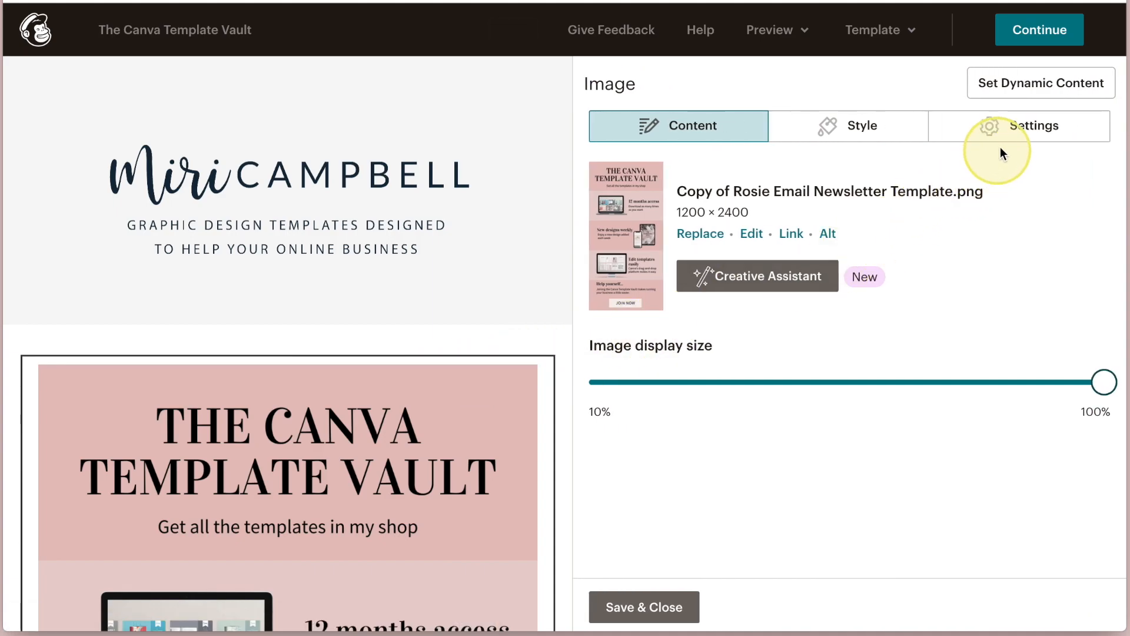
pyautogui.click(1019, 126)
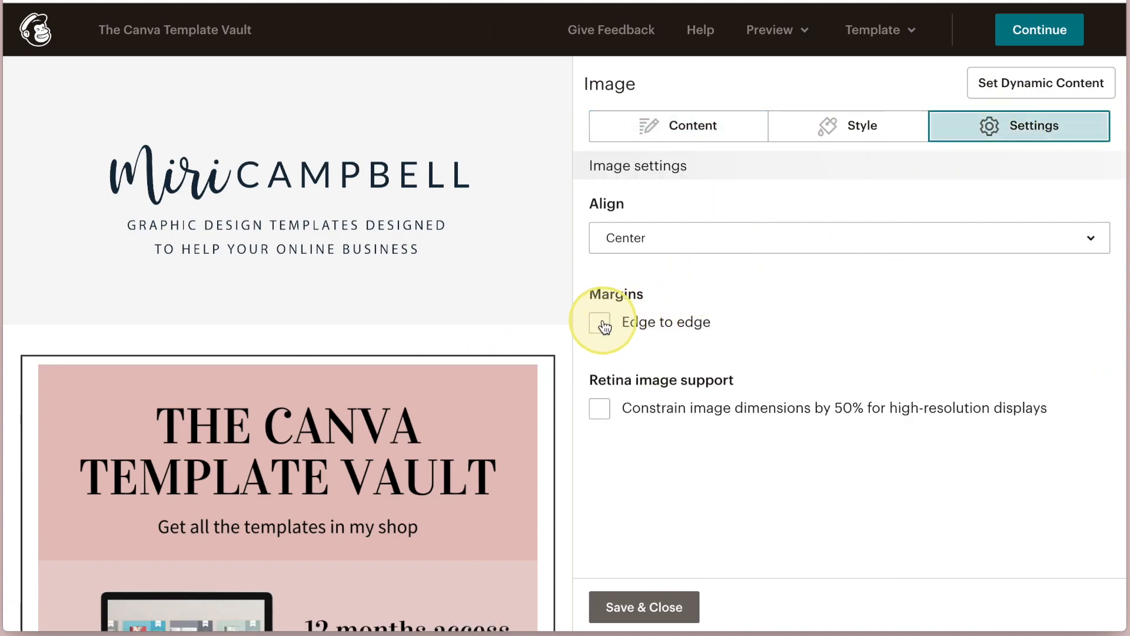
pyautogui.click(643, 606)
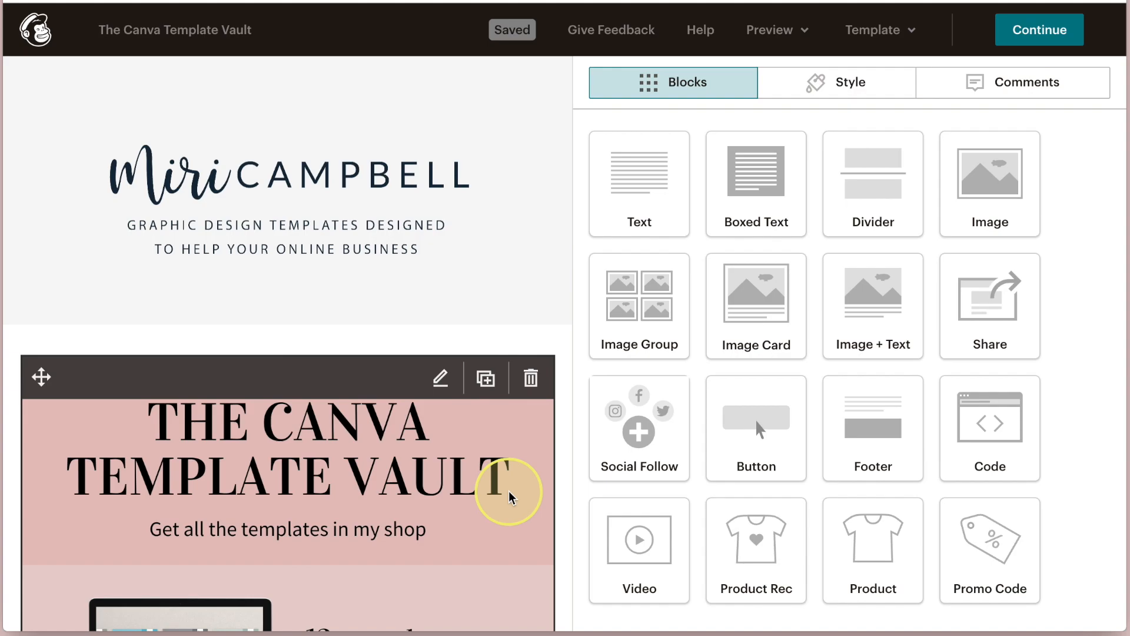
pyautogui.click(382, 23)
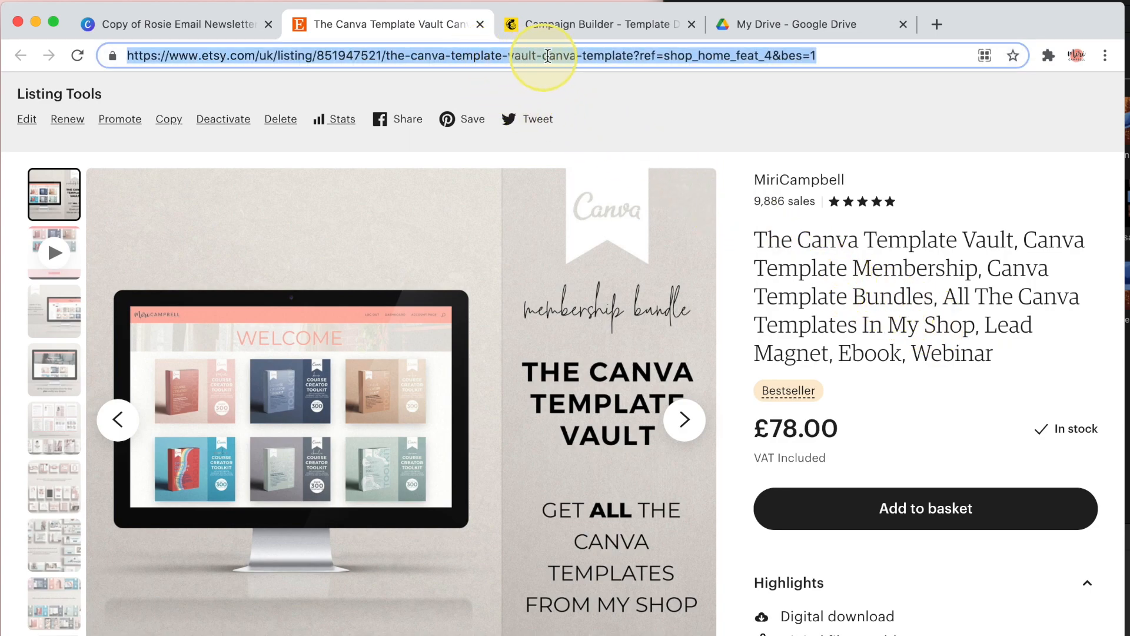
pyautogui.moveTo(594, 23)
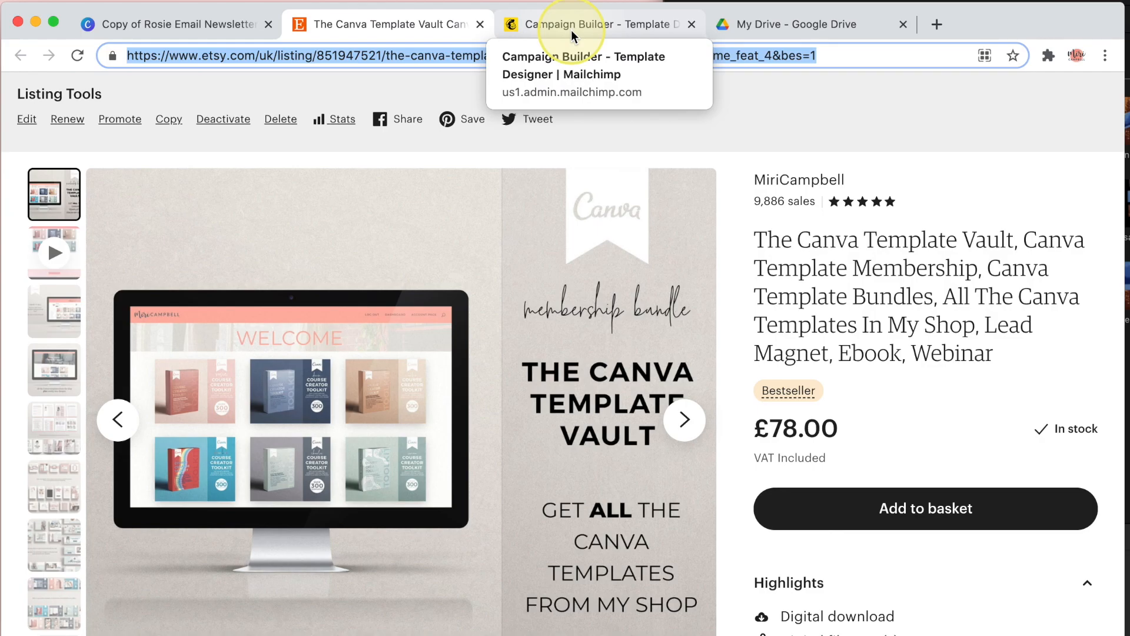
# Return from the Etsy listing to the Mailchimp Campaign Builder tab.
pyautogui.click(591, 24)
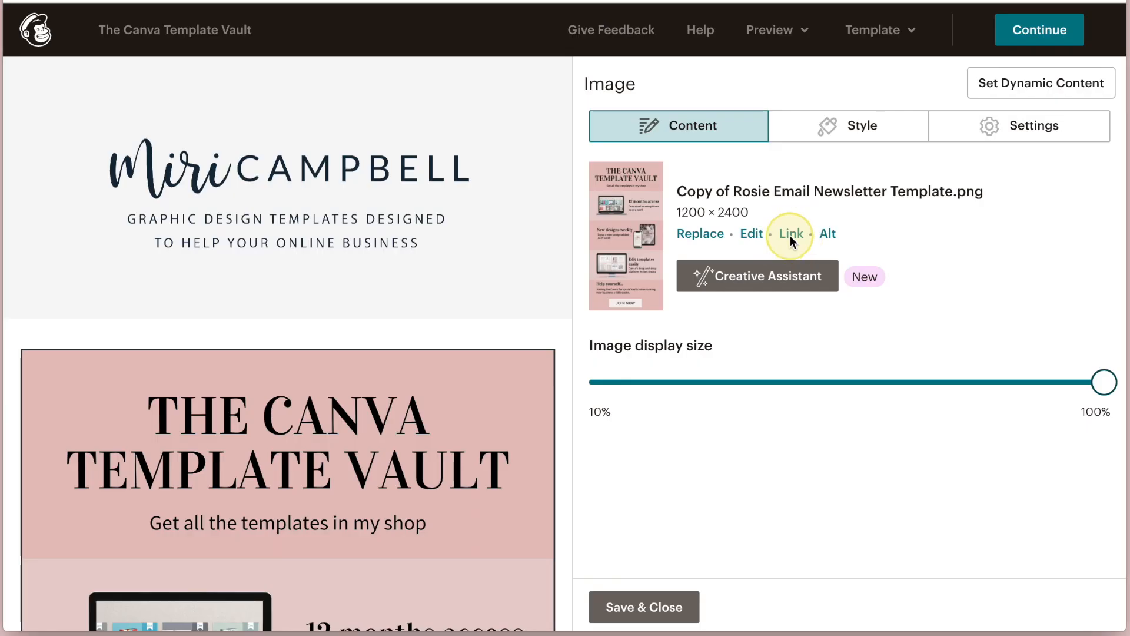
pyautogui.click(790, 233)
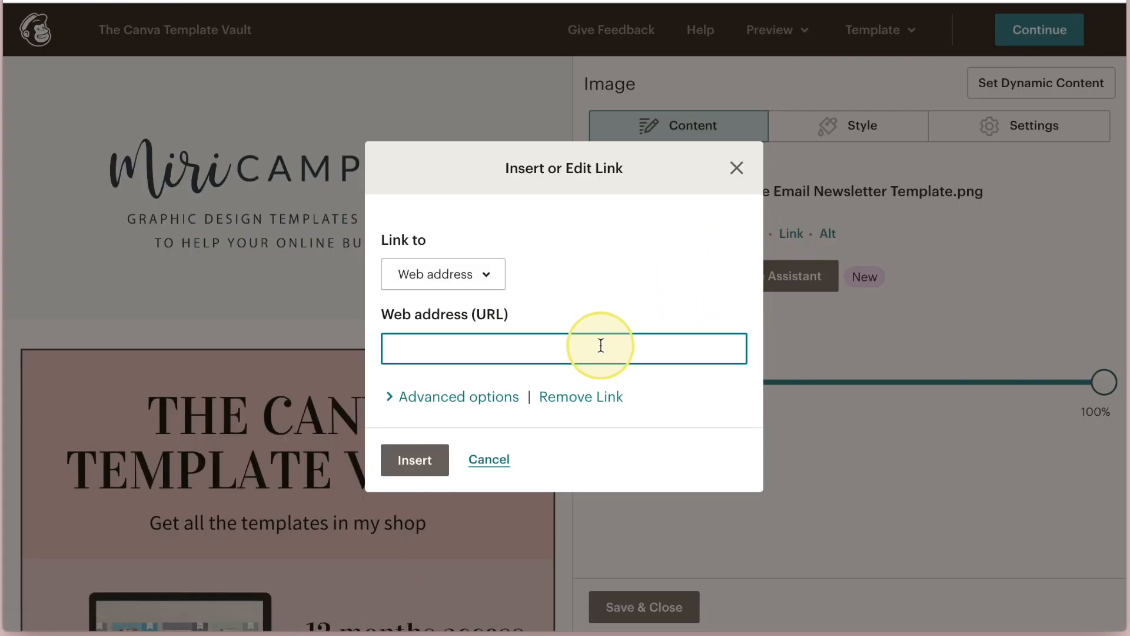
pyautogui.write('https://www.etsy.com/uk/listing/851947521/the-canva')
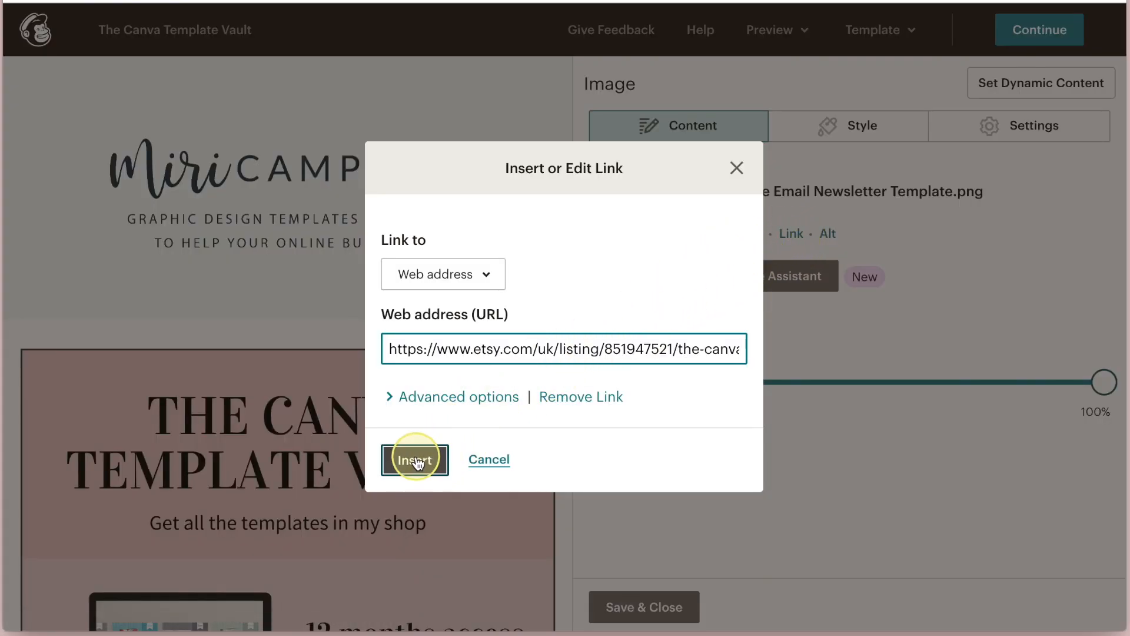
pyautogui.click(414, 459)
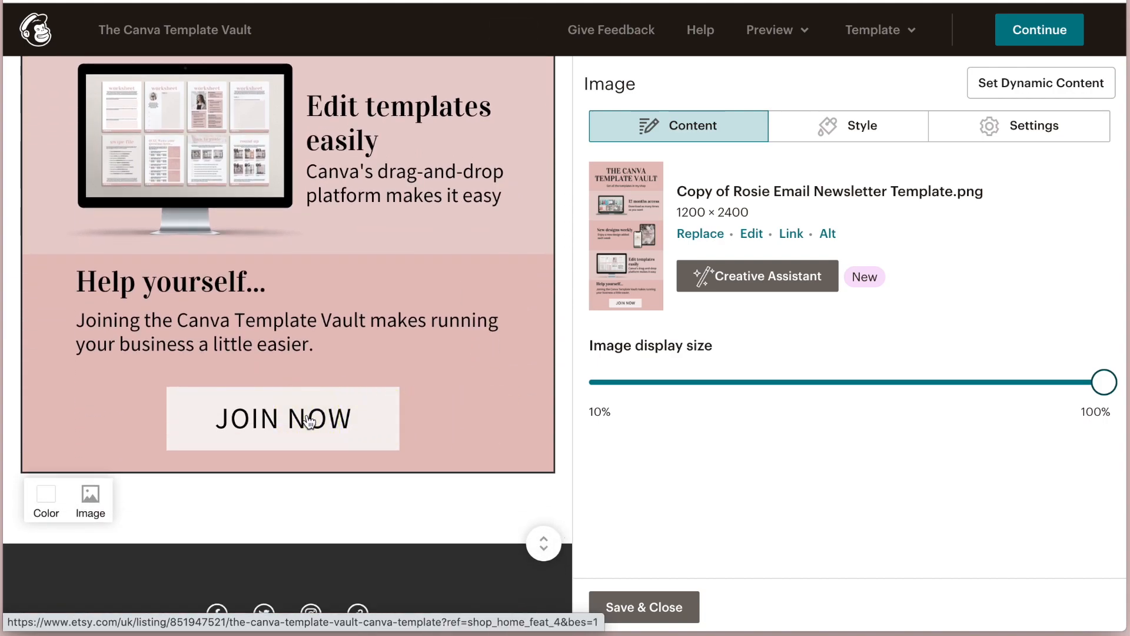
pyautogui.moveTo(530, 429)
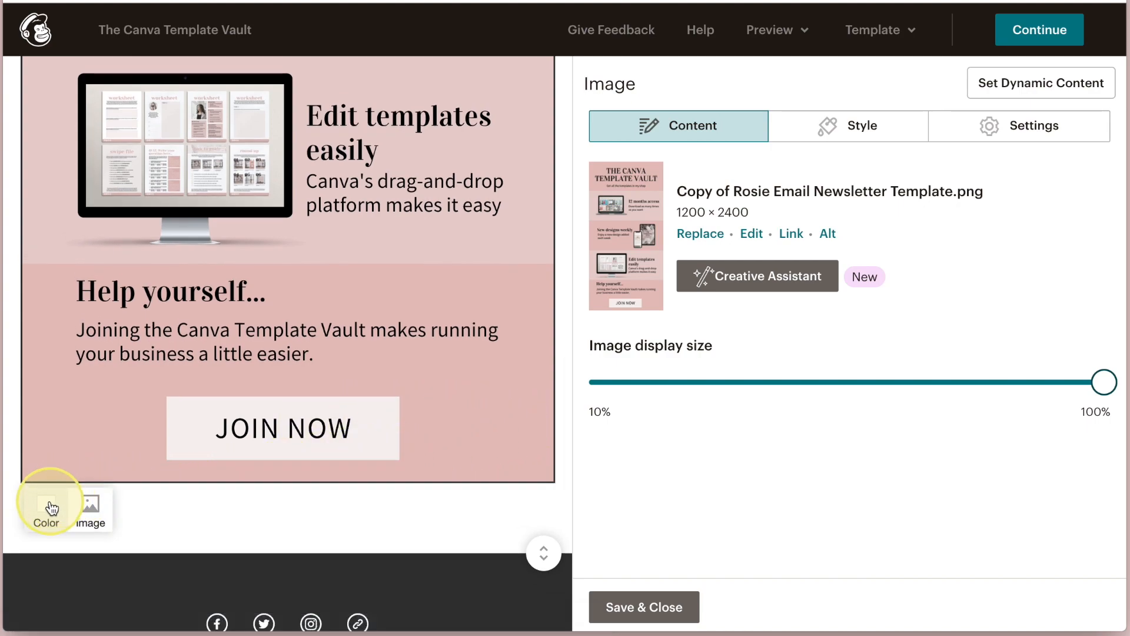
pyautogui.moveTo(46, 506)
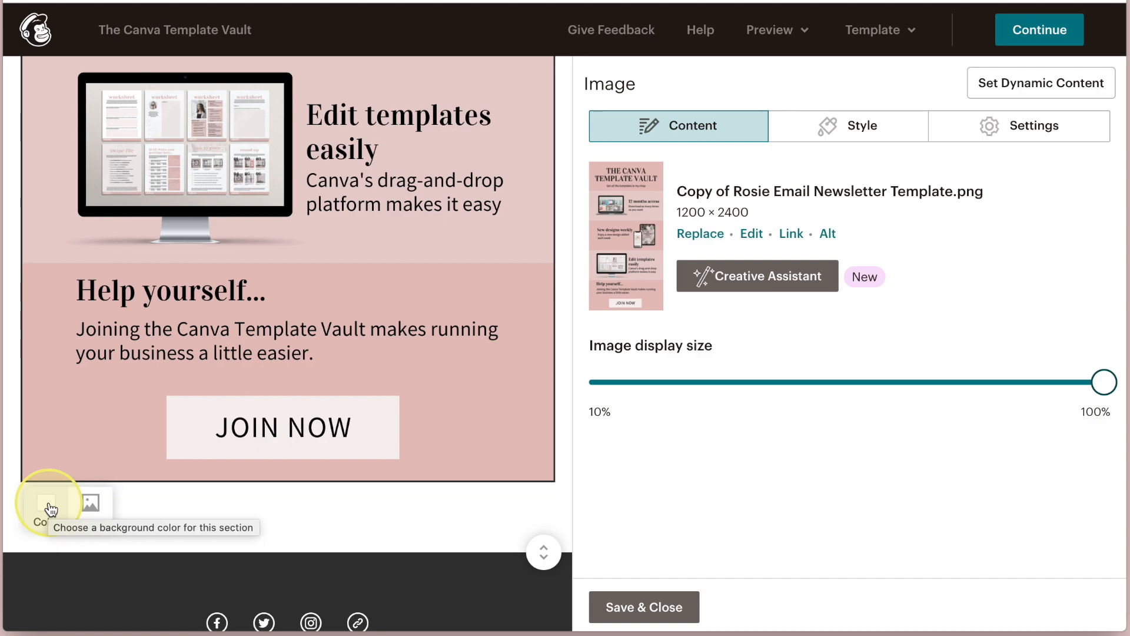
# Open the colour picker for the template image section's background.
pyautogui.click(46, 506)
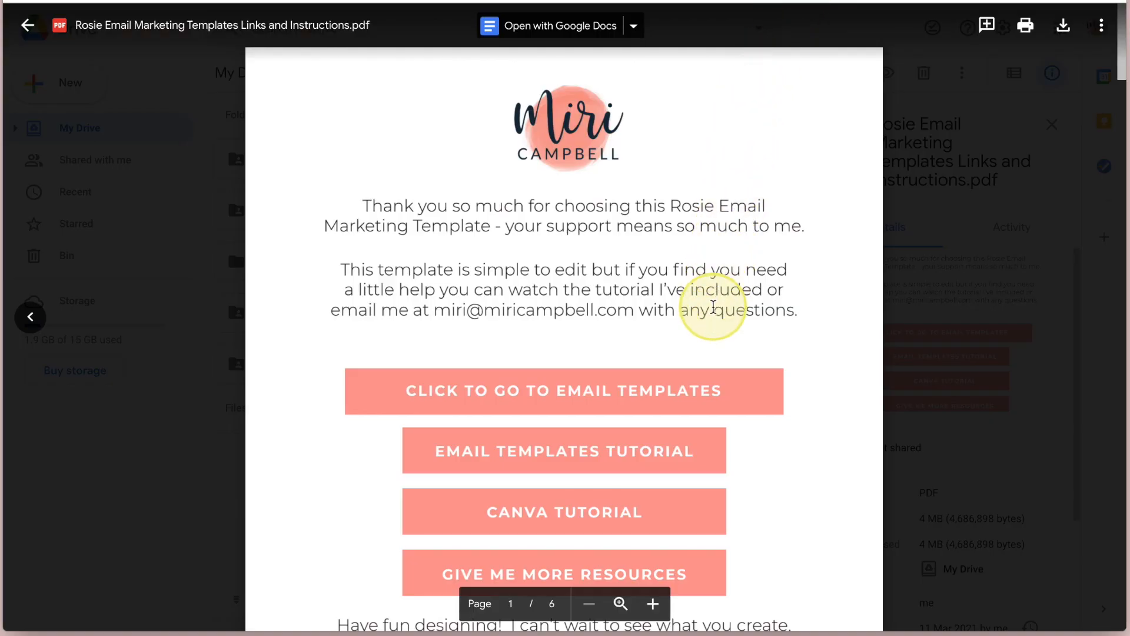
# Scroll the Rosie instructions PDF down to its colours page.
pyautogui.scroll(-3)
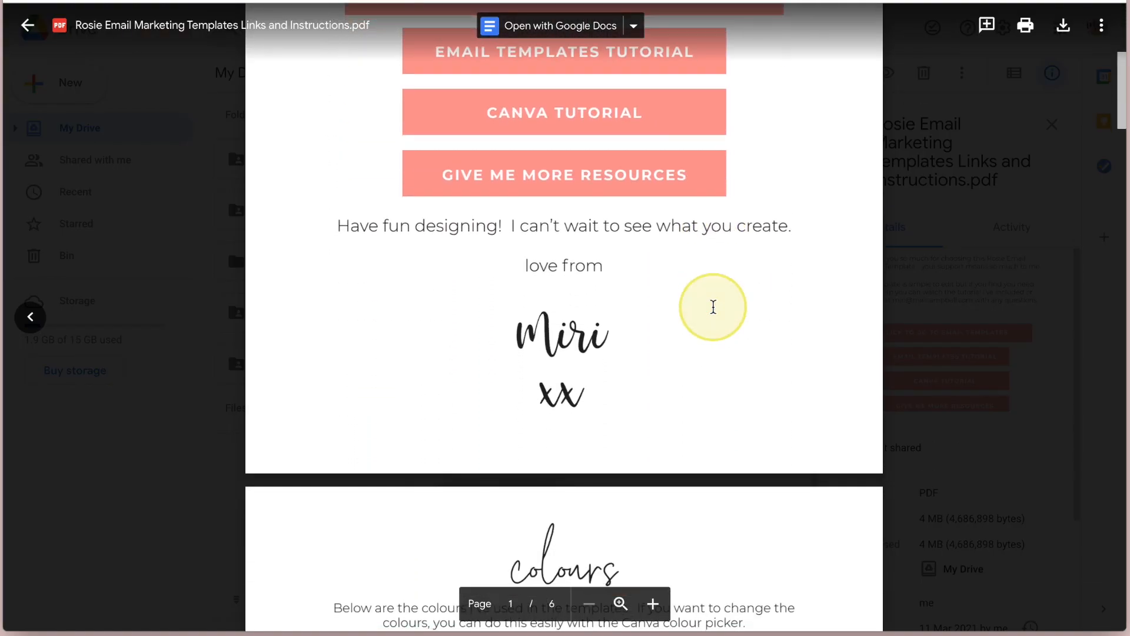
pyautogui.scroll(-3)
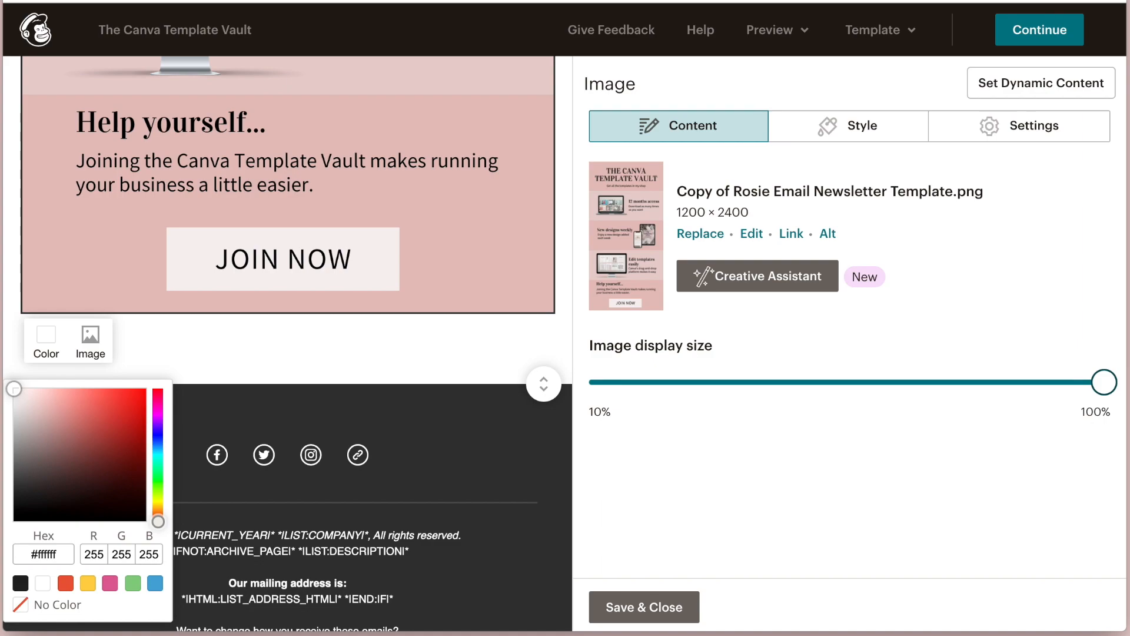
# Set the section background hex colour to e5c1bd, the template's pink.
pyautogui.click(44, 554)
pyautogui.write('#e5c1bd')
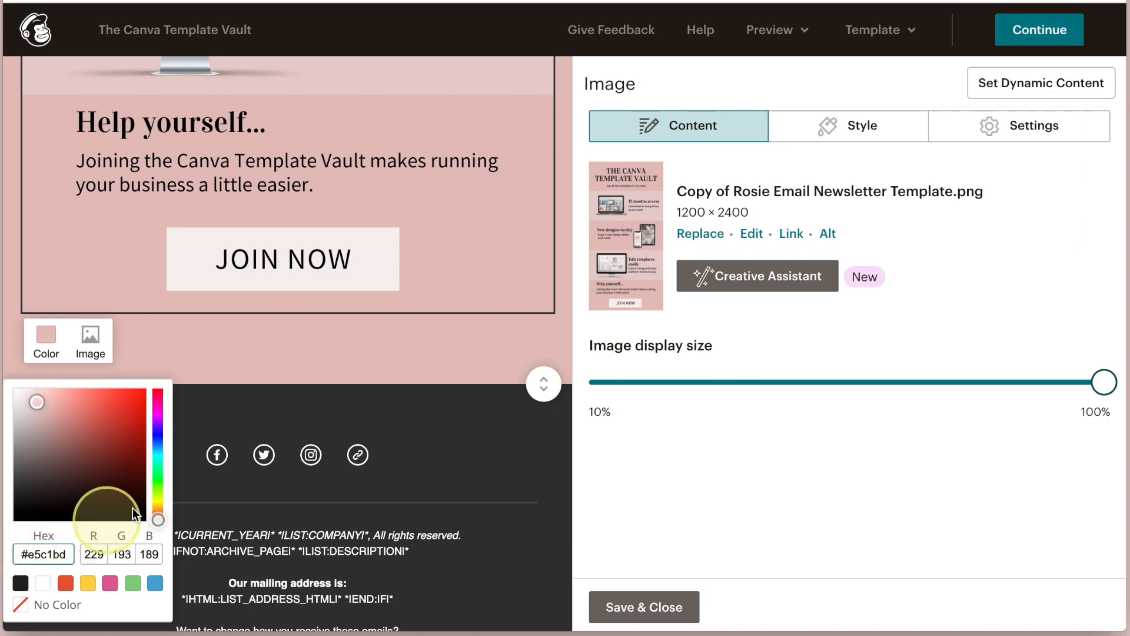
pyautogui.moveTo(598, 325)
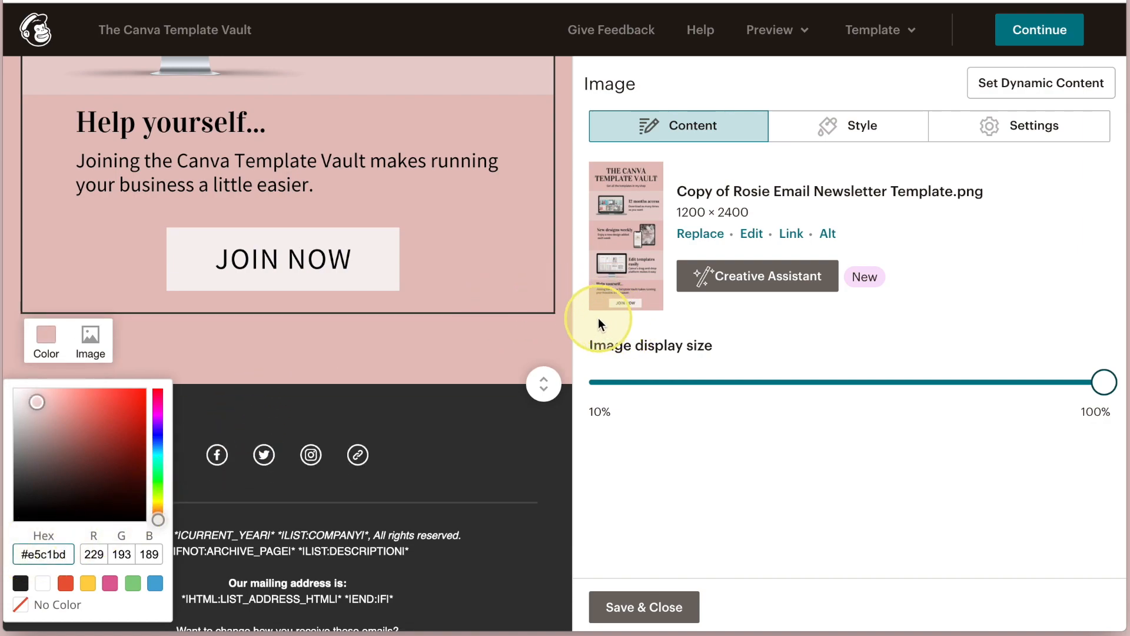
pyautogui.scroll(3)
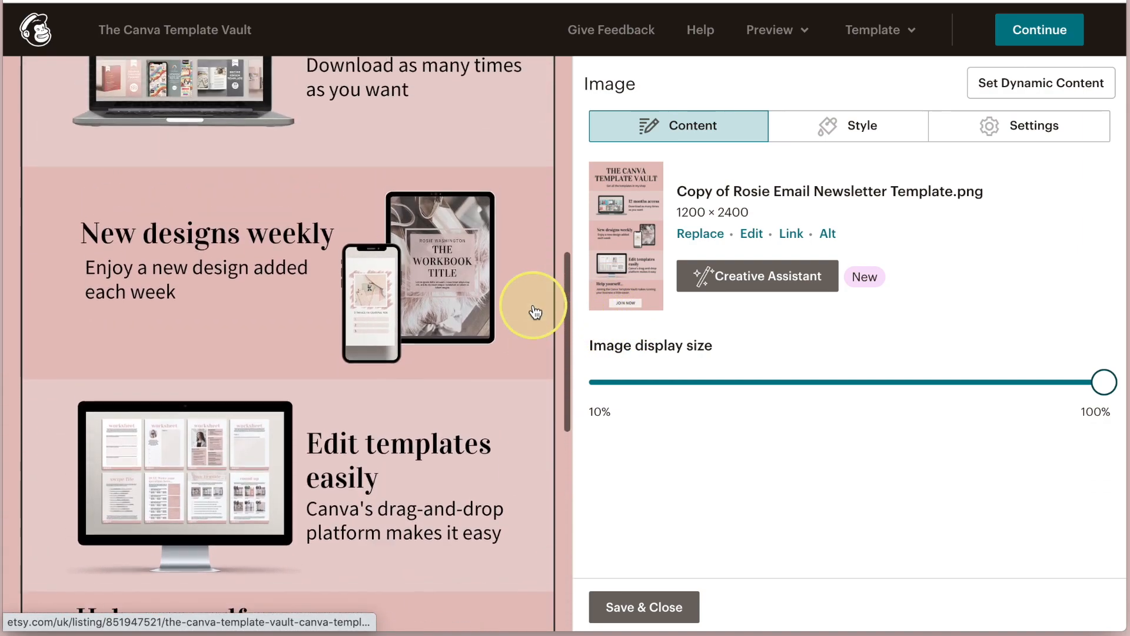
pyautogui.scroll(3)
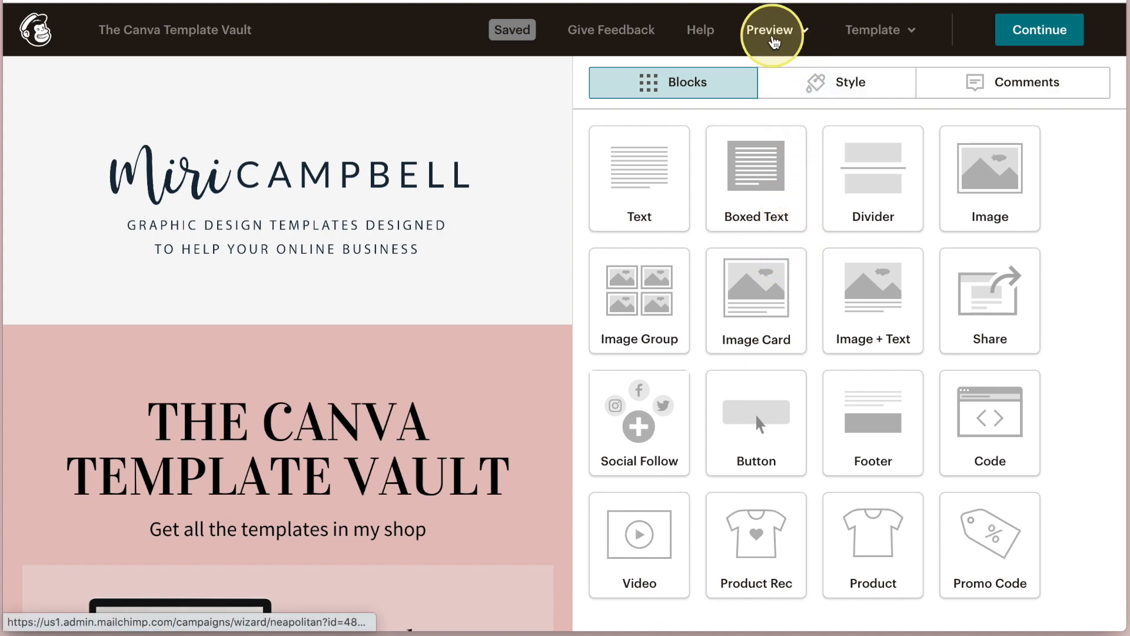
# Enter preview mode and check the email in the Desktop view.
pyautogui.click(771, 29)
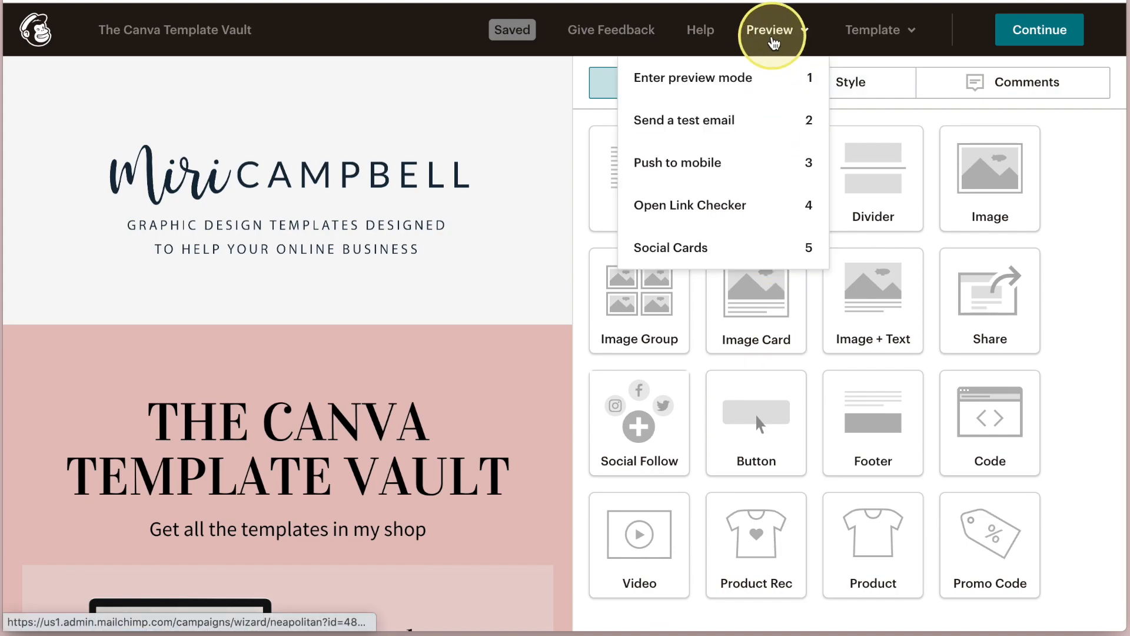
pyautogui.click(691, 78)
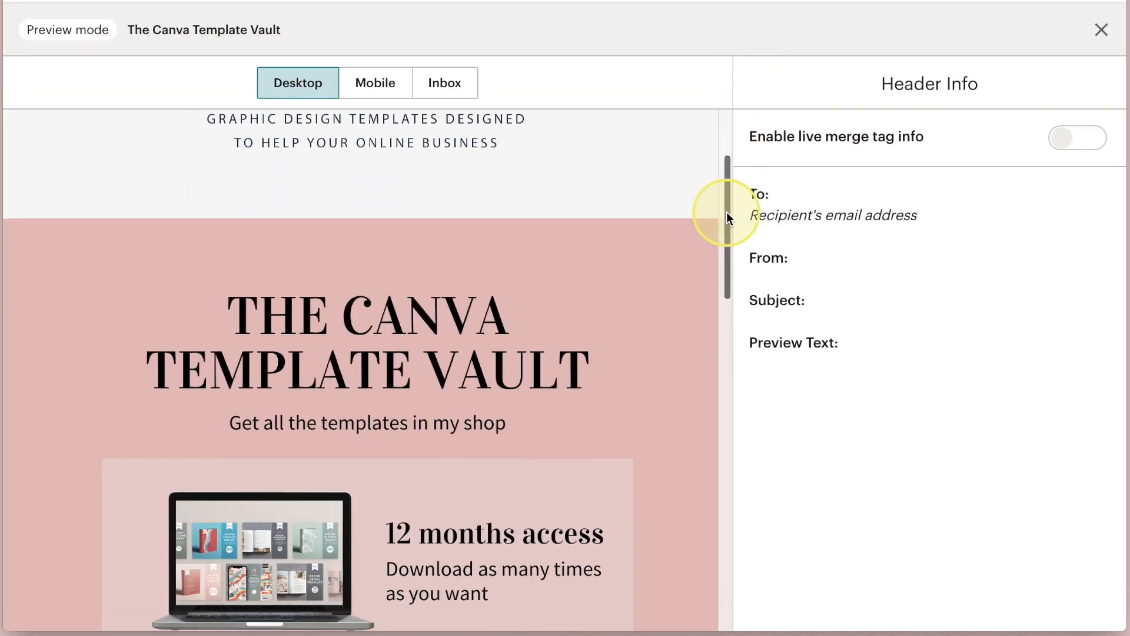
pyautogui.scroll(-3)
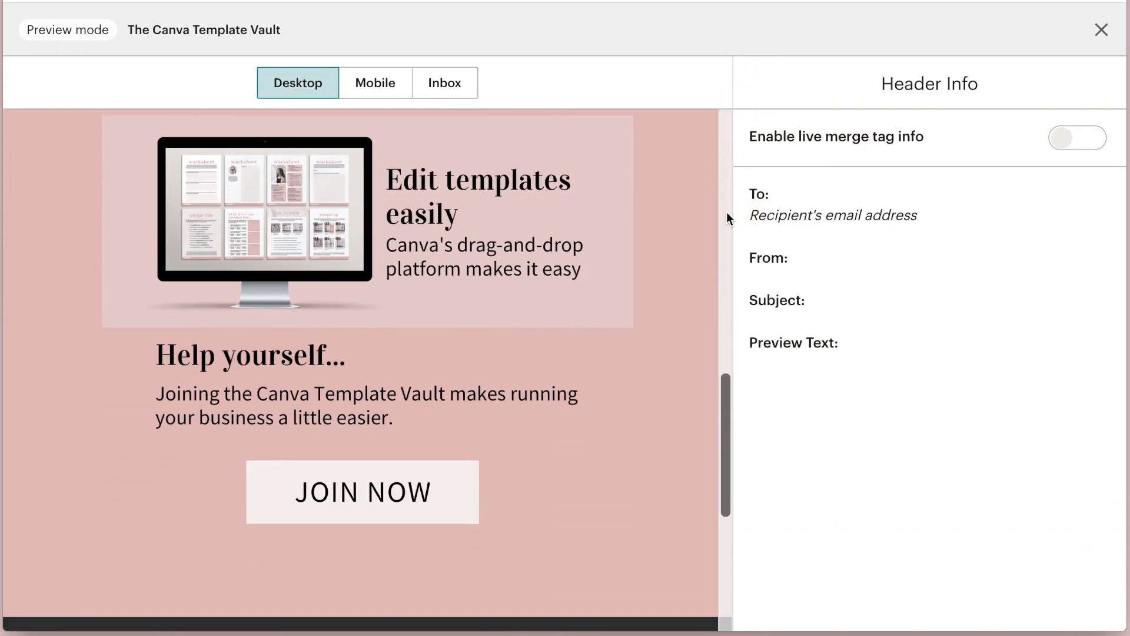
pyautogui.scroll(3)
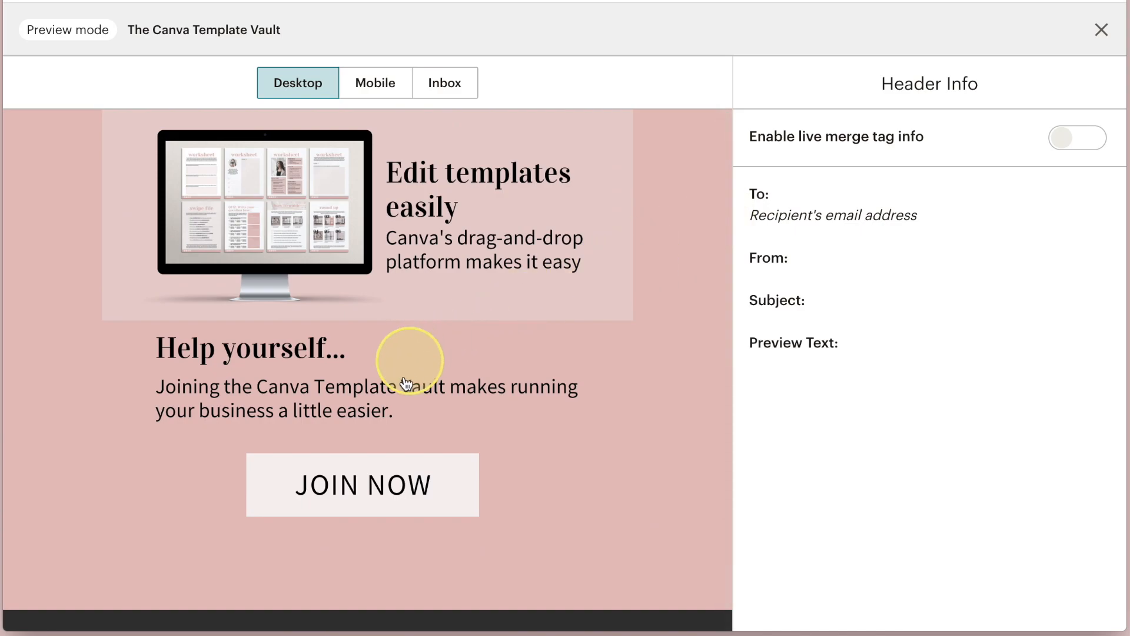
pyautogui.click(1101, 29)
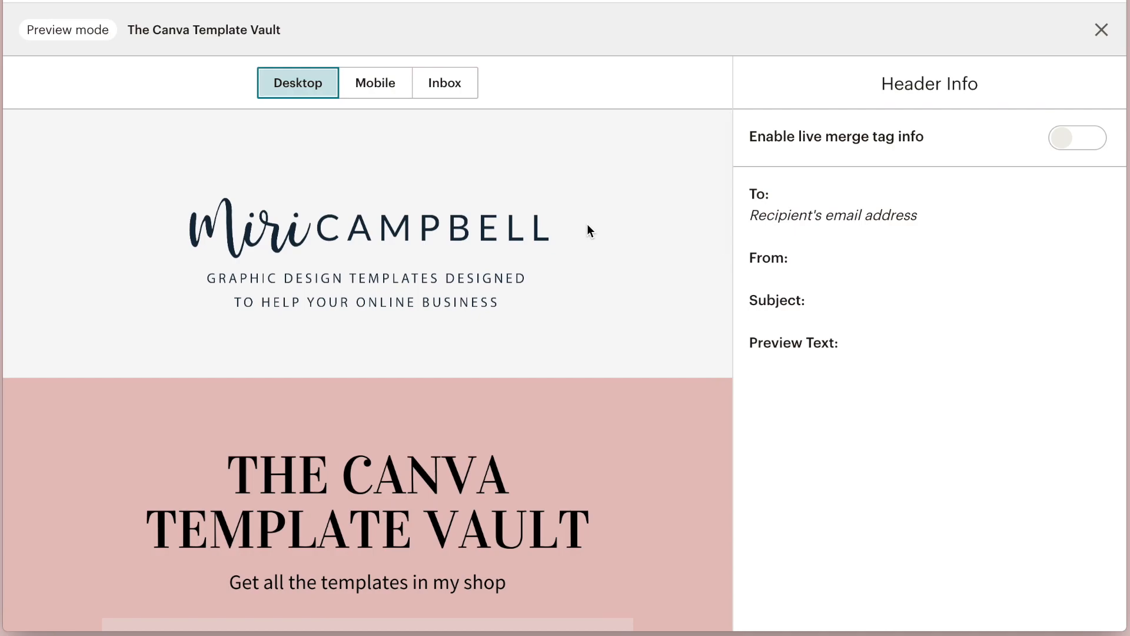
# Switch to the Mobile preview and scroll through the email.
pyautogui.click(375, 82)
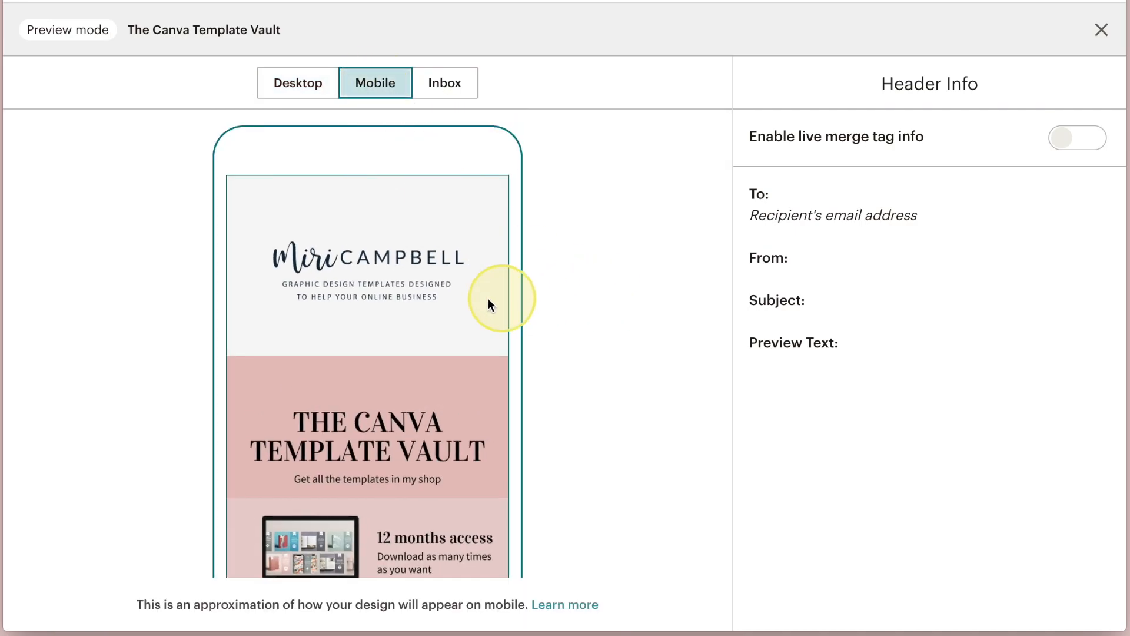
pyautogui.scroll(-3)
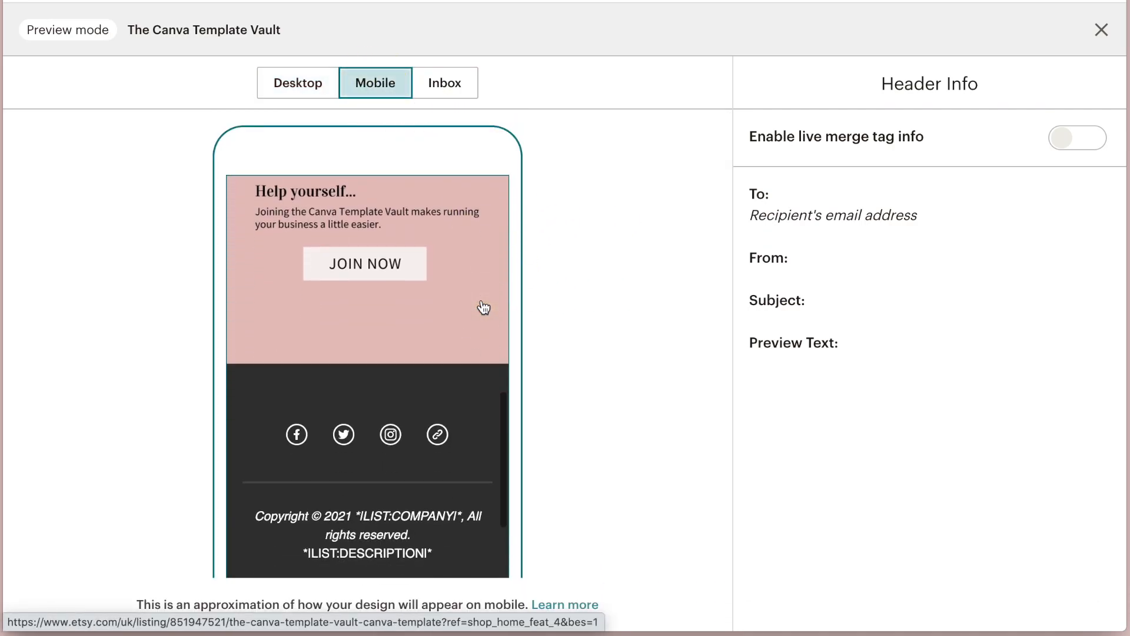
pyautogui.scroll(-3)
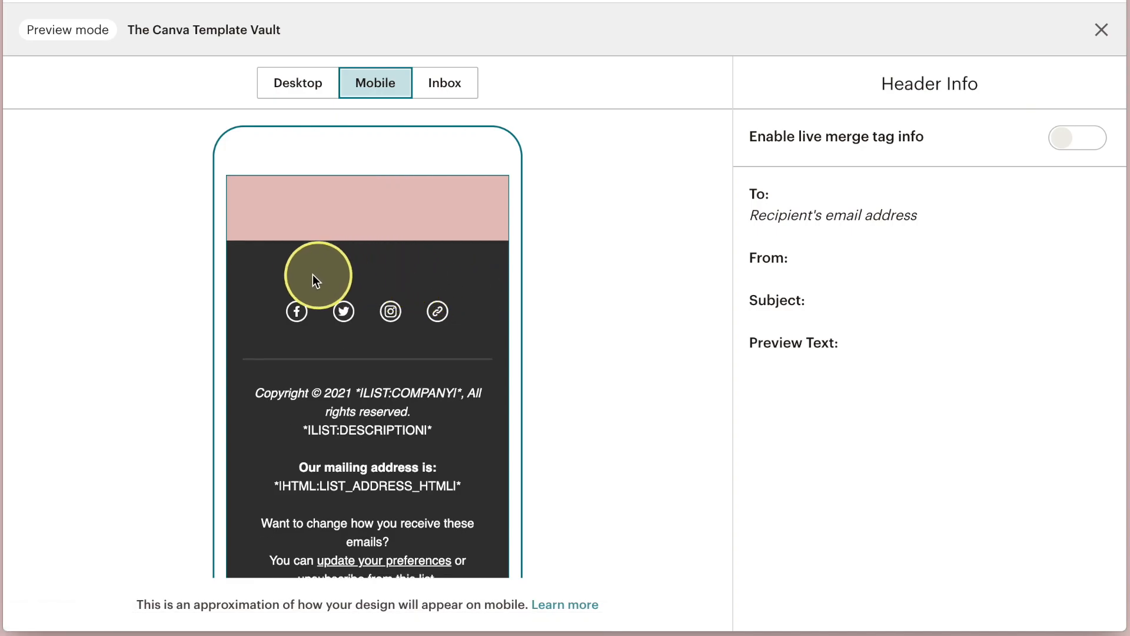
pyautogui.moveTo(561, 314)
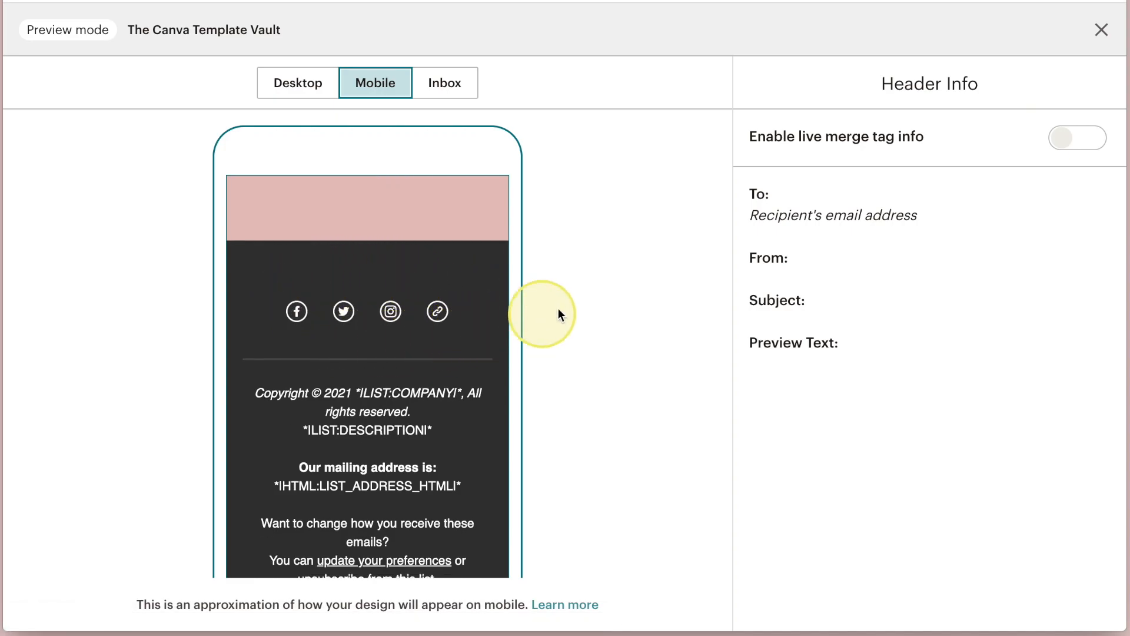
# Close preview and review the footer Social Follow block's link settings.
pyautogui.click(1102, 29)
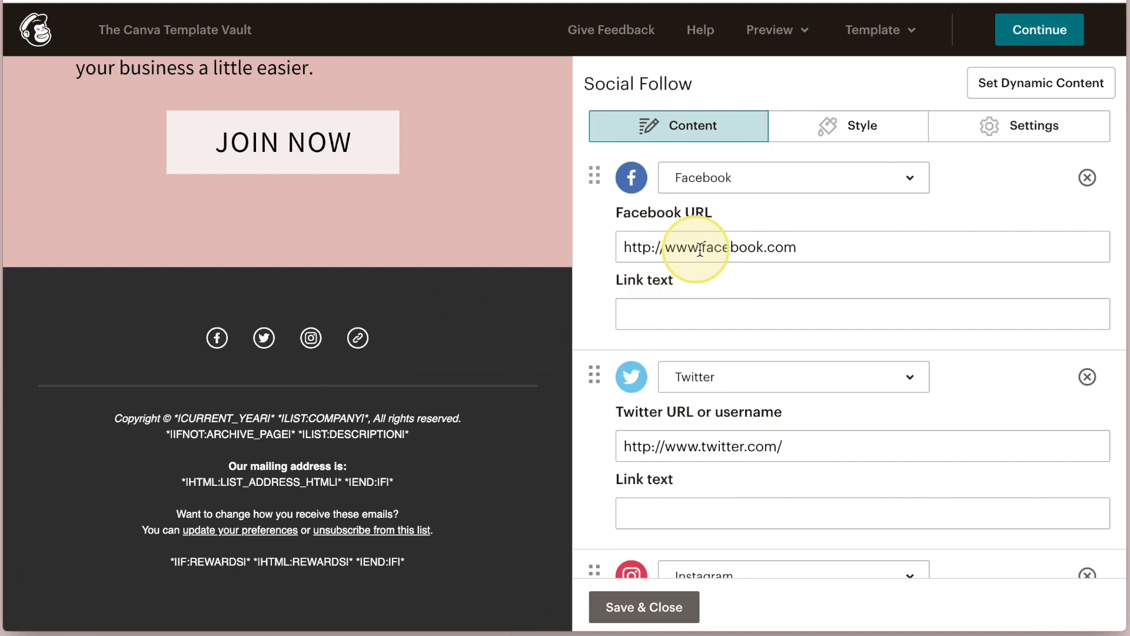
pyautogui.scroll(-3)
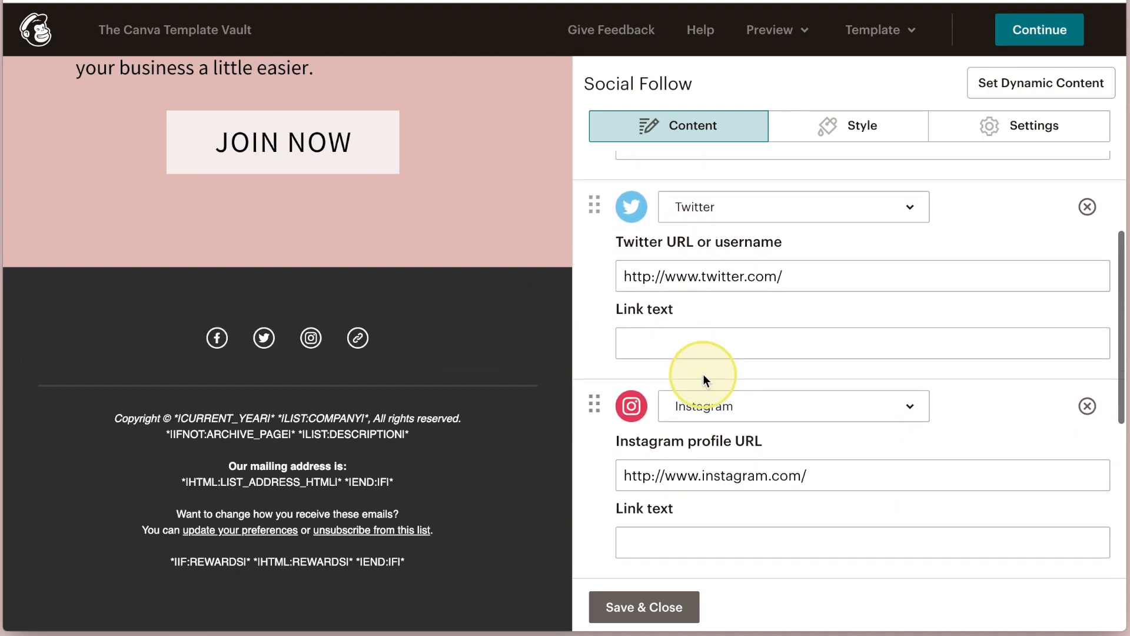
pyautogui.scroll(-3)
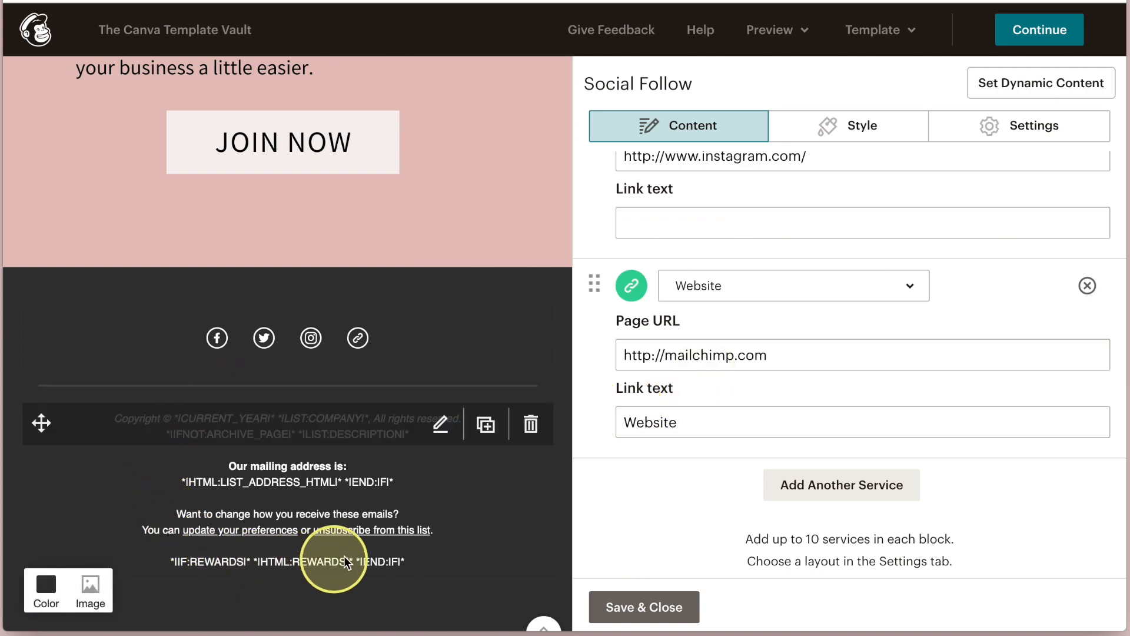
pyautogui.moveTo(676, 577)
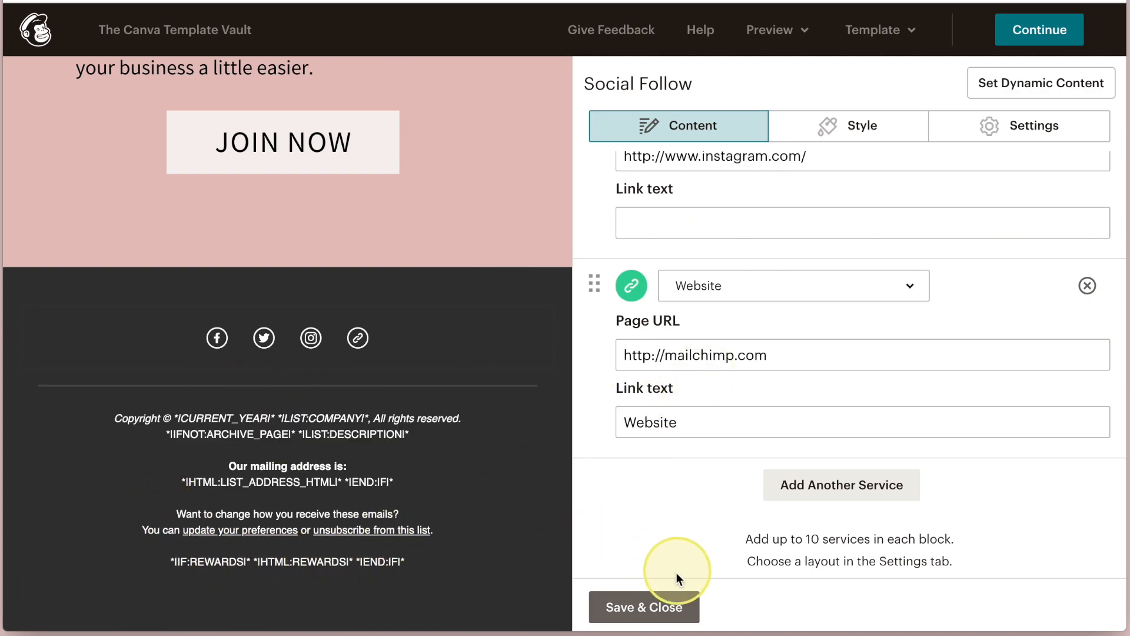
# Save & Close the Social Follow block and open the top template image for editing.
pyautogui.click(644, 606)
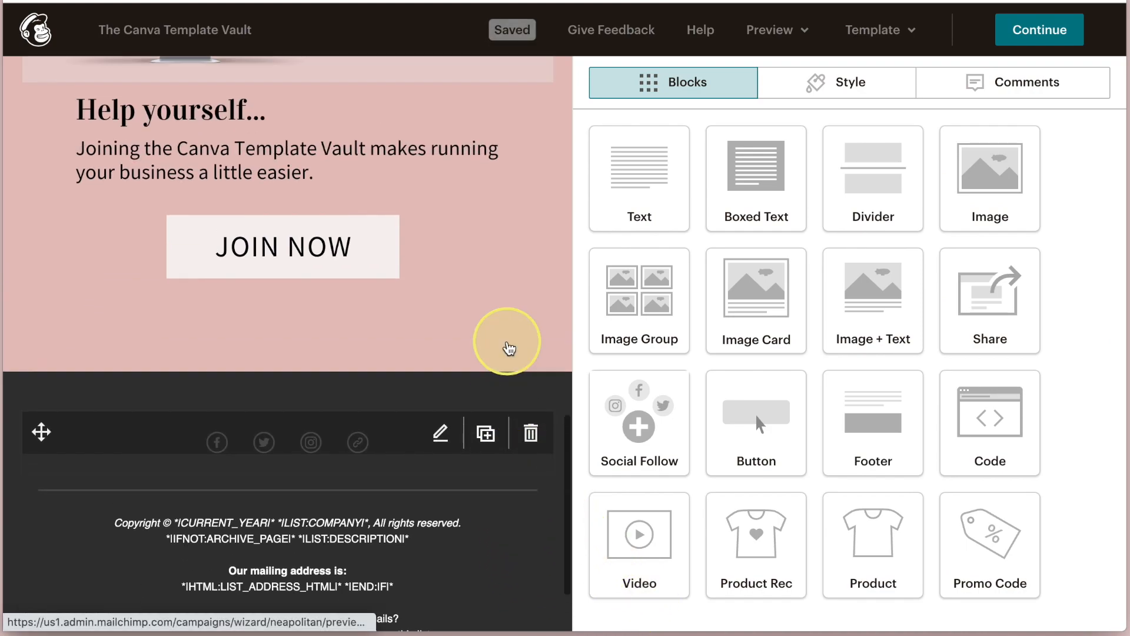
pyautogui.scroll(3)
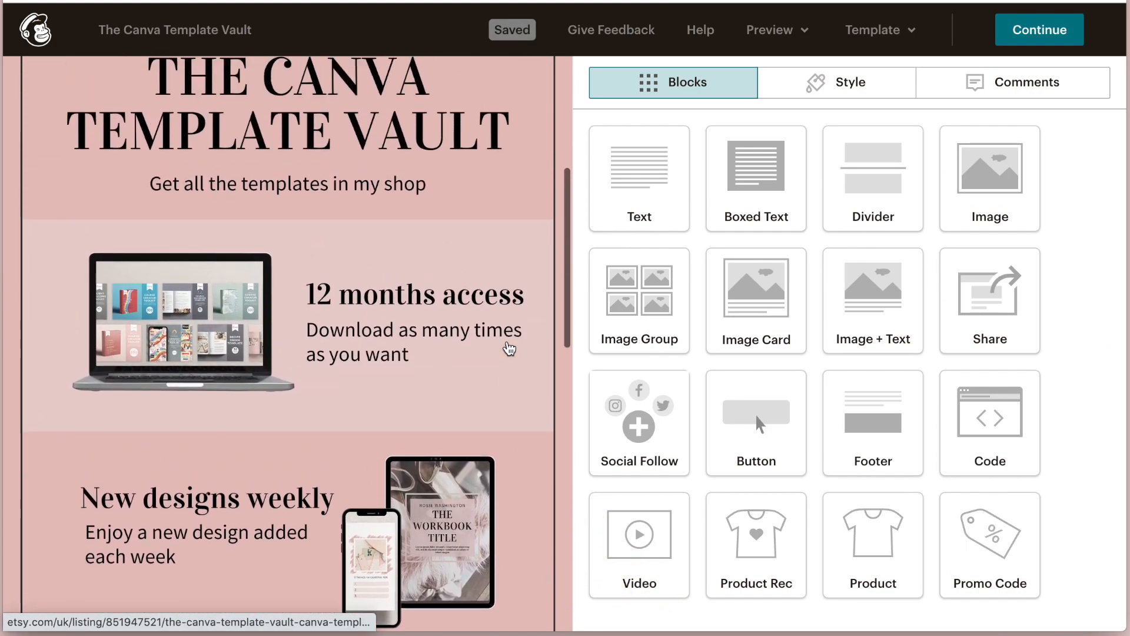
pyautogui.scroll(3)
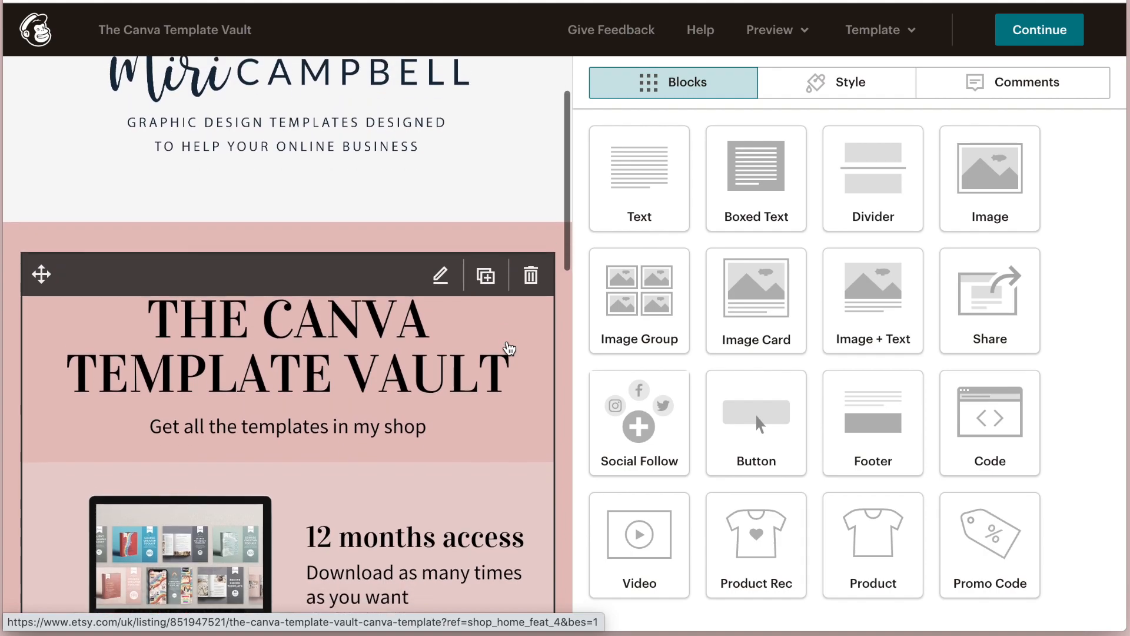
pyautogui.click(509, 344)
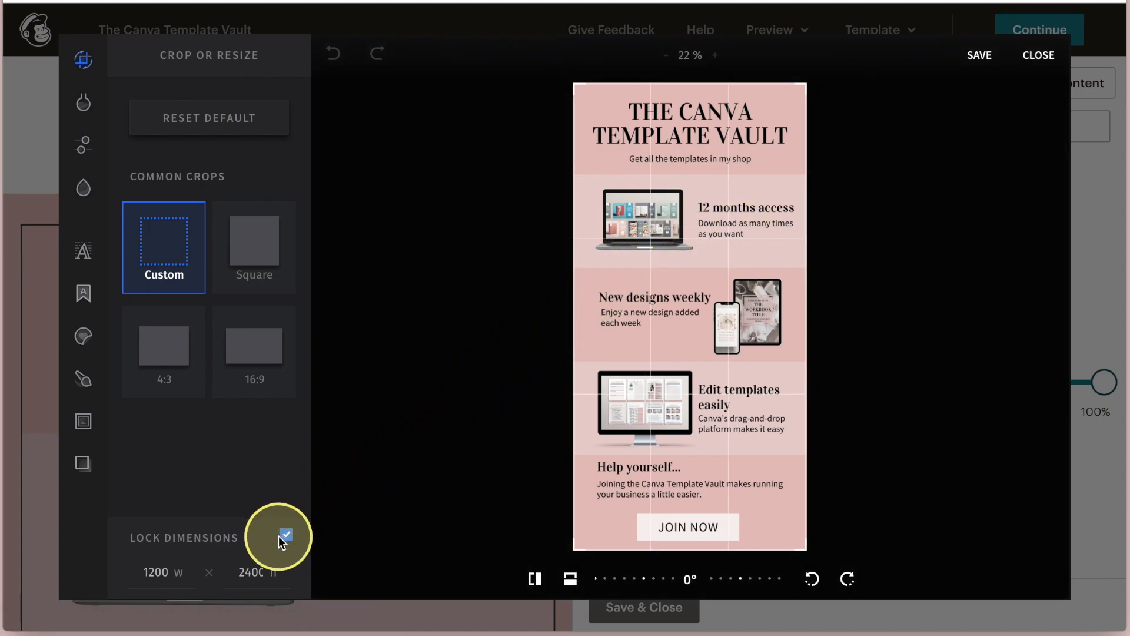
# Crop the first image to the title only, then crop the duplicate to remove the title.
pyautogui.click(284, 534)
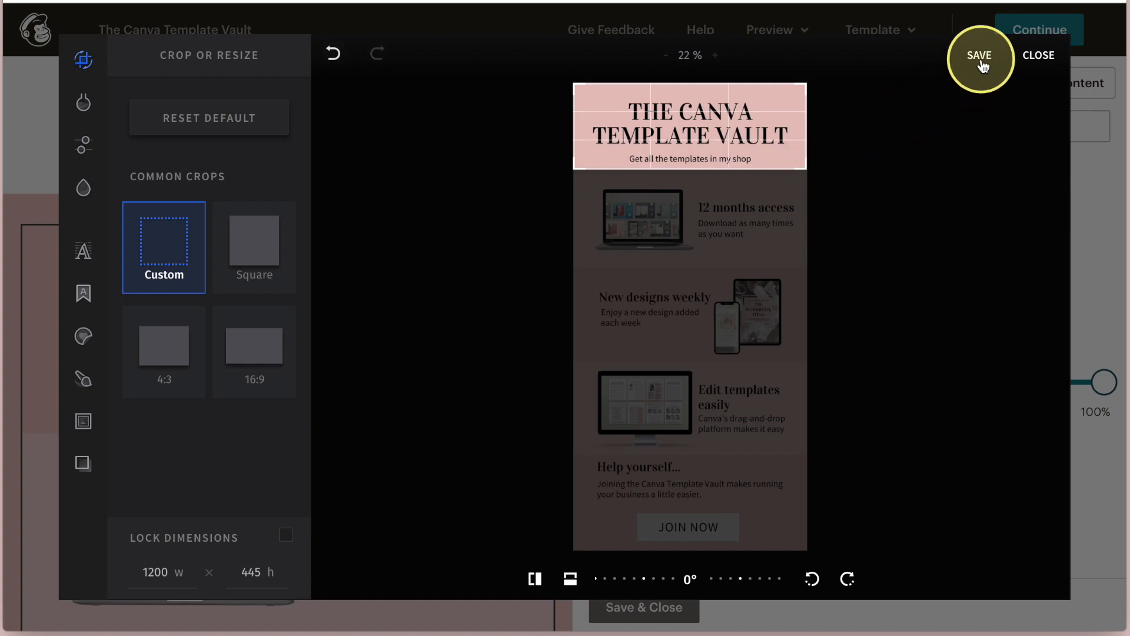
pyautogui.click(978, 56)
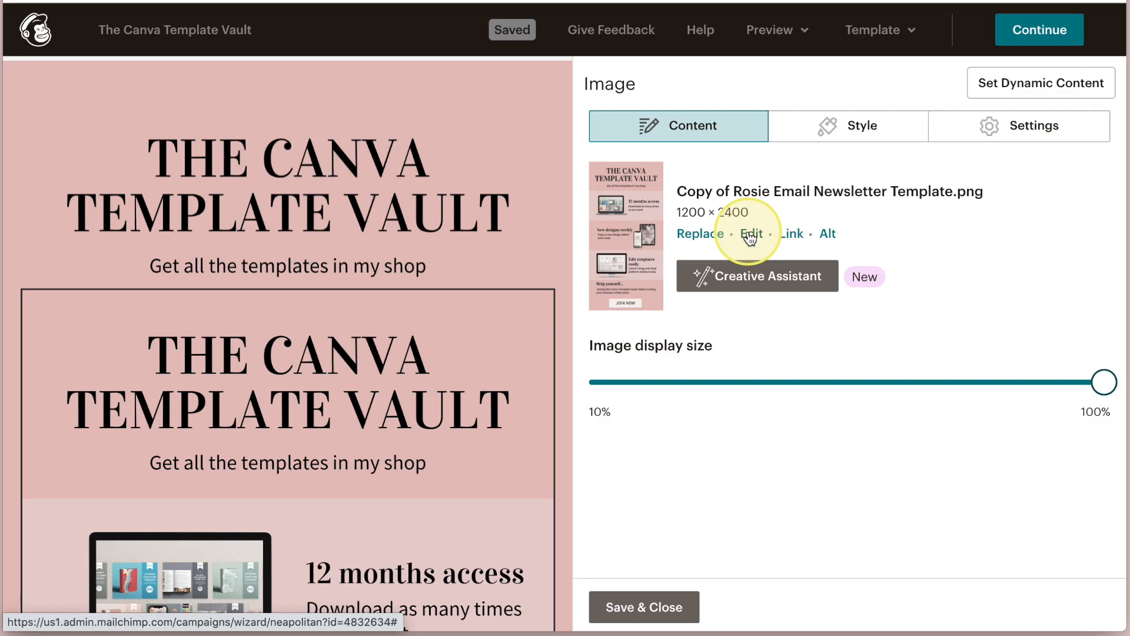
pyautogui.click(752, 233)
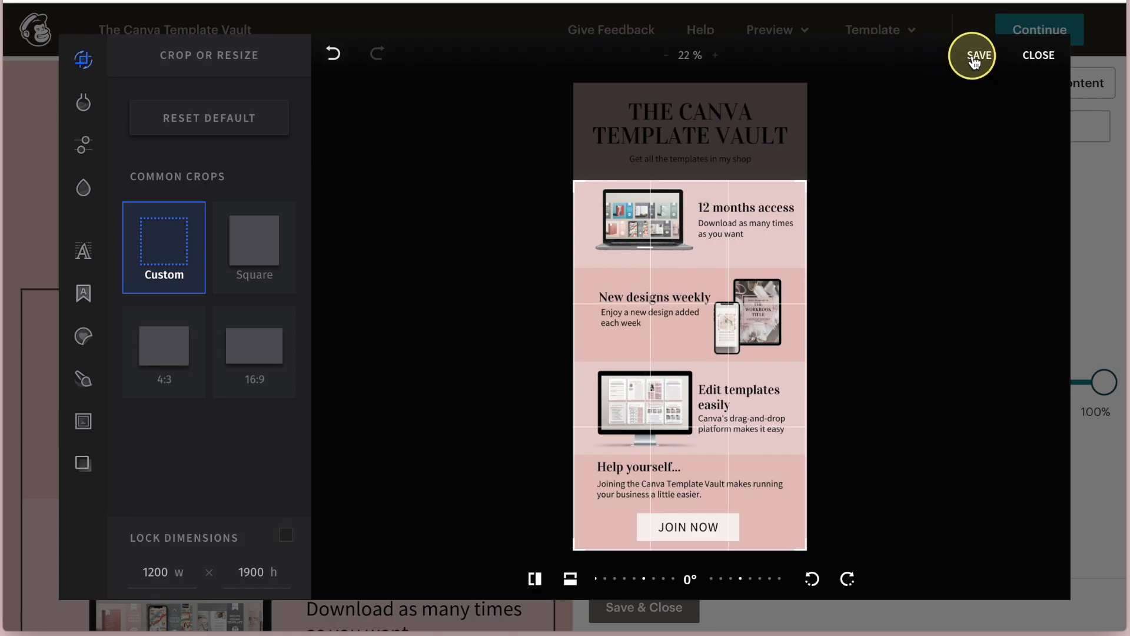
pyautogui.click(978, 56)
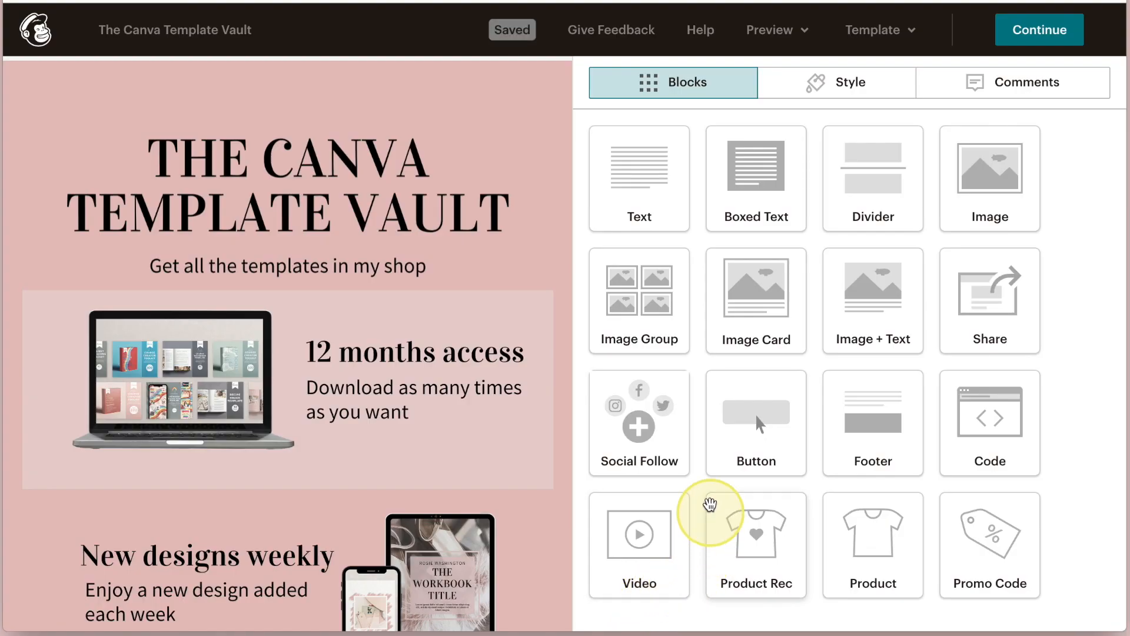
pyautogui.moveTo(638, 170)
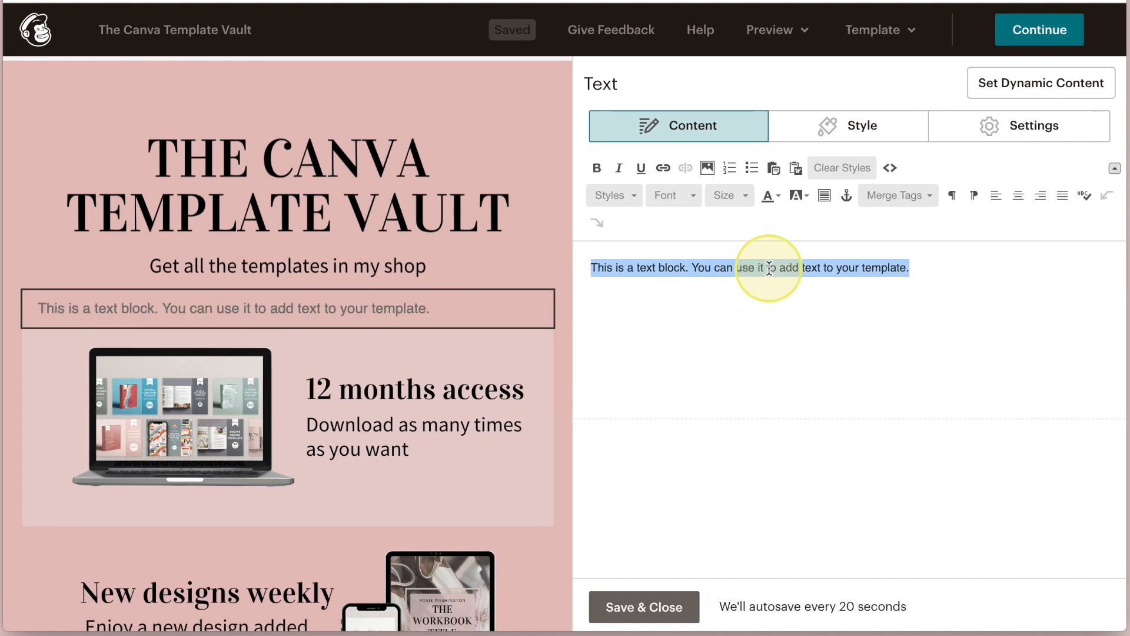
# Enter 'You can add some extra text here', set a web font at size 18, center it, and save.
pyautogui.write('You can add some extra text here')
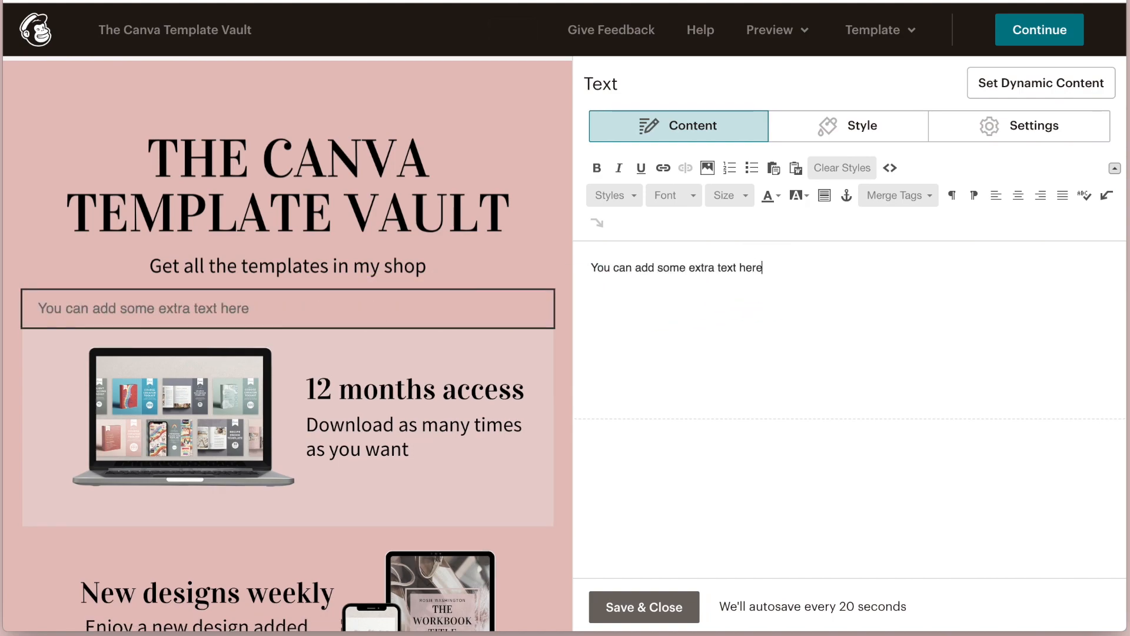
pyautogui.tripleClick(676, 267)
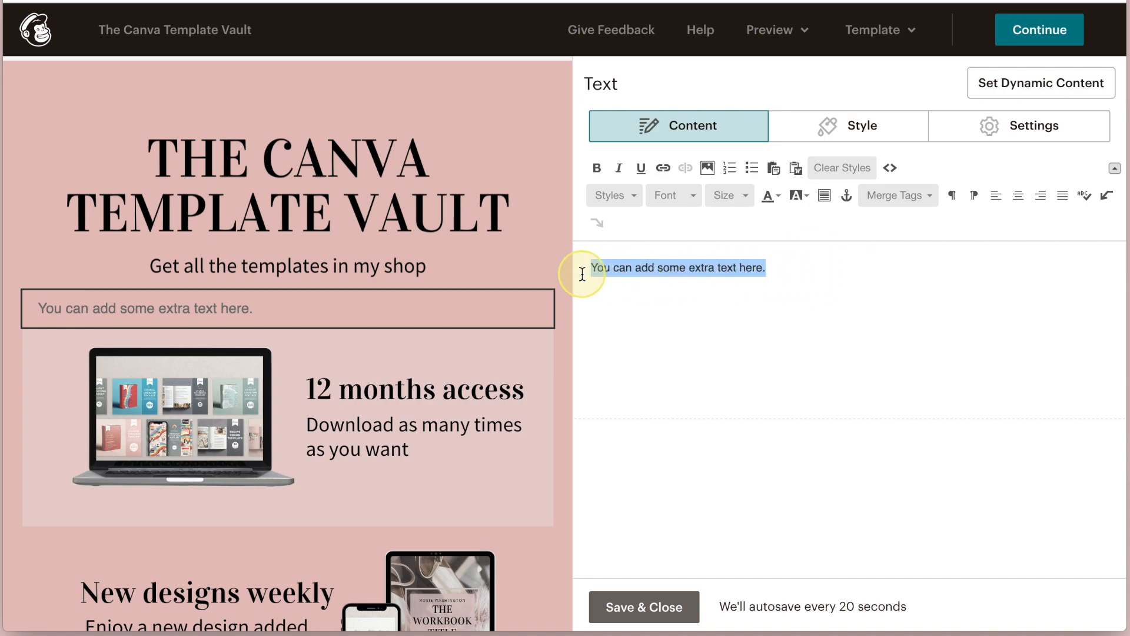
pyautogui.click(670, 195)
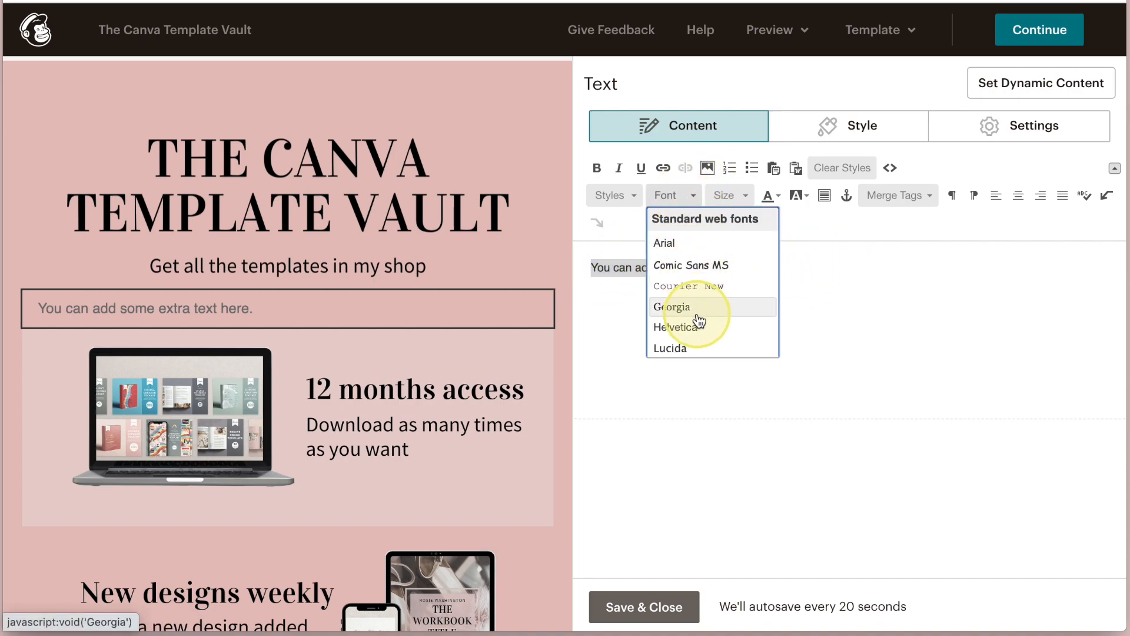
pyautogui.scroll(-3)
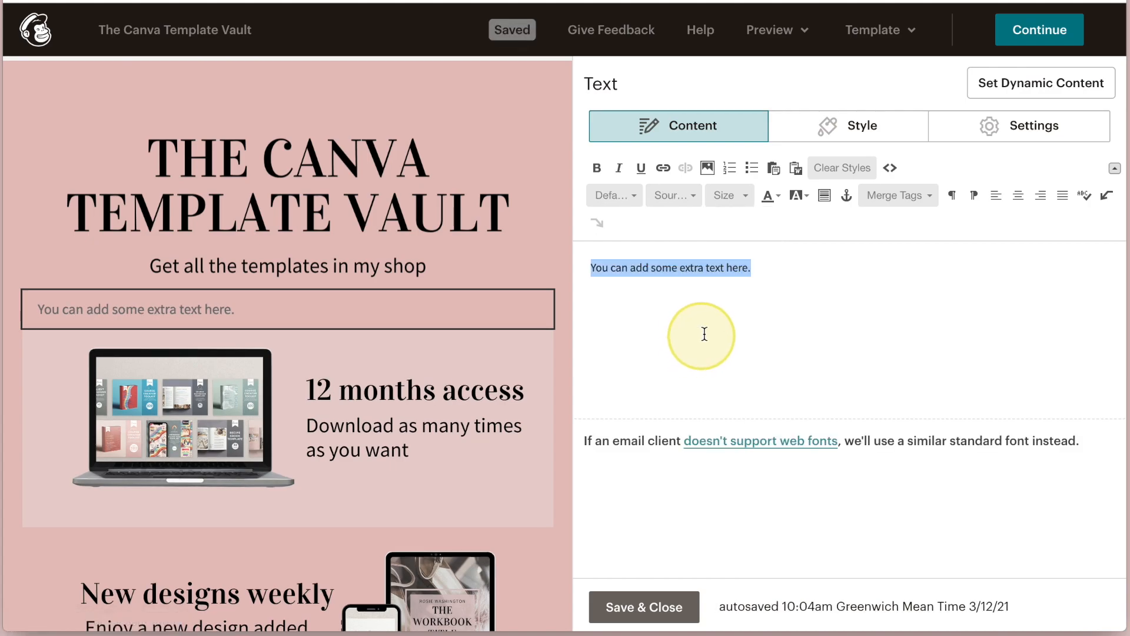
pyautogui.click(724, 195)
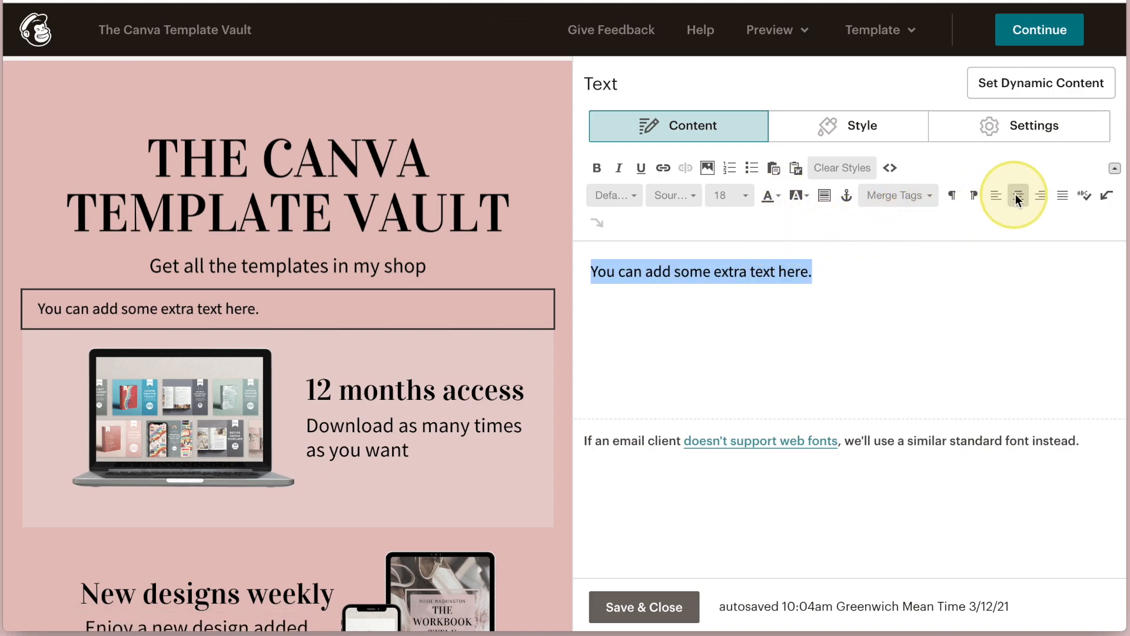
pyautogui.click(1017, 195)
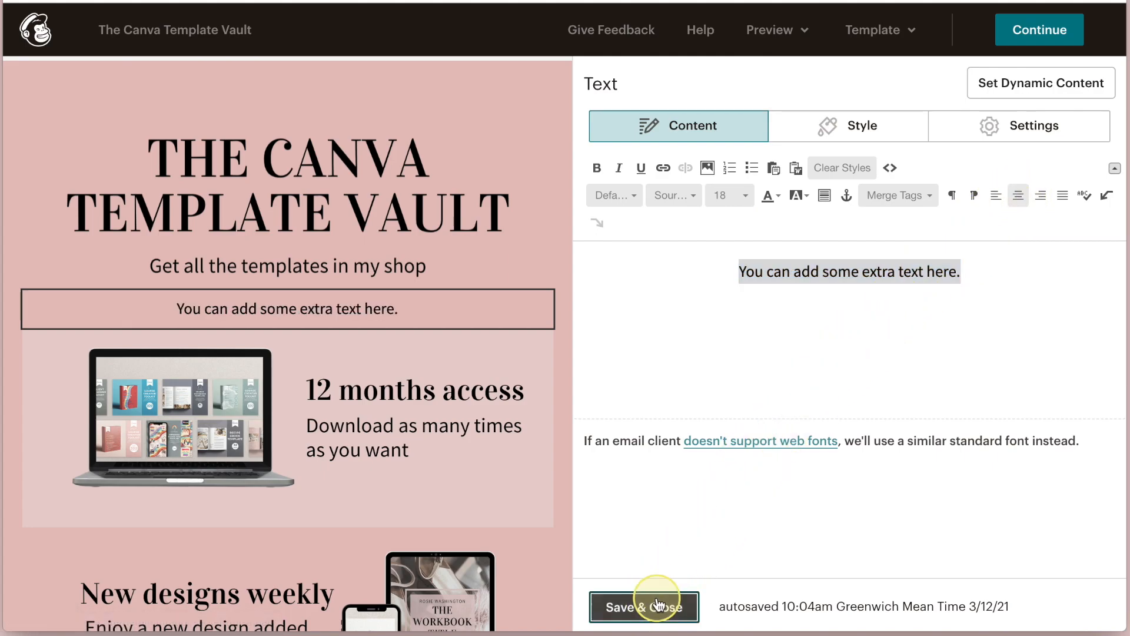
pyautogui.click(641, 606)
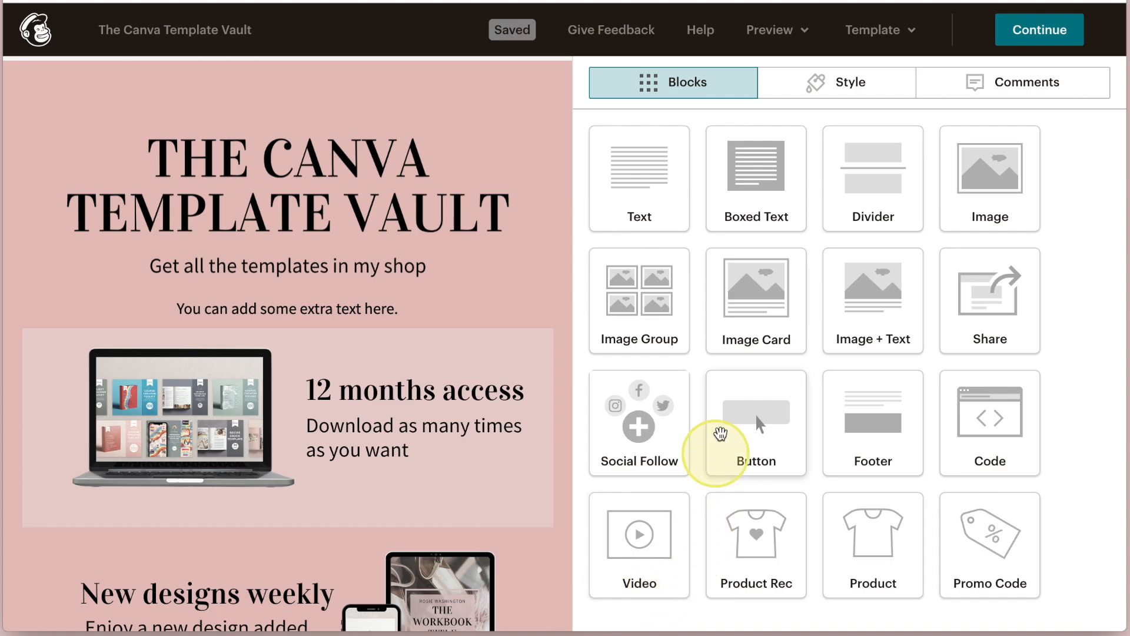
pyautogui.click(770, 29)
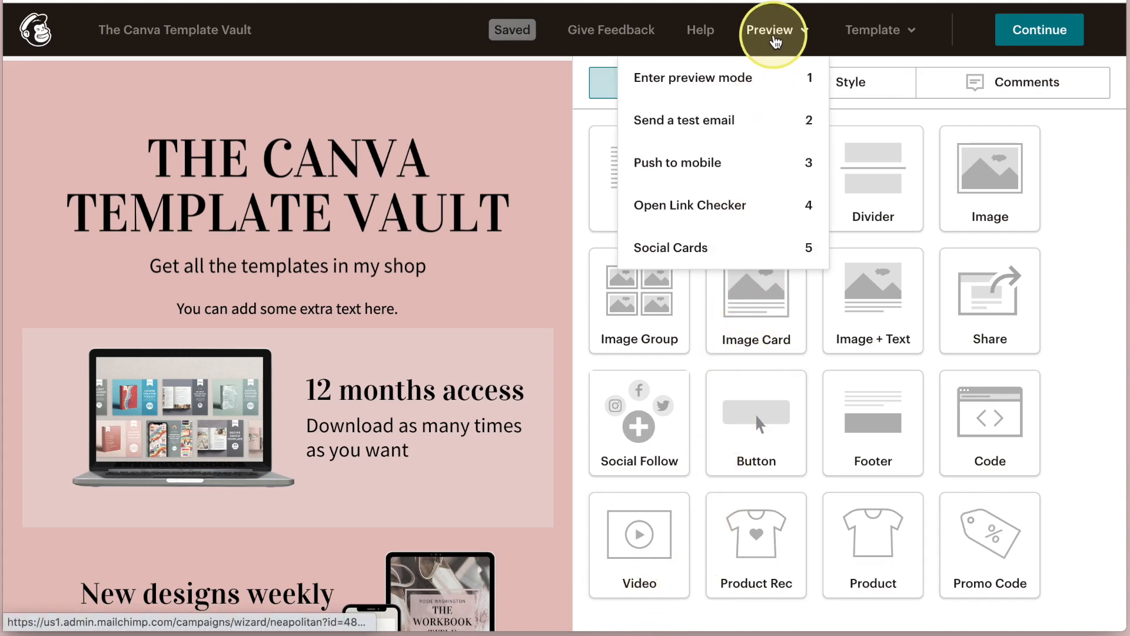
pyautogui.click(692, 77)
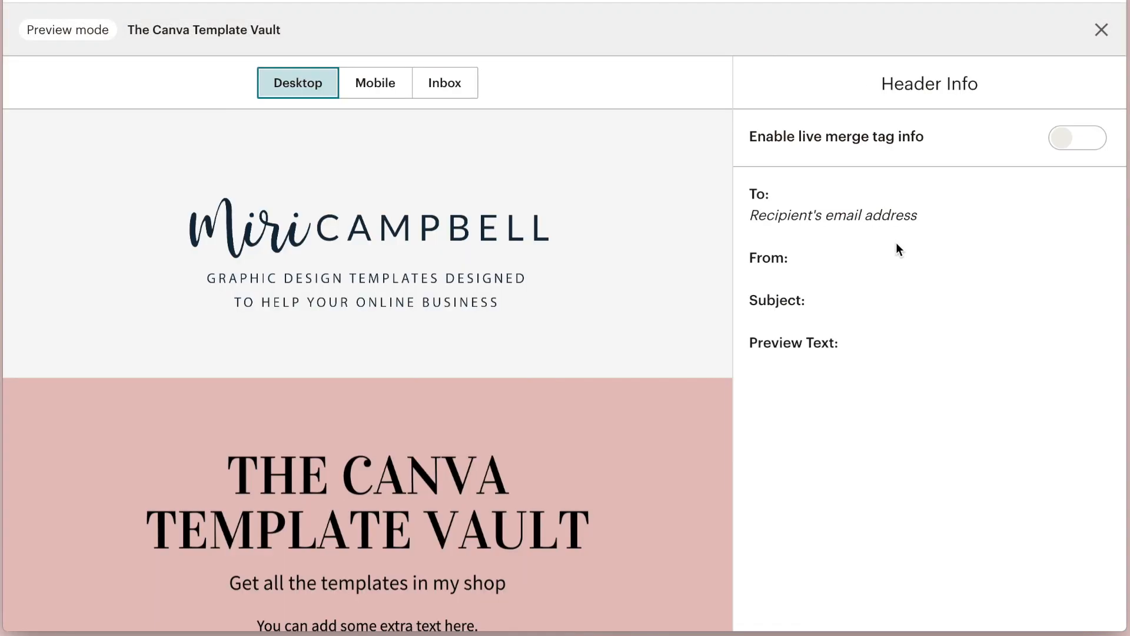
pyautogui.scroll(-3)
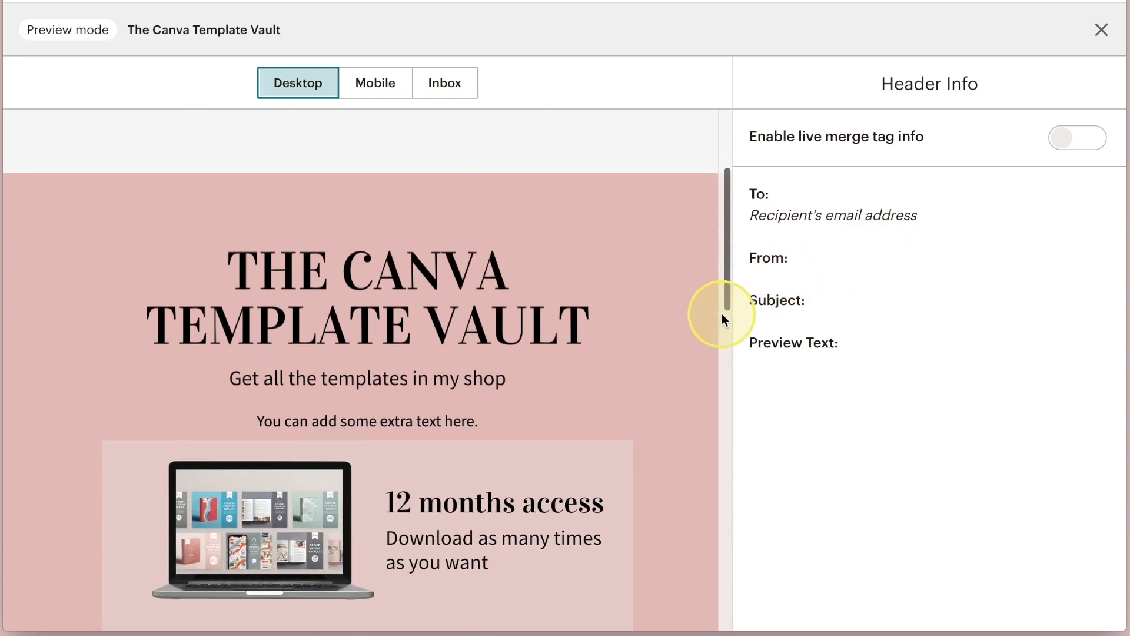
pyautogui.scroll(-3)
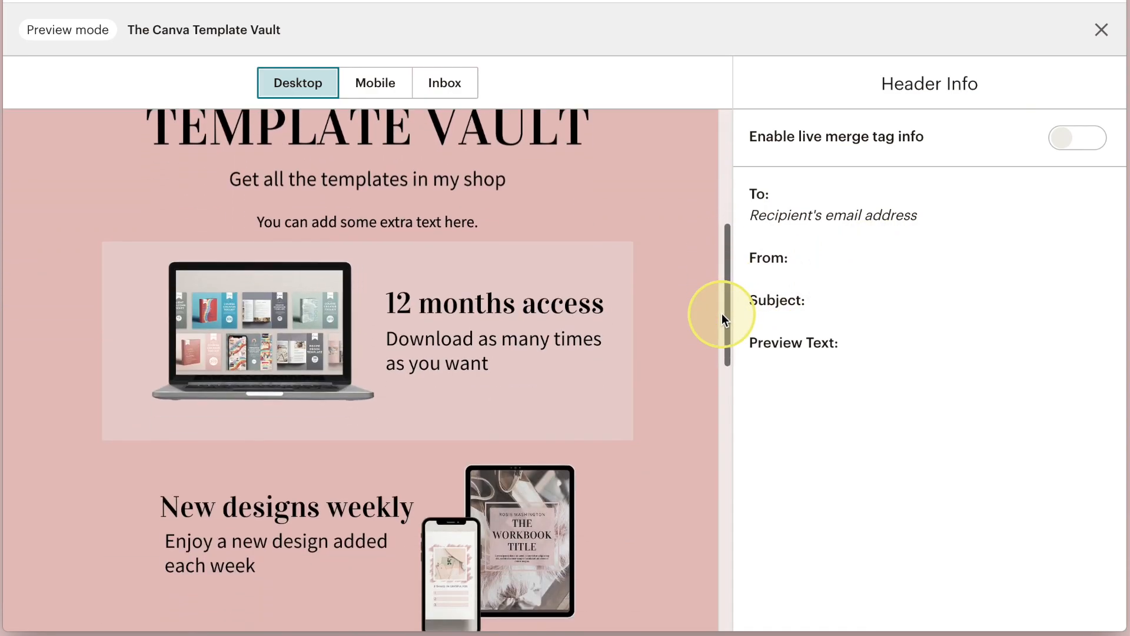
pyautogui.scroll(3)
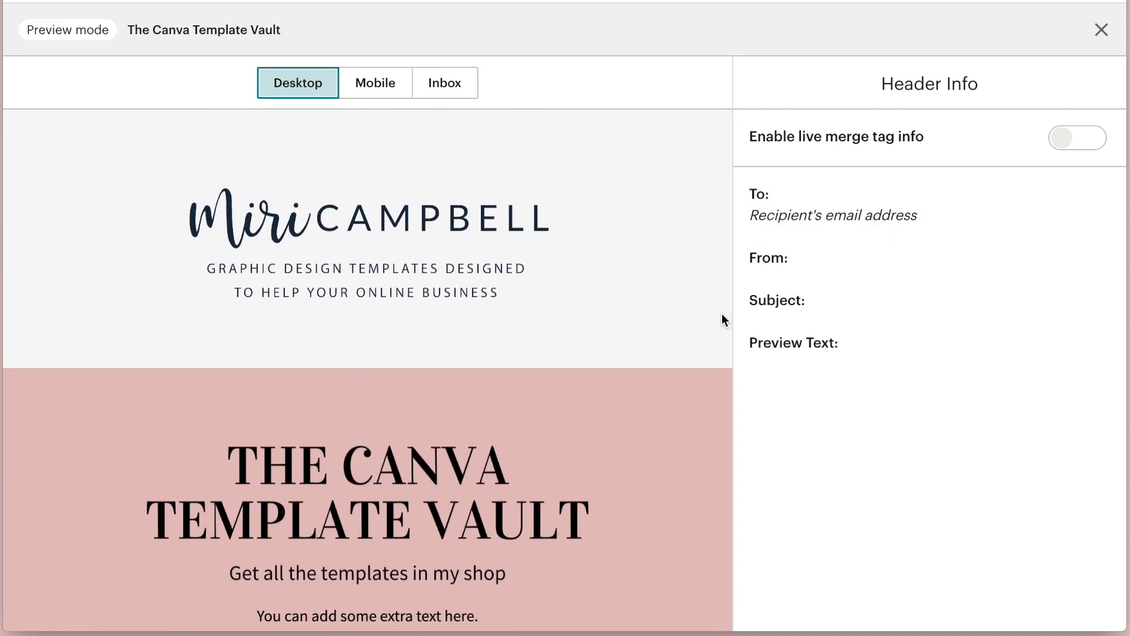
pyautogui.click(1101, 30)
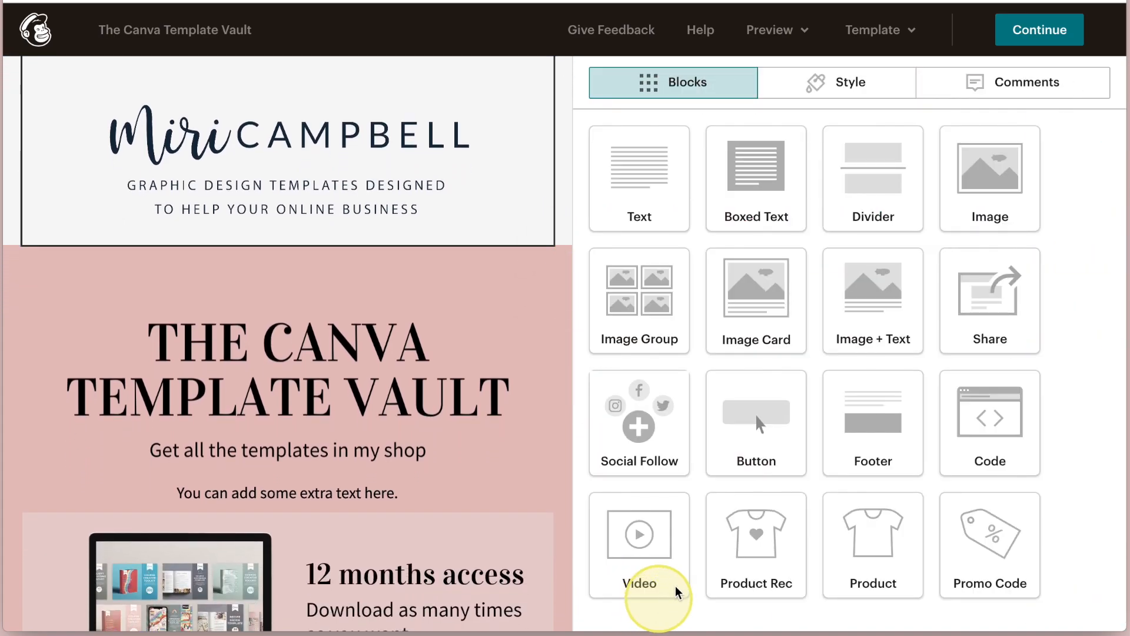
pyautogui.click(778, 29)
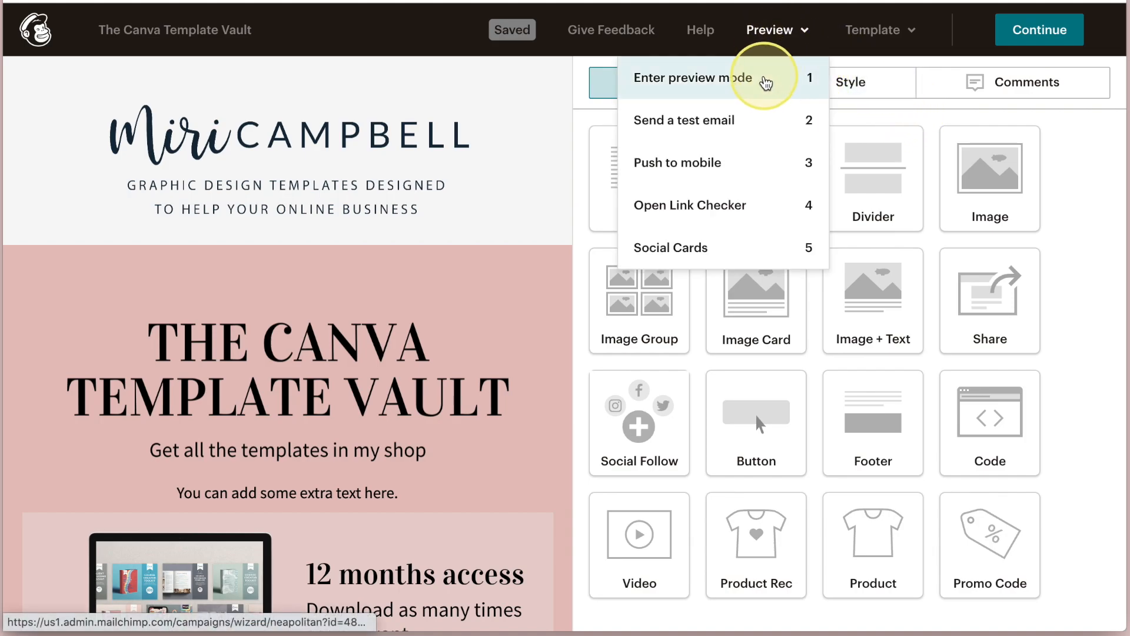
pyautogui.click(694, 77)
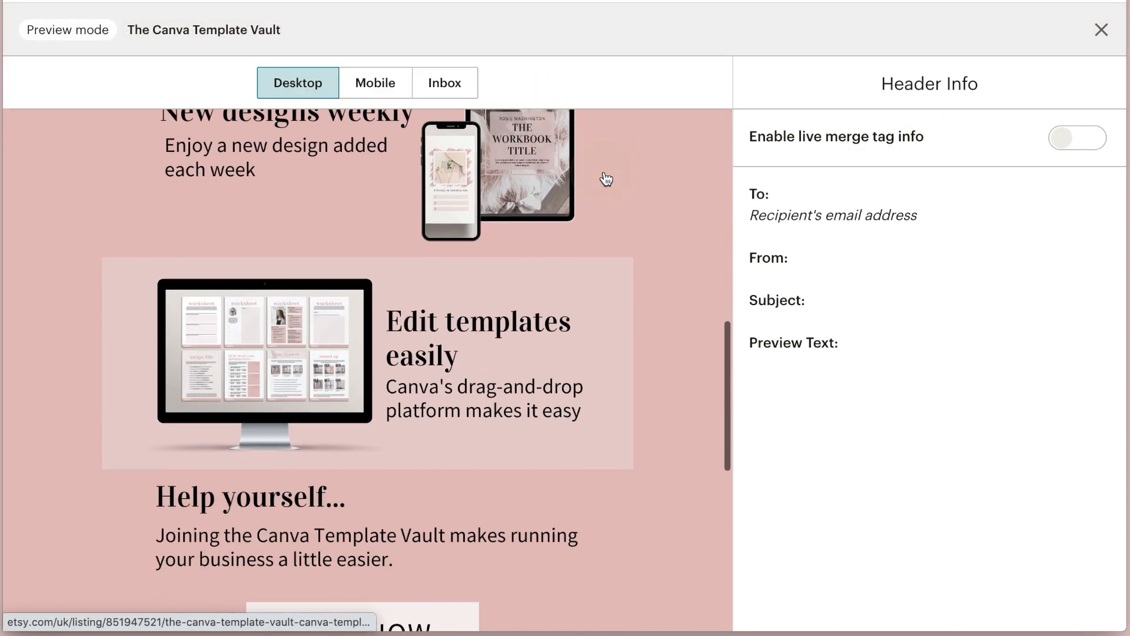
pyautogui.scroll(3)
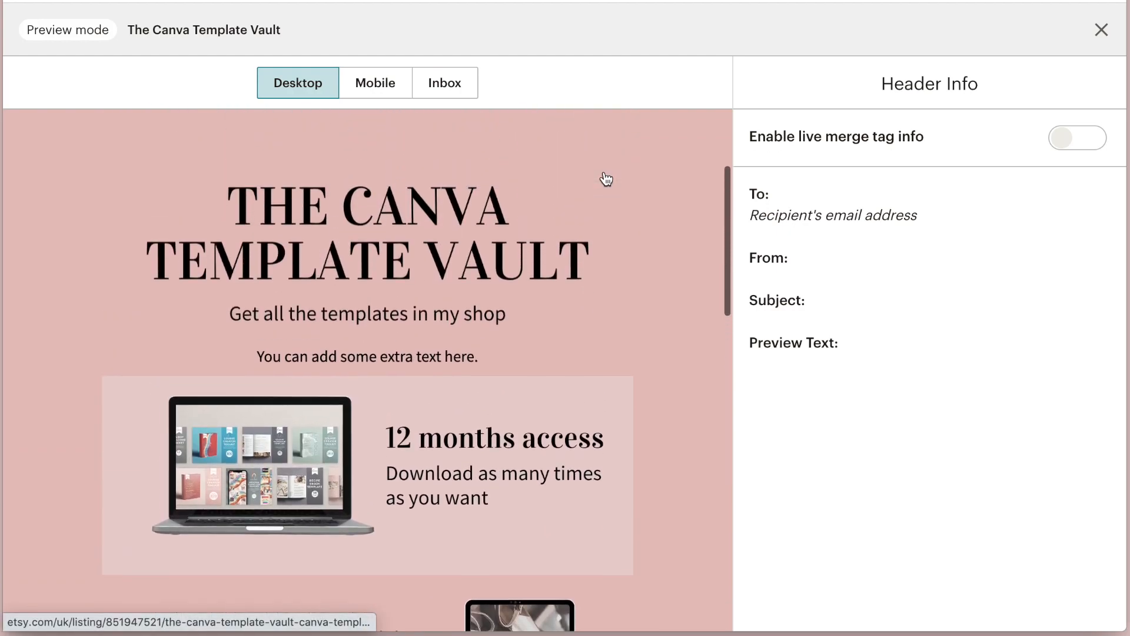
pyautogui.click(375, 83)
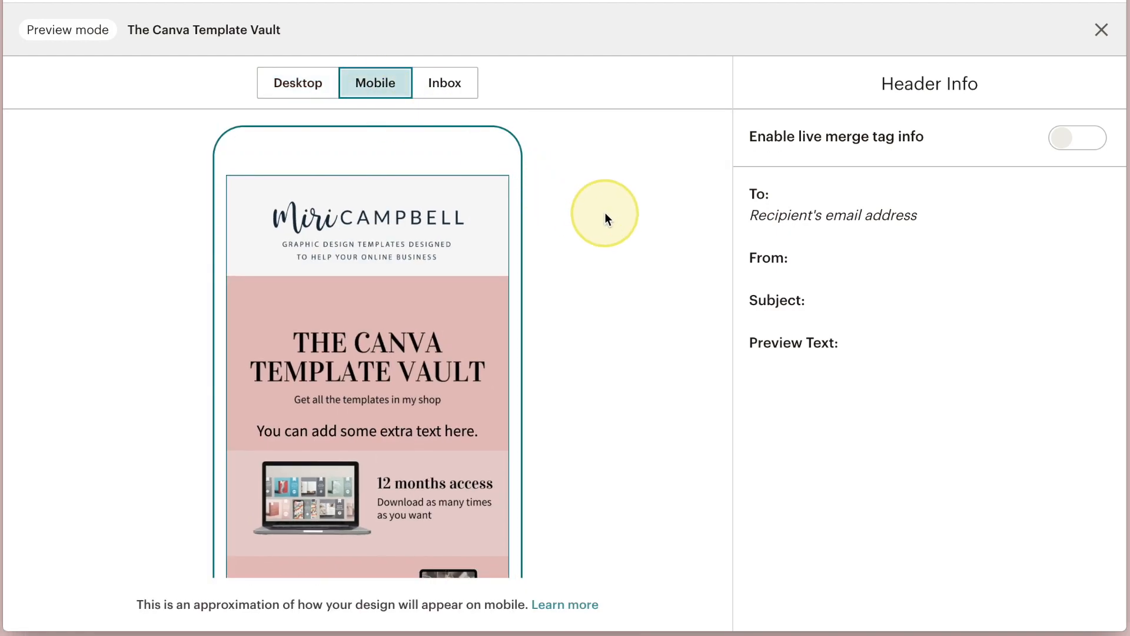
pyautogui.scroll(-3)
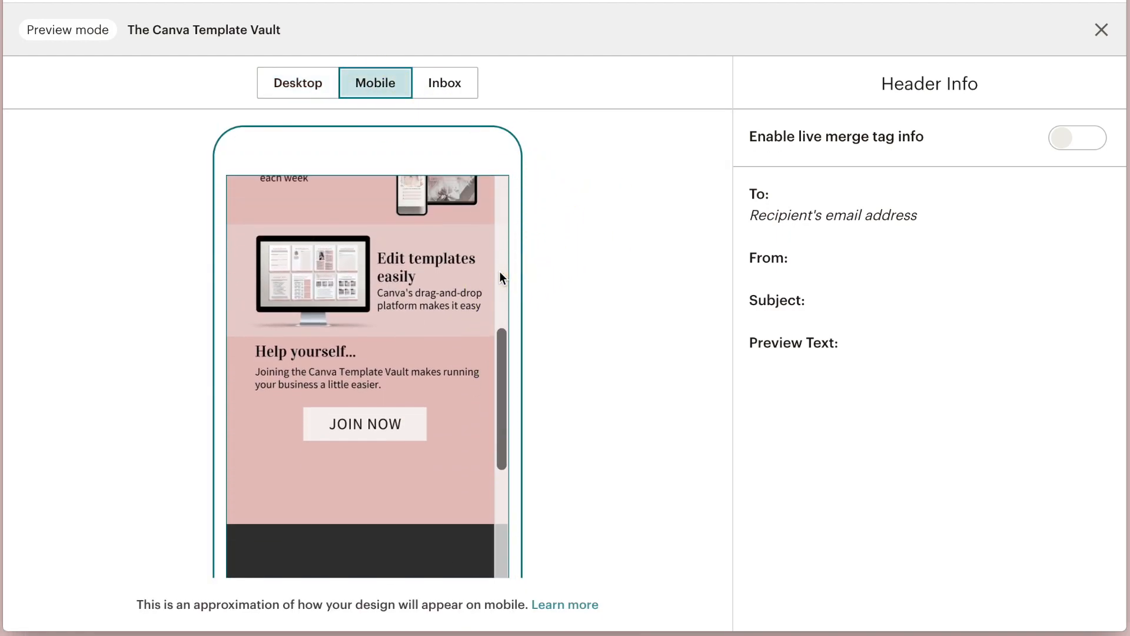
pyautogui.scroll(3)
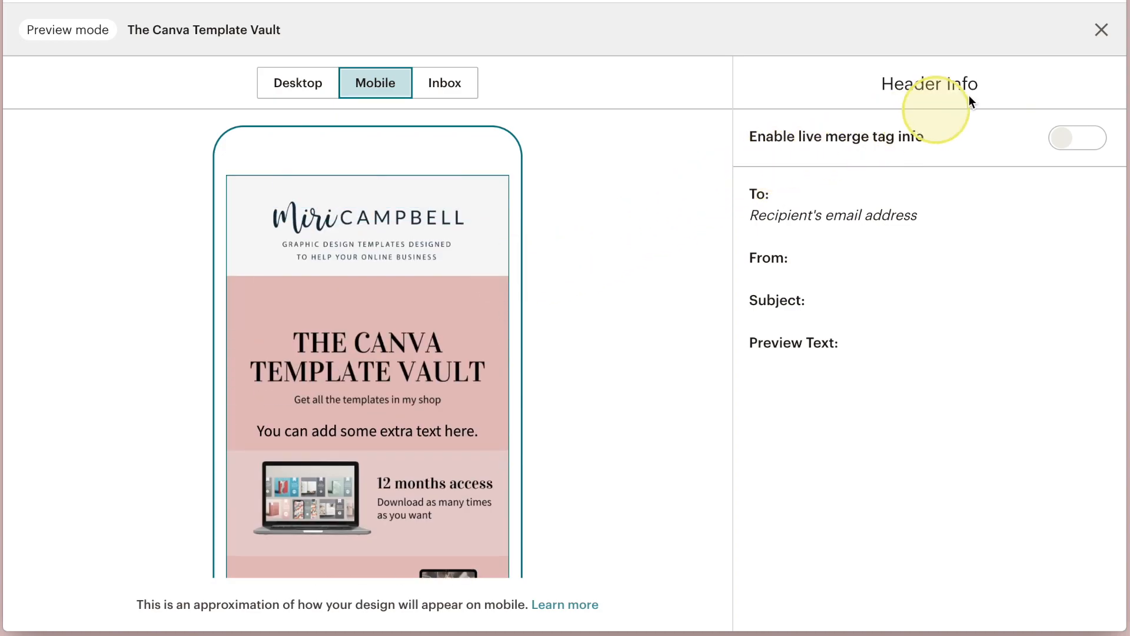
pyautogui.click(1102, 29)
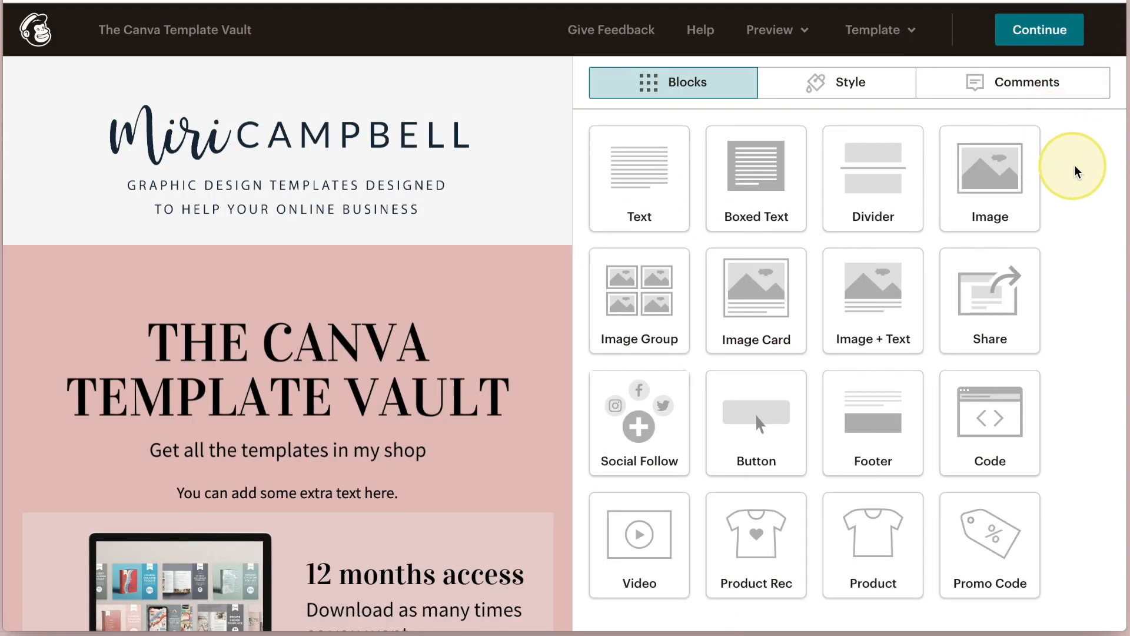
pyautogui.moveTo(1038, 29)
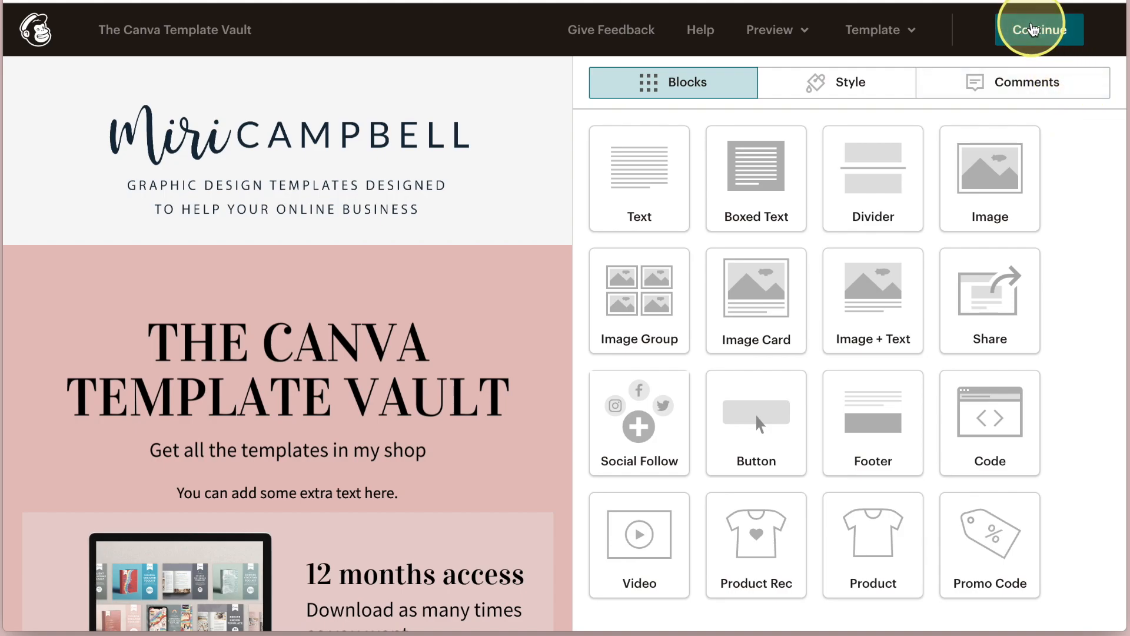
# Continue out of the design editor back to the campaign checklist with Content complete.
pyautogui.click(1039, 30)
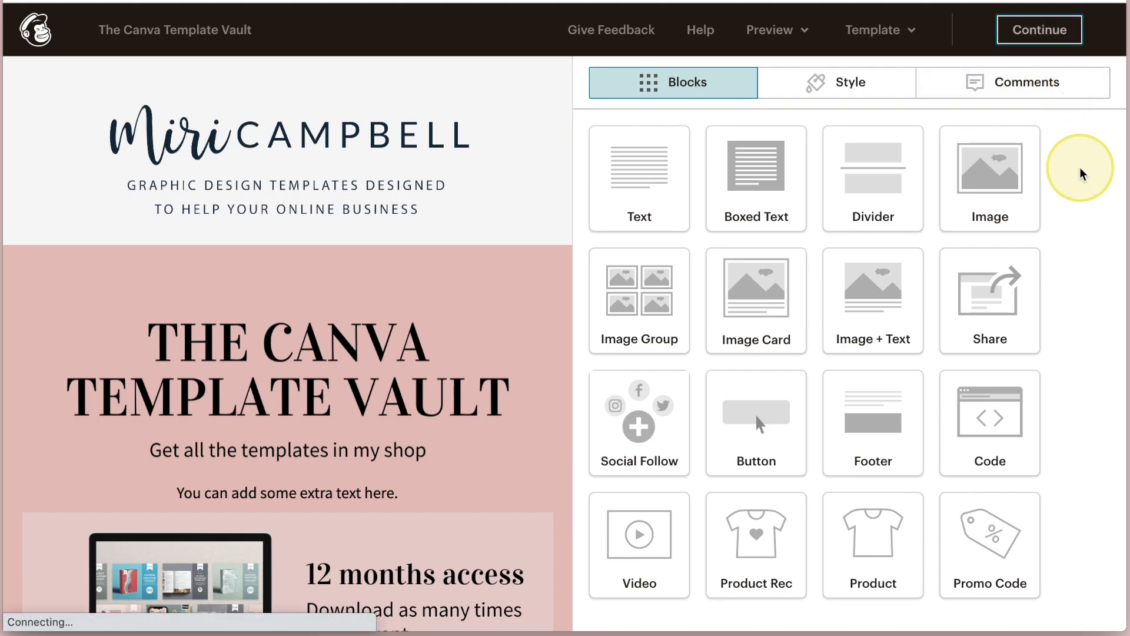
pyautogui.click(1038, 30)
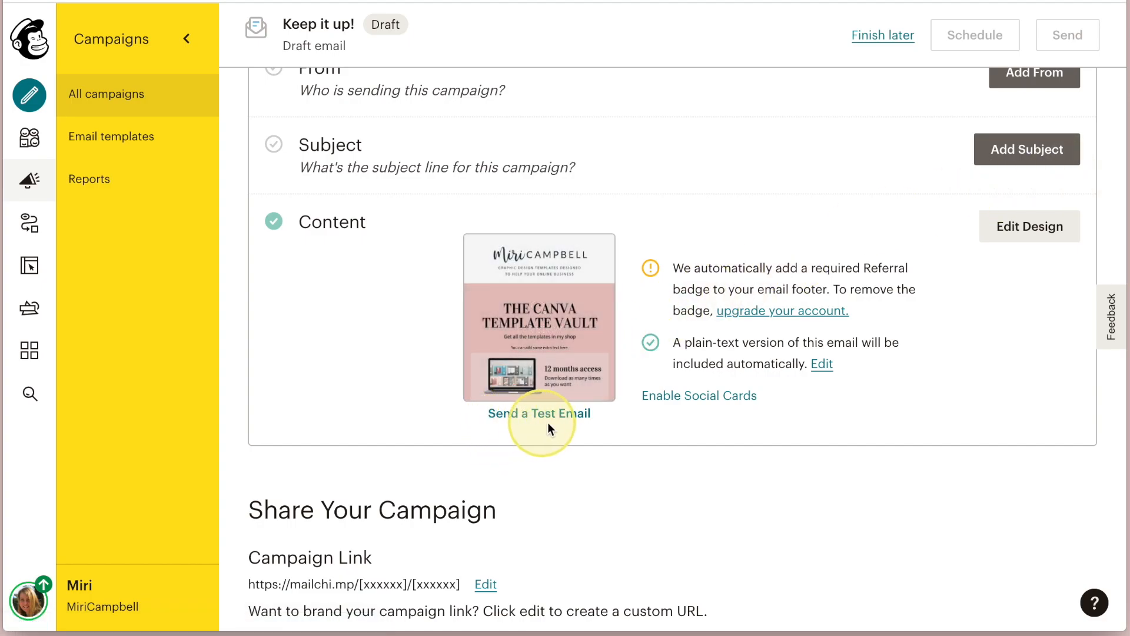
pyautogui.moveTo(570, 430)
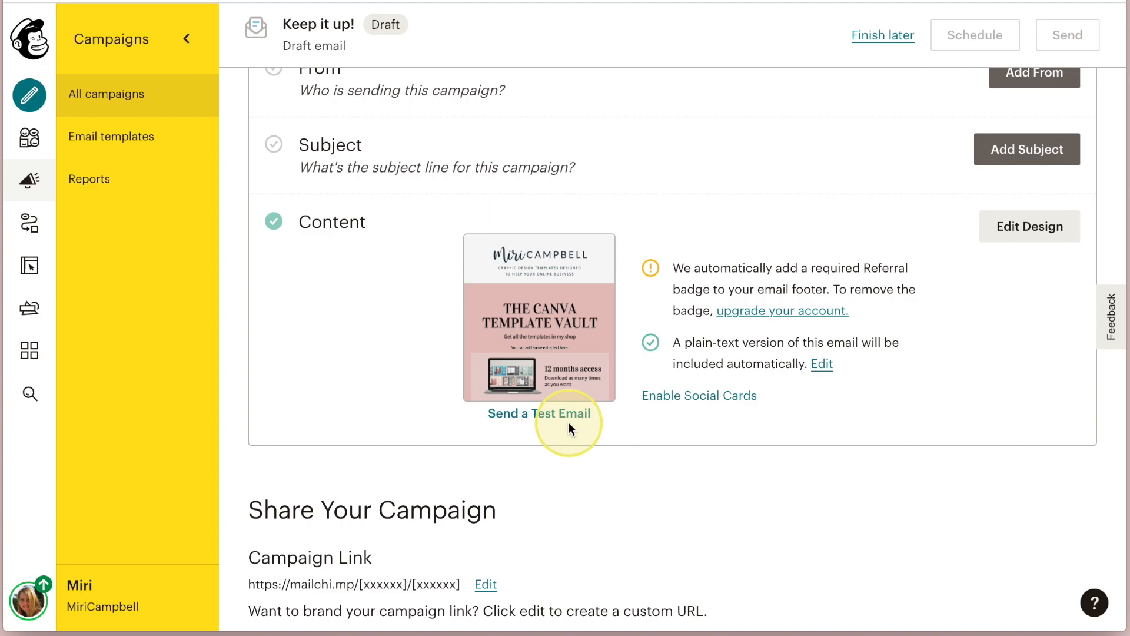
pyautogui.moveTo(855, 482)
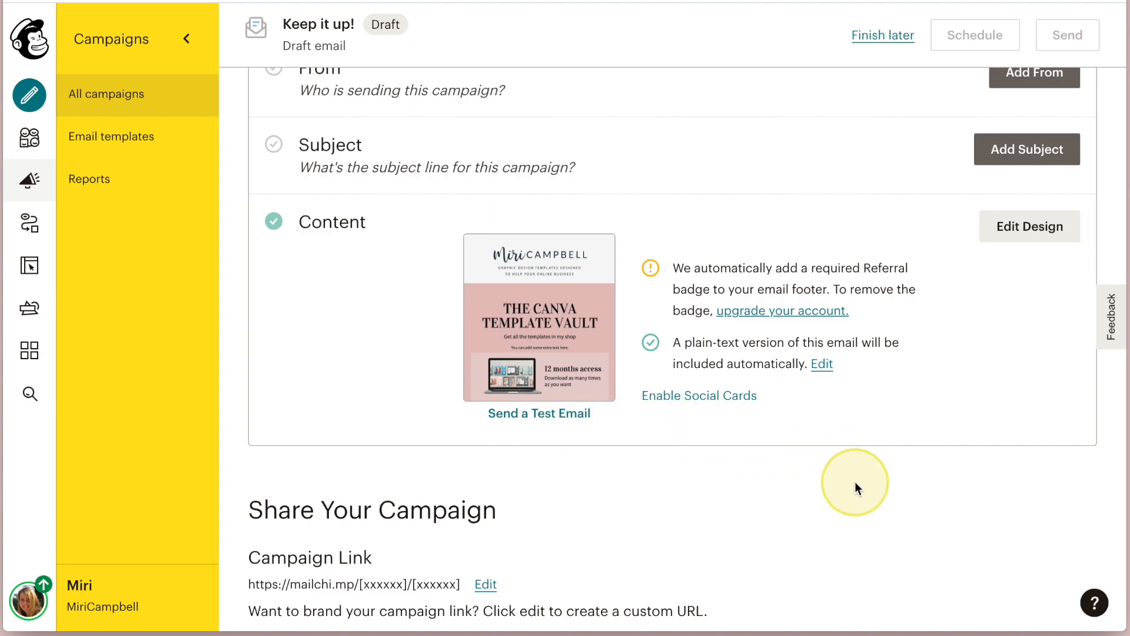
pyautogui.moveTo(856, 489)
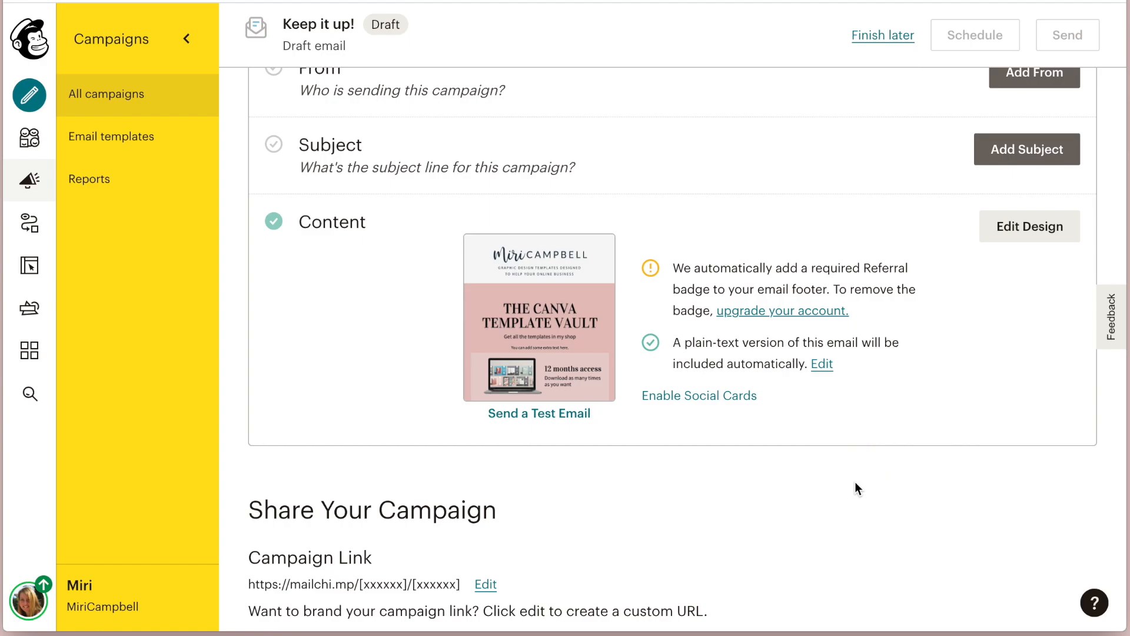
pyautogui.moveTo(984, 512)
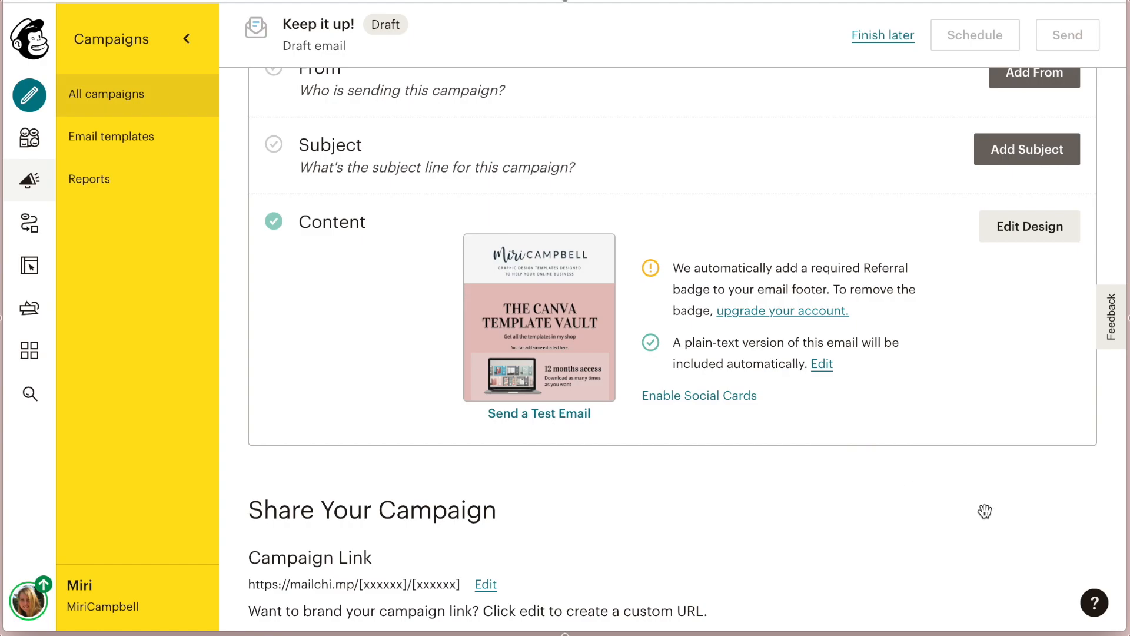